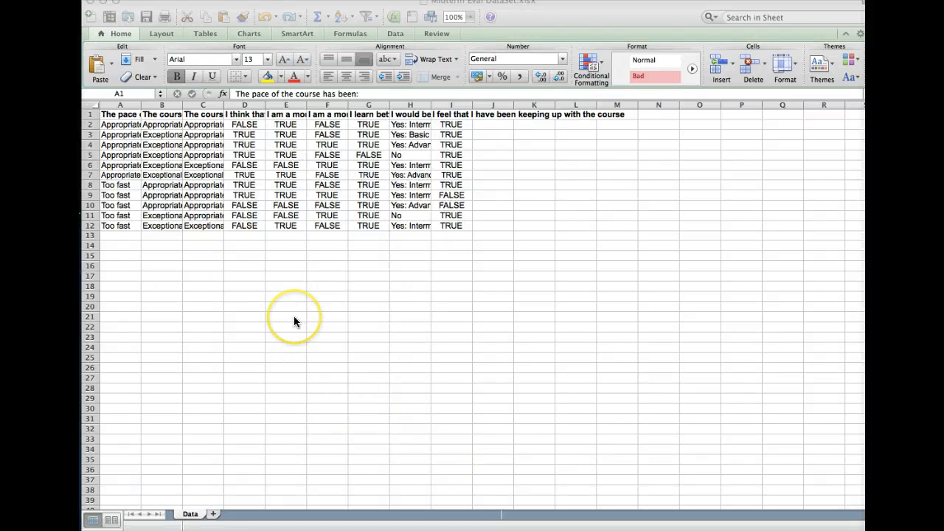
mouse_move(284, 297)
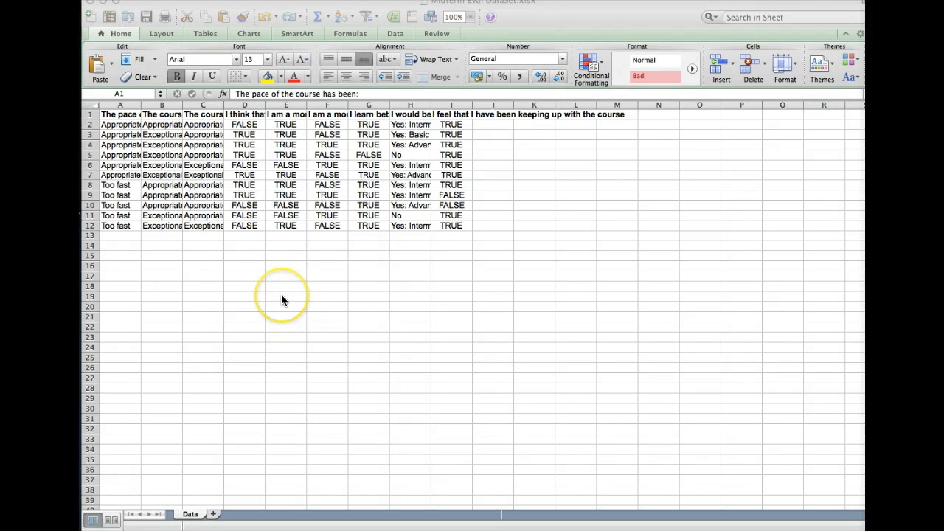
mouse_move(203, 205)
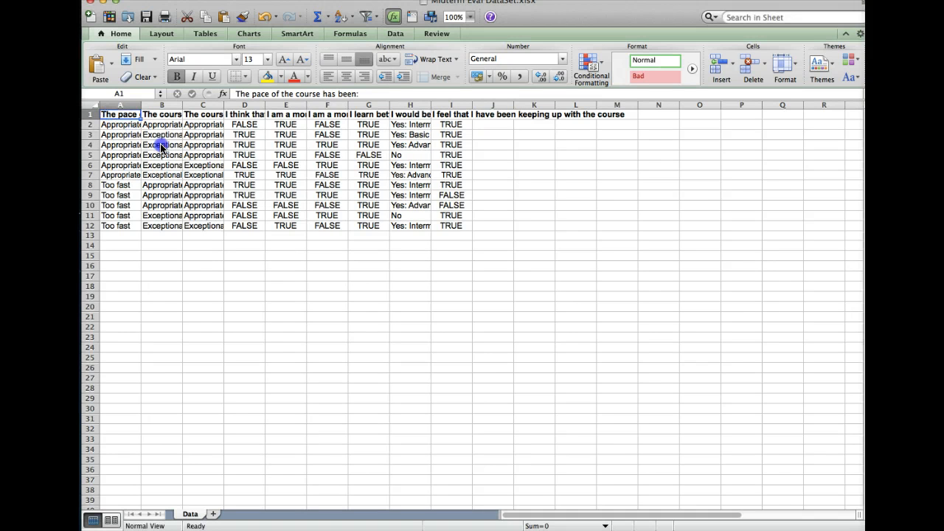
- Build an empty PivotTable from the survey responses A1:I12 on a new worksheet
left_click(451, 226)
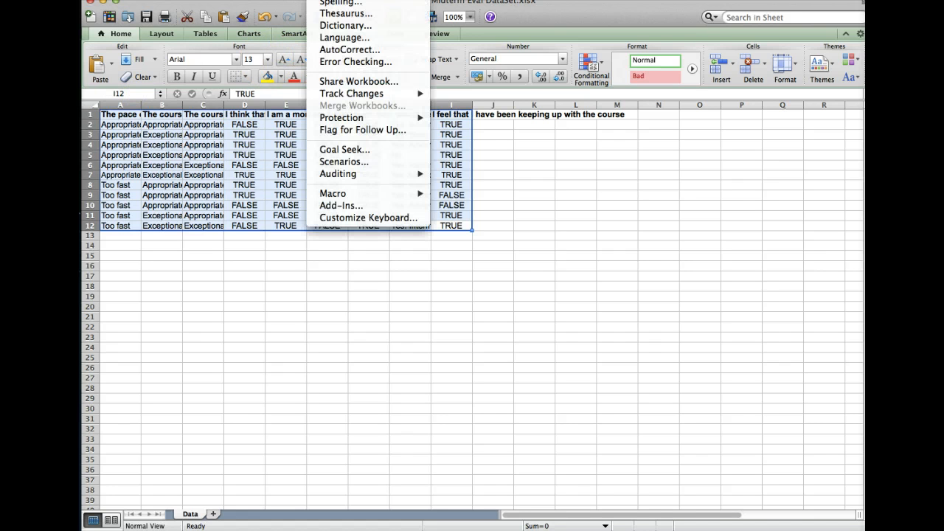
mouse_move(363, 81)
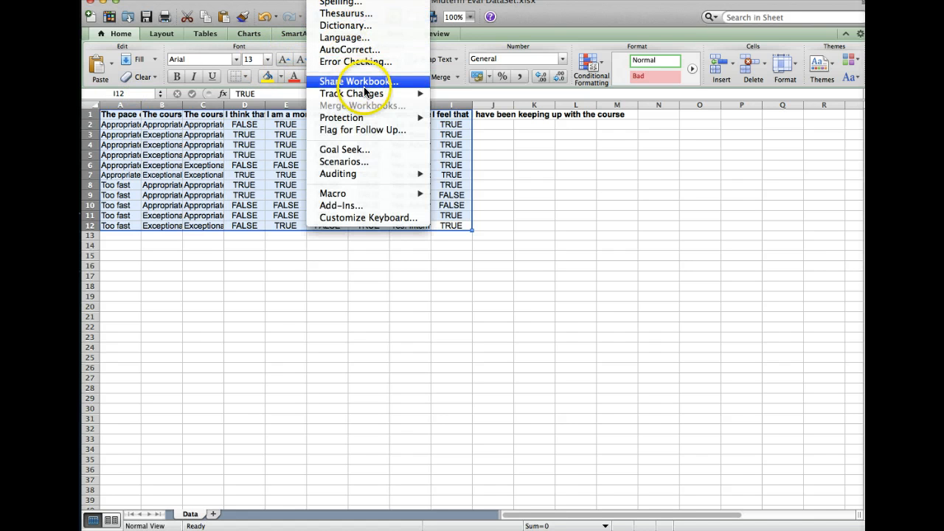
mouse_move(372, 106)
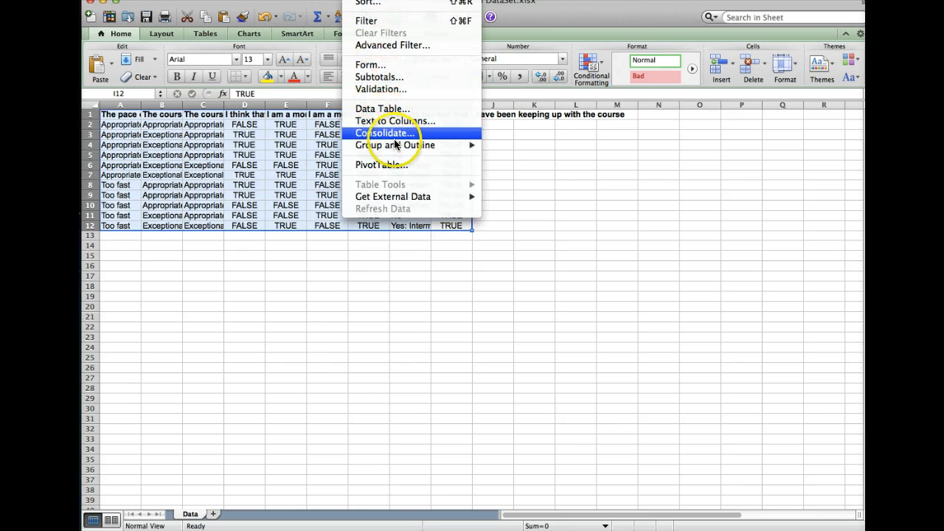
left_click(381, 163)
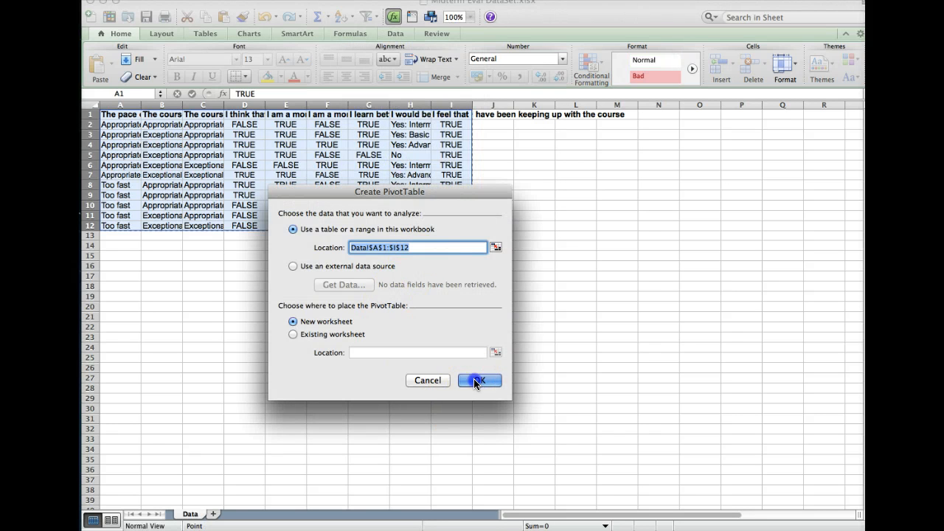
left_click(478, 381)
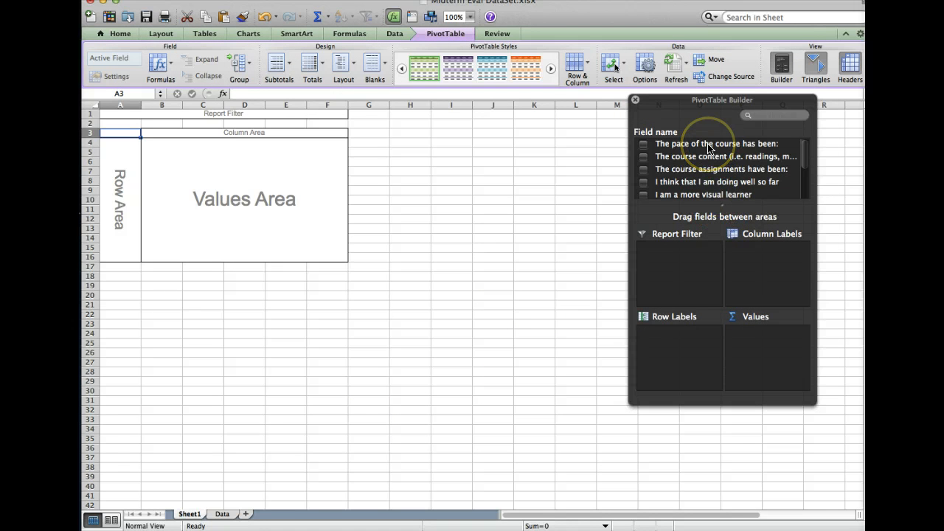
mouse_move(700, 148)
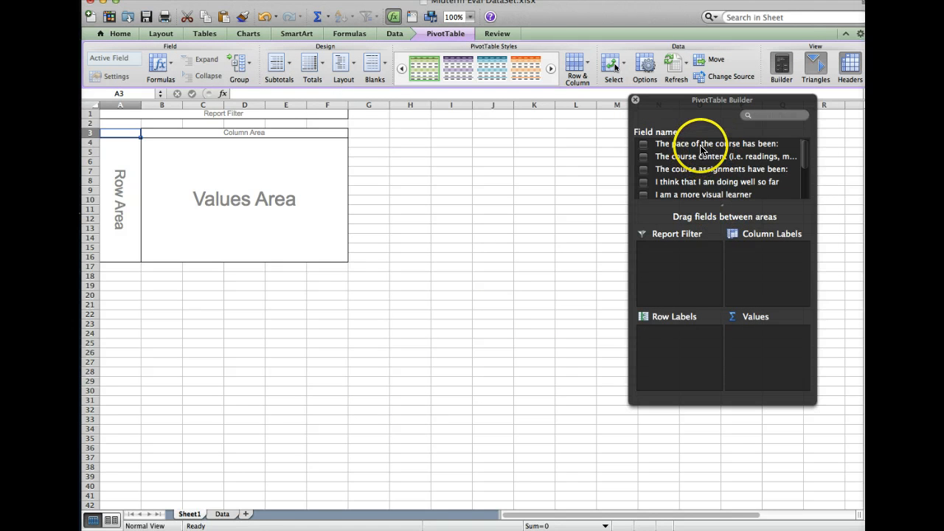
- Put the course pace question in Row Labels to count Appropriate 6, Too fast 5, total 11
left_click_drag(700, 145, 684, 345)
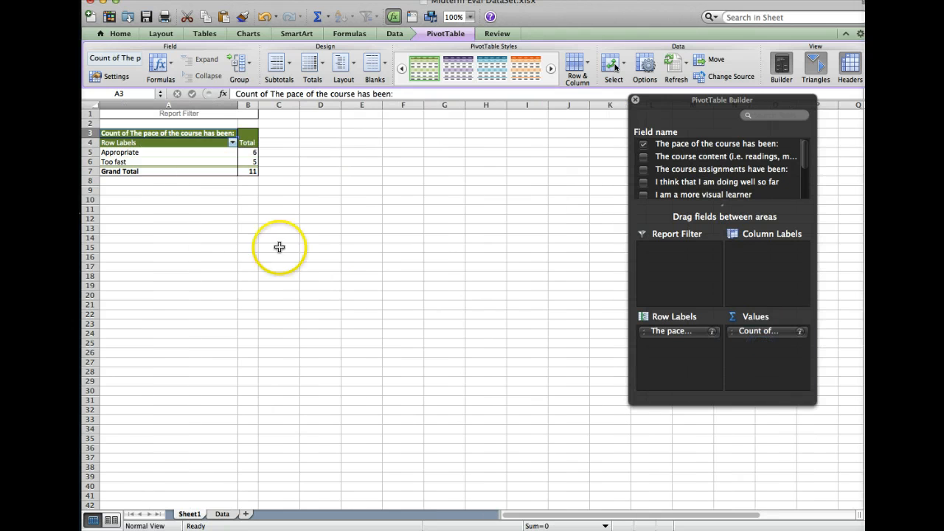
mouse_move(177, 157)
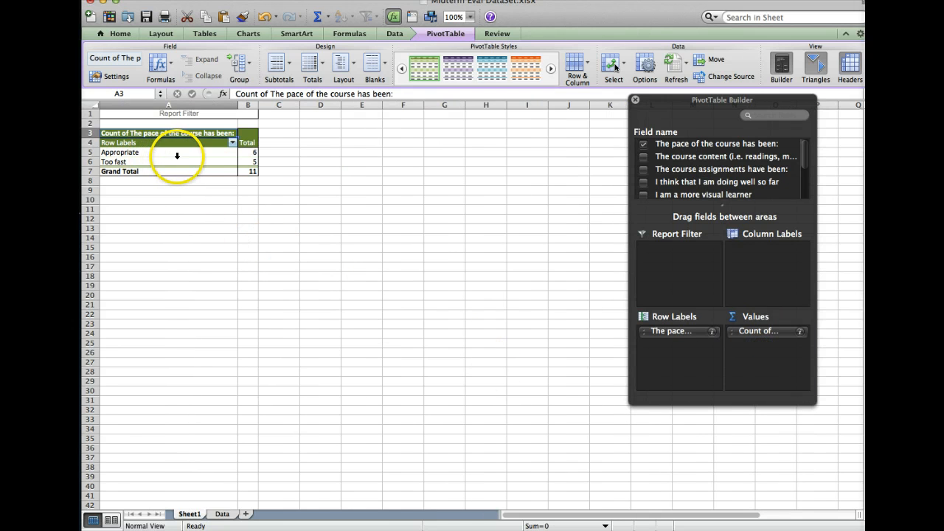
mouse_move(224, 152)
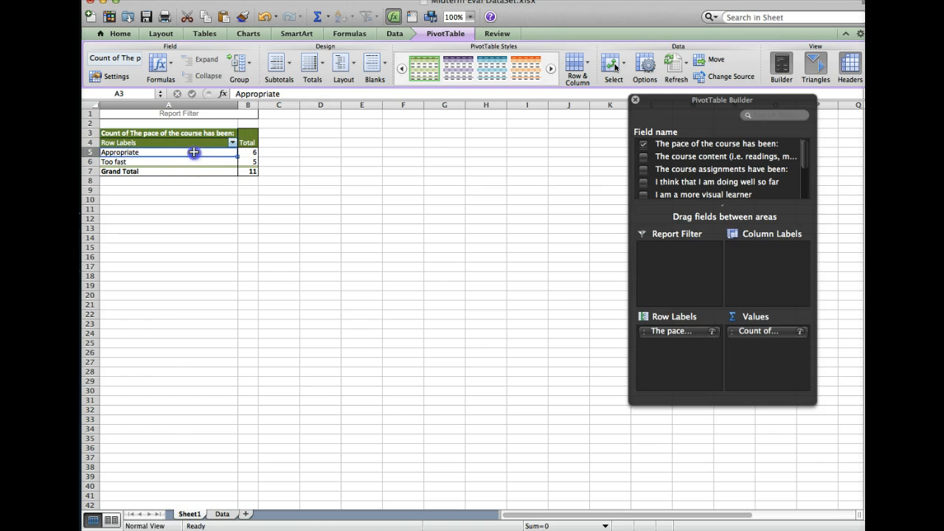
left_click(148, 161)
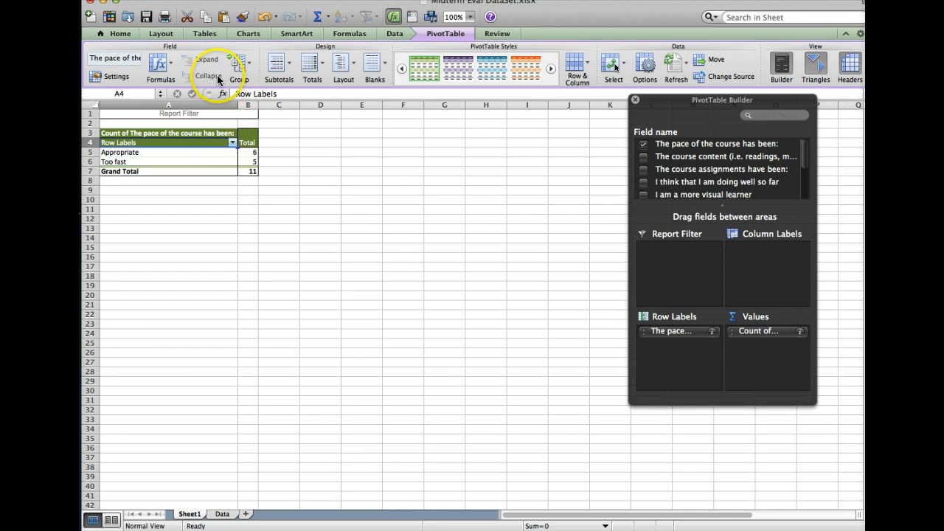
- Insert a basic flat pie chart of the pace counts and move it beside the PivotTable
left_click(248, 34)
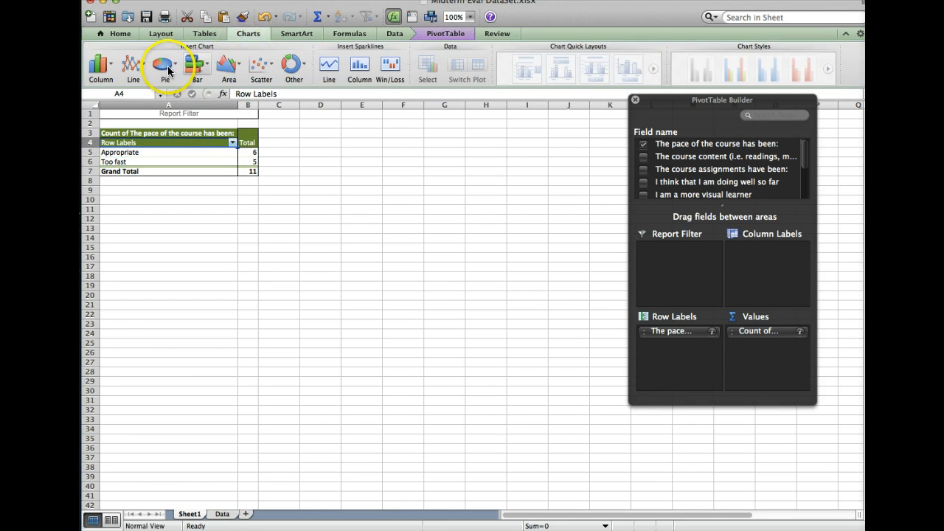
left_click(162, 66)
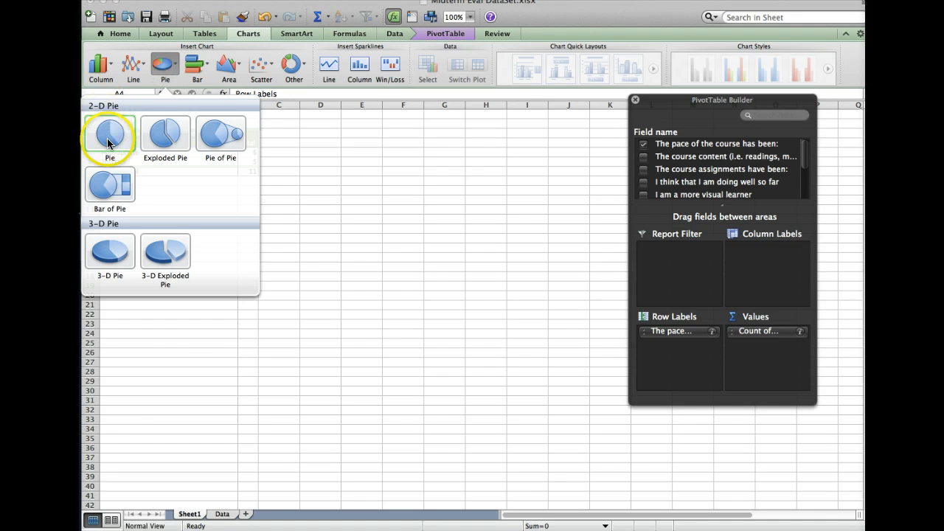
left_click(109, 135)
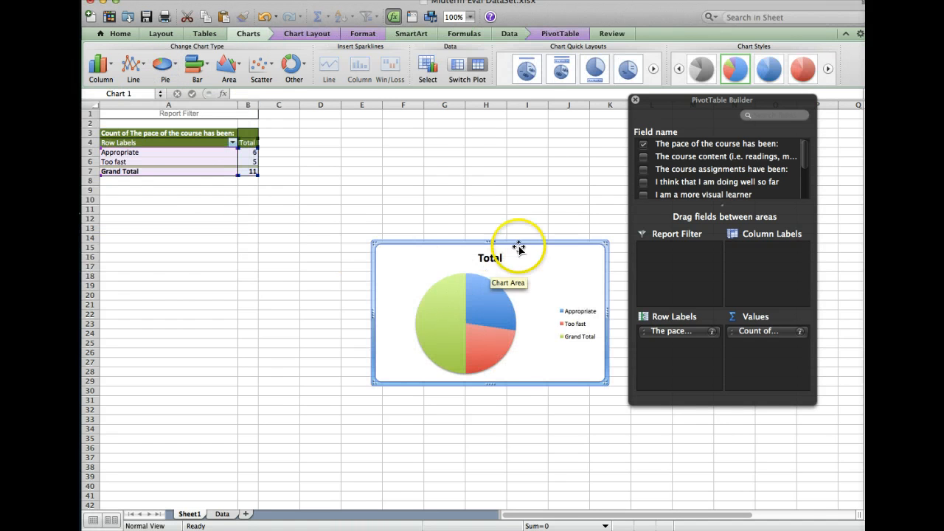
left_click_drag(519, 246, 487, 156)
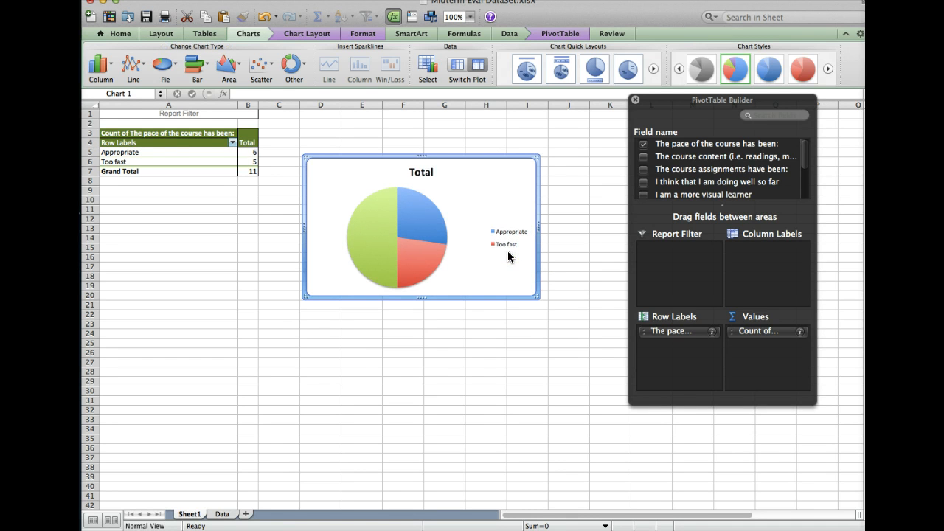
left_click(376, 218)
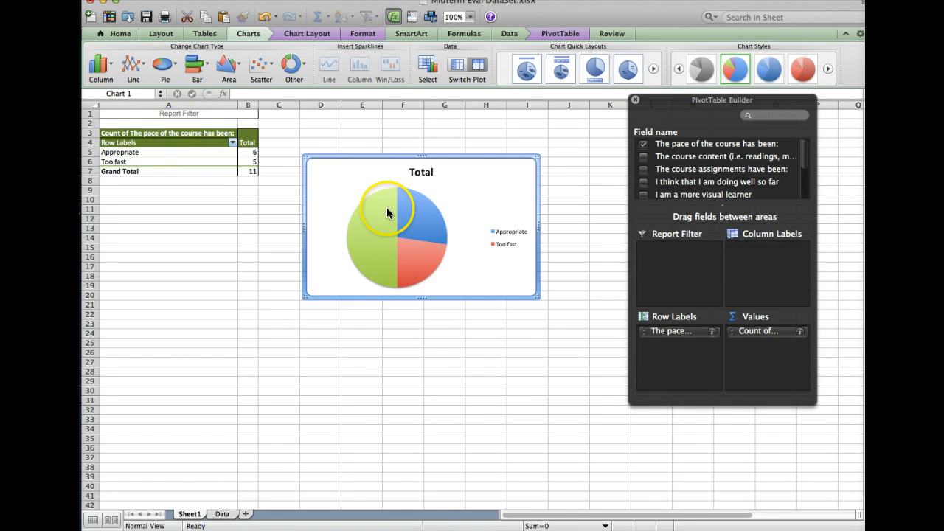
left_click(386, 214)
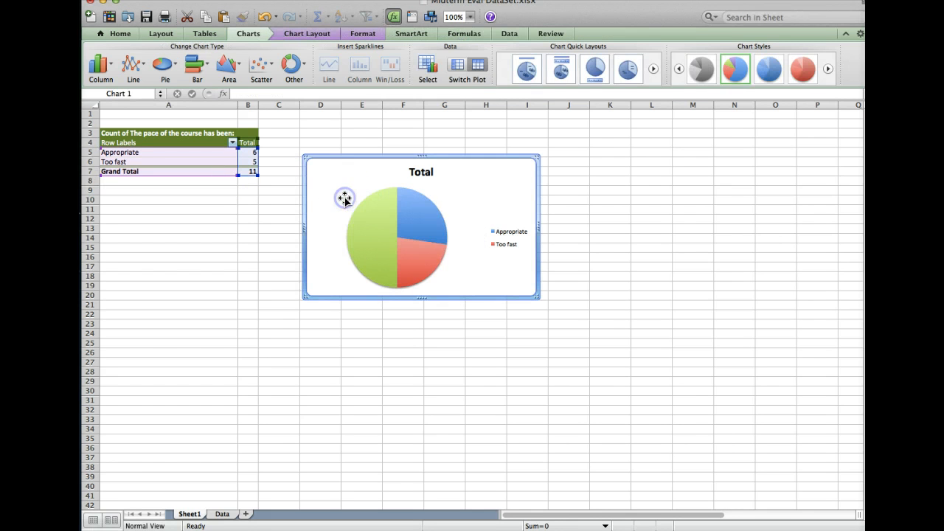
- Restrict the pie's data to B5:B6 with labels A5:A6, dropping Grand Total and the Total name
right_click(346, 198)
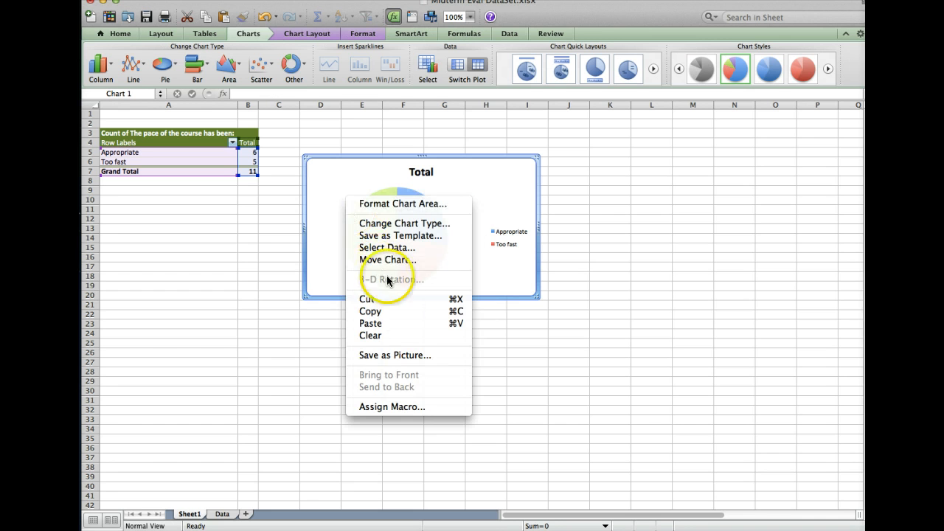
left_click(387, 248)
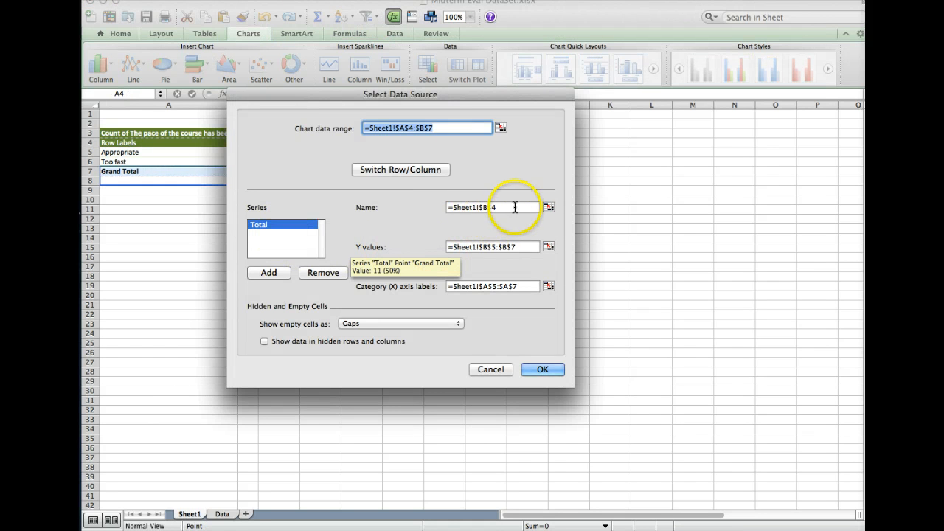
left_click(520, 246)
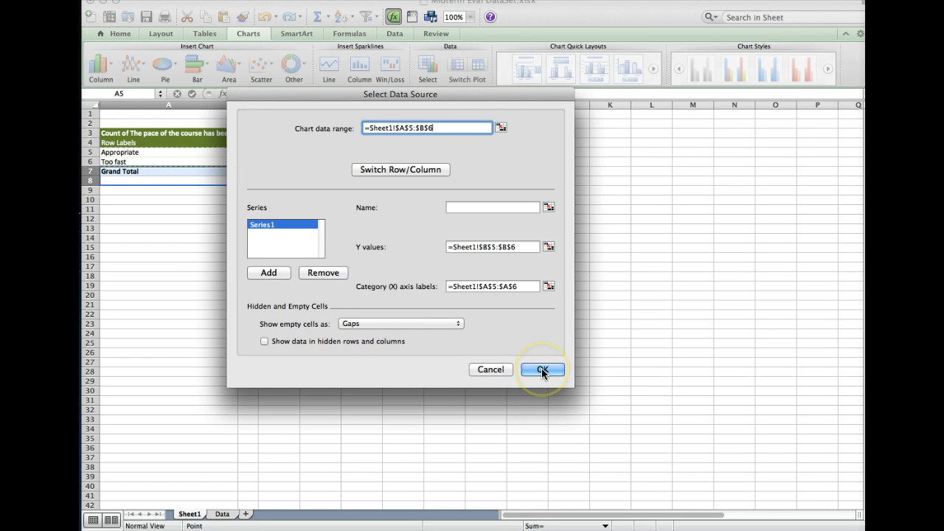
left_click(543, 369)
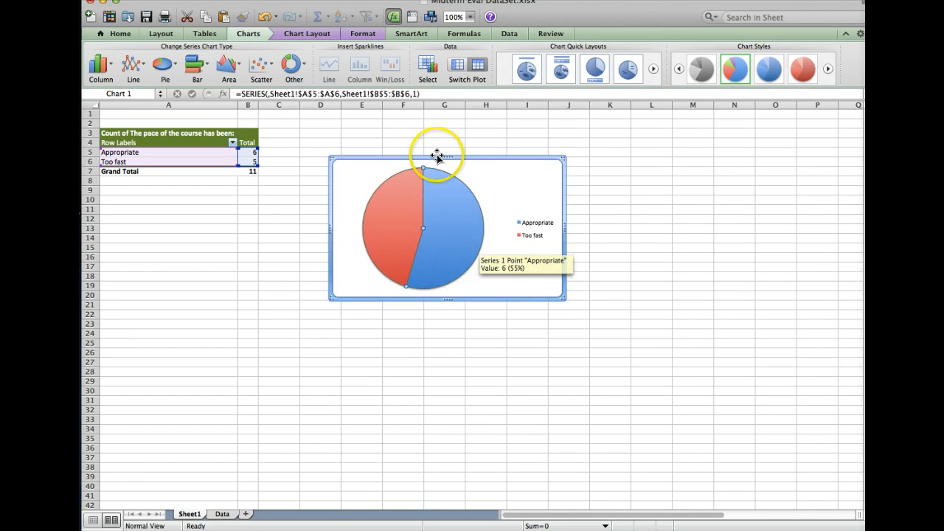
mouse_move(389, 130)
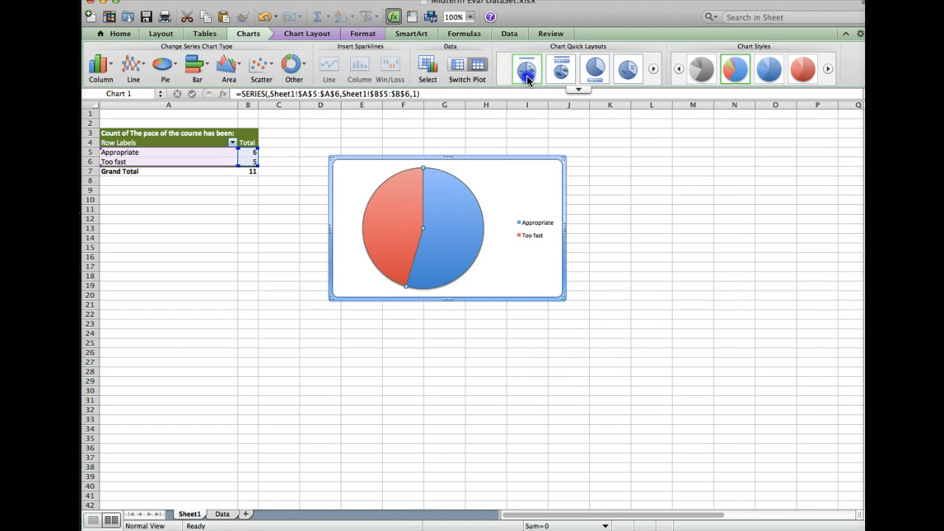
- Apply a quick layout labelling slices Too fast 45% and Appropriate 55%, without a title
left_click(525, 68)
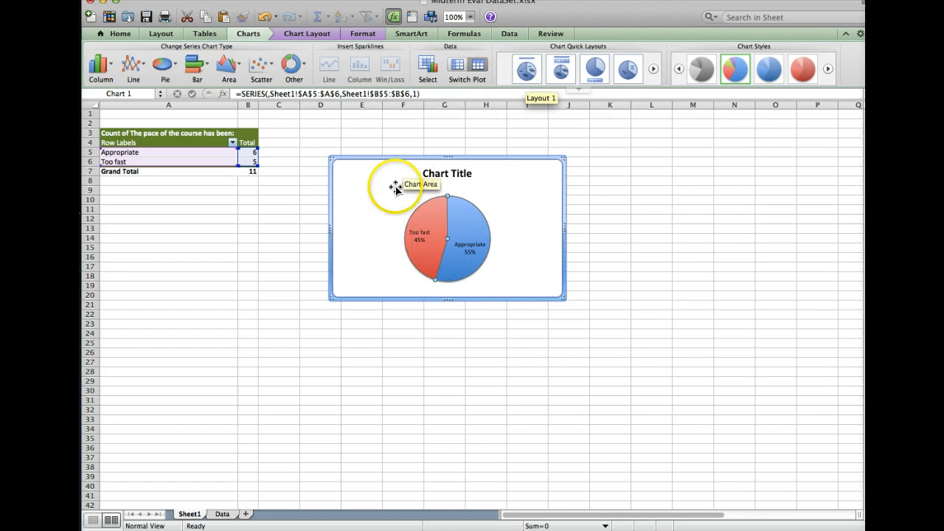
mouse_move(490, 286)
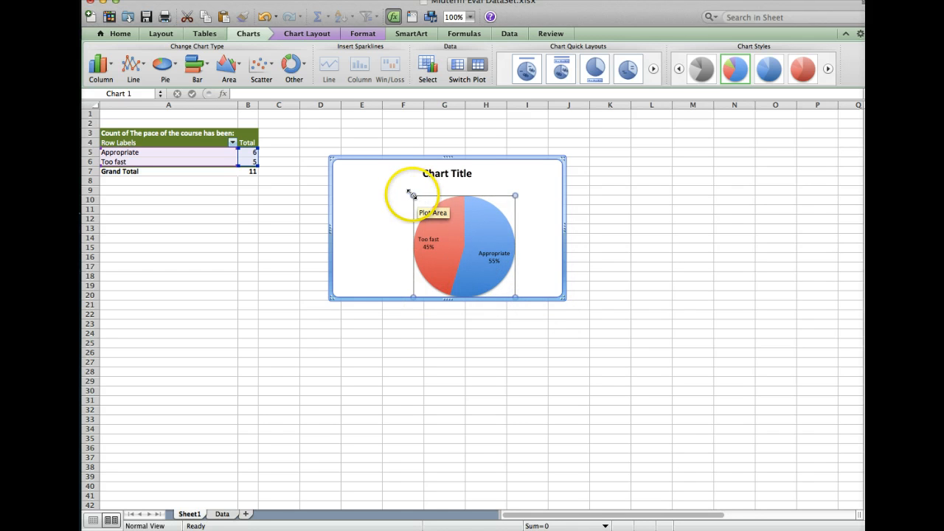
left_click(446, 174)
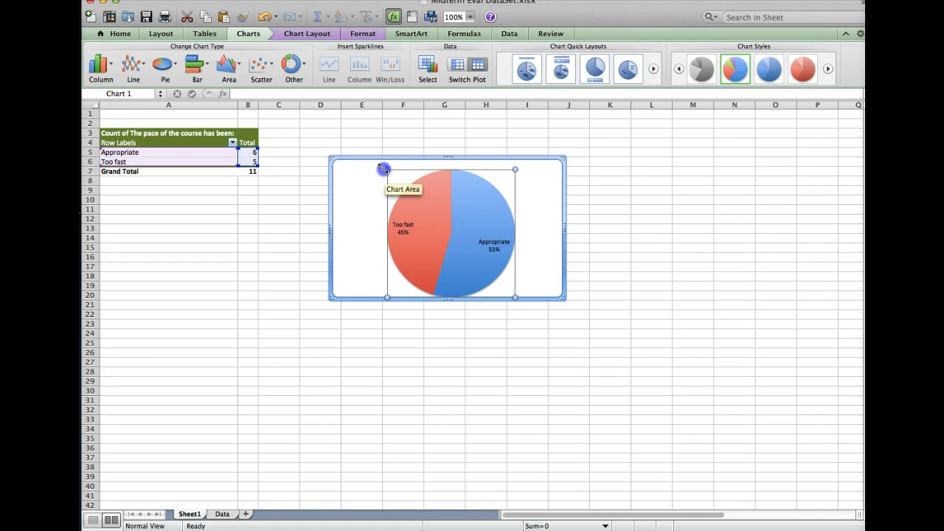
mouse_move(499, 208)
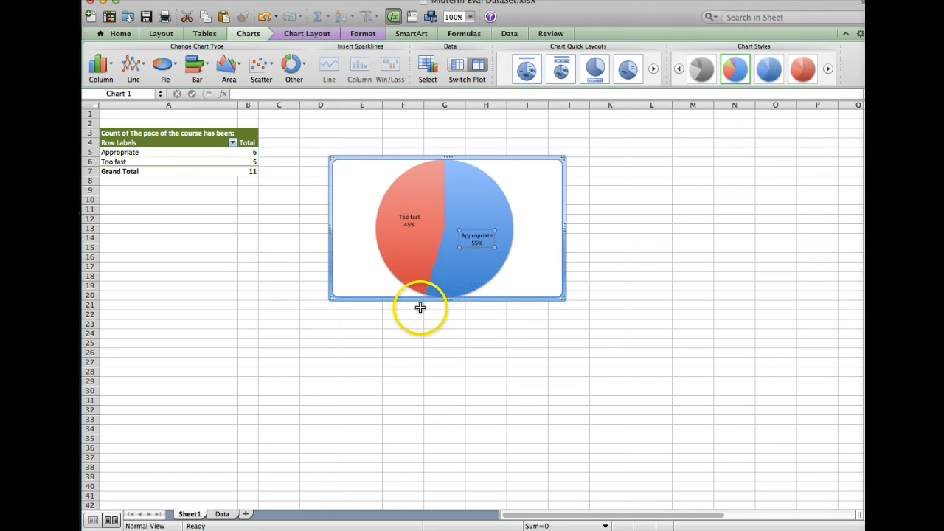
mouse_move(820, 345)
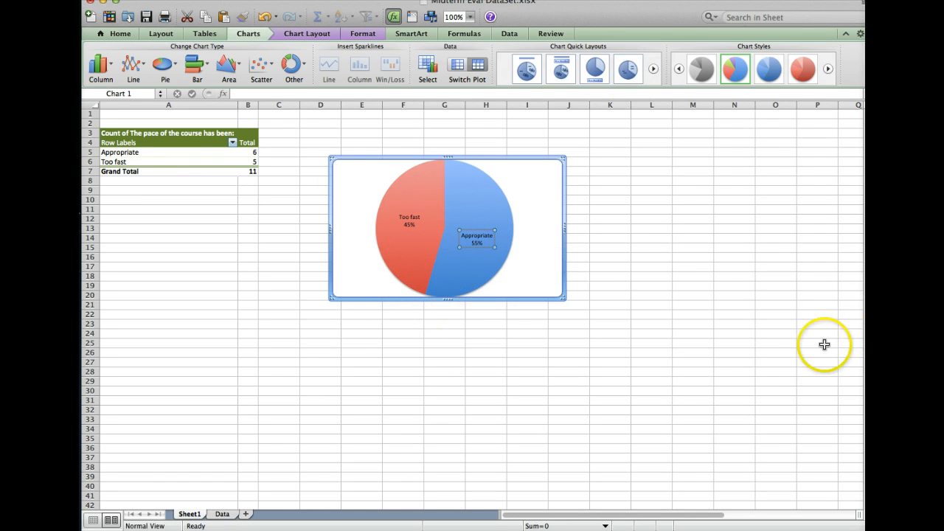
mouse_move(396, 295)
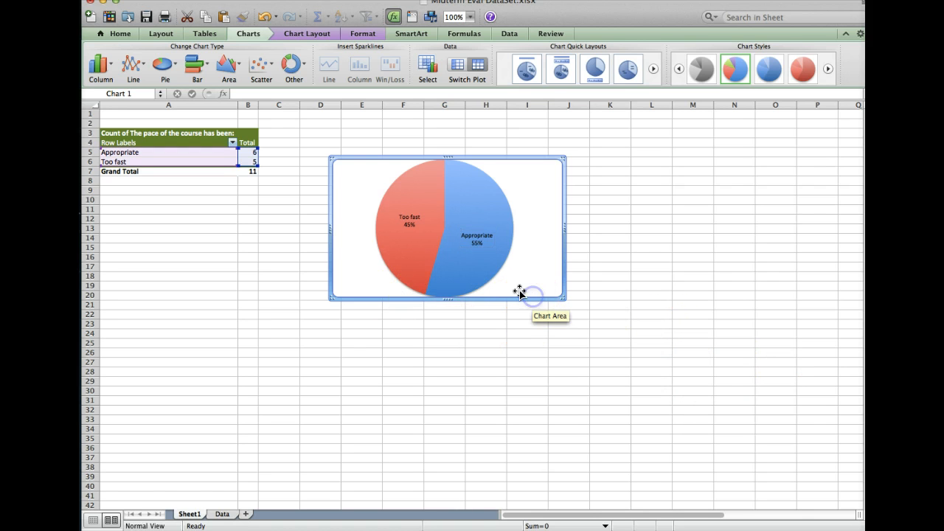
left_click(519, 292)
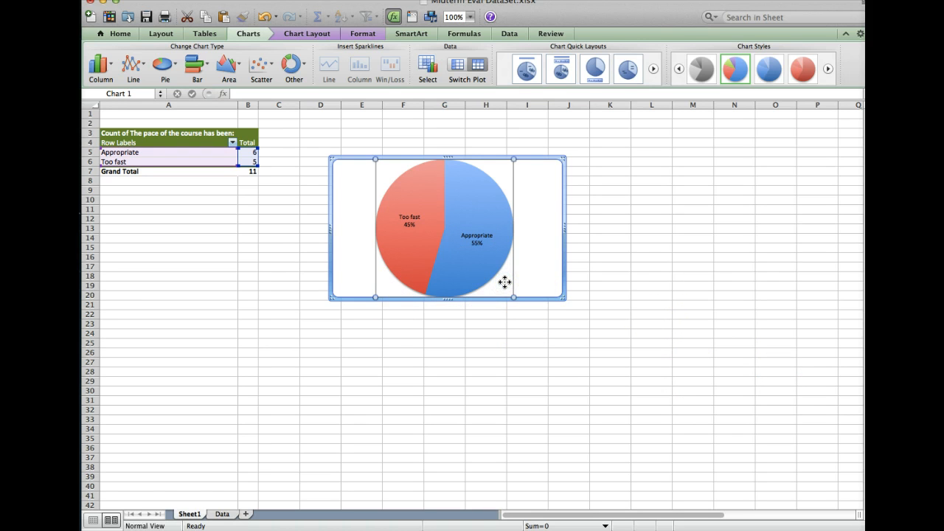
left_click(475, 239)
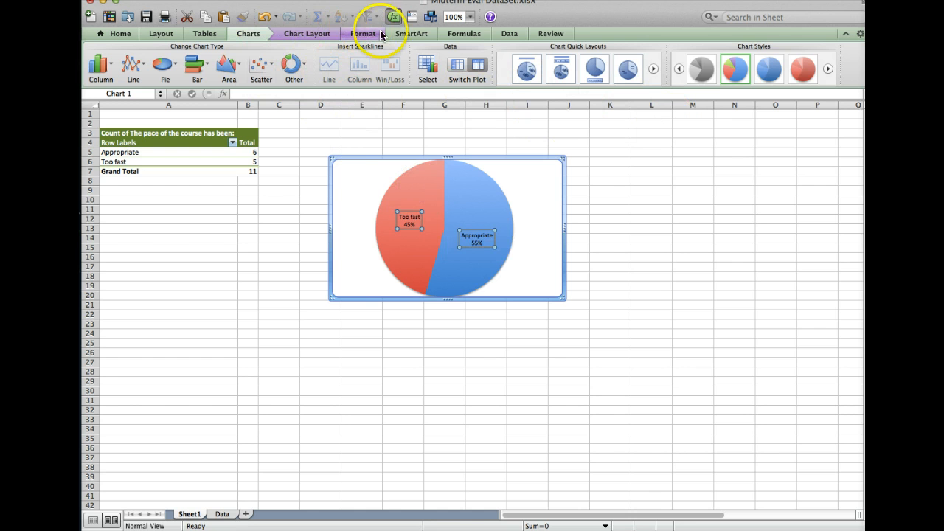
left_click(203, 32)
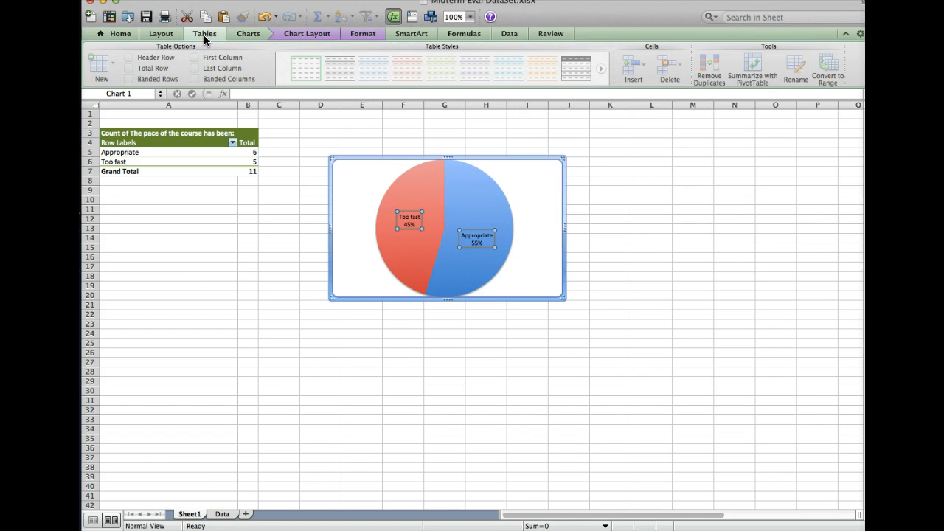
mouse_move(442, 236)
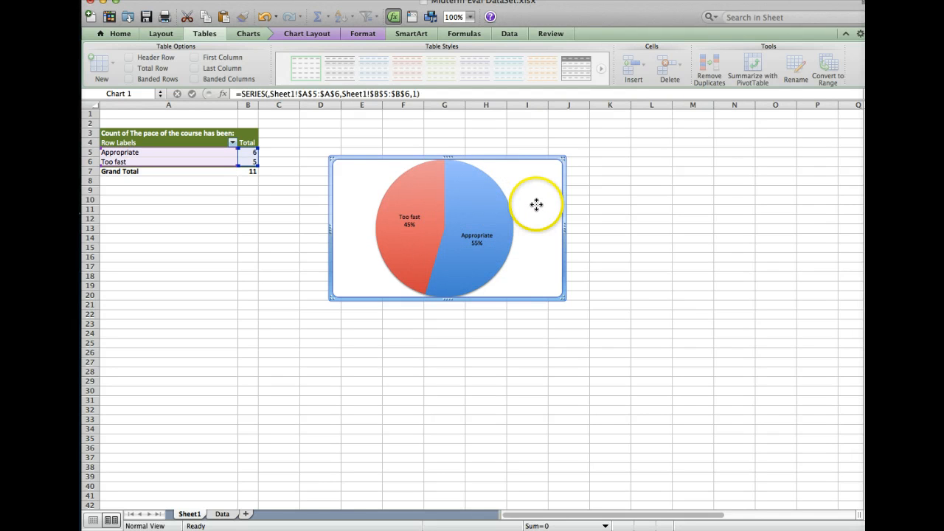
mouse_move(517, 189)
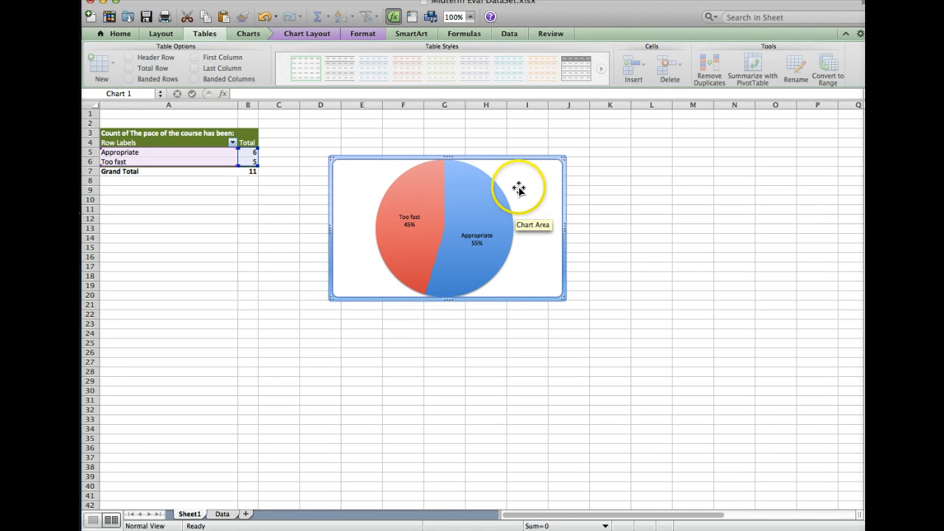
- Copy the whole pie chart for use in a presentation
right_click(509, 186)
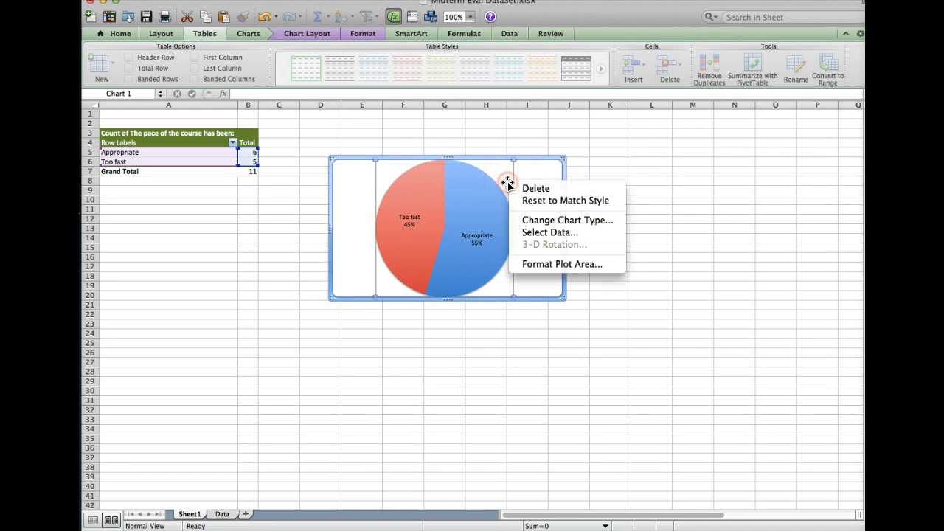
left_click(528, 162)
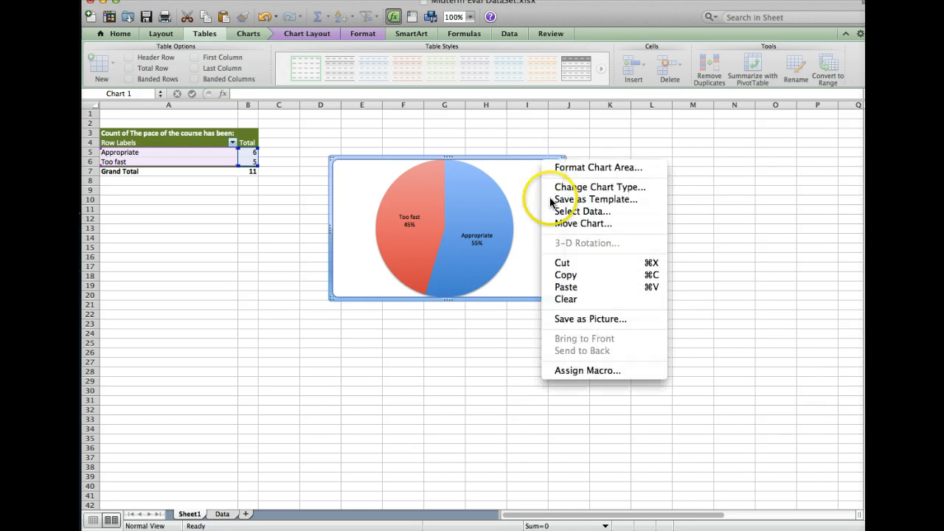
mouse_move(587, 283)
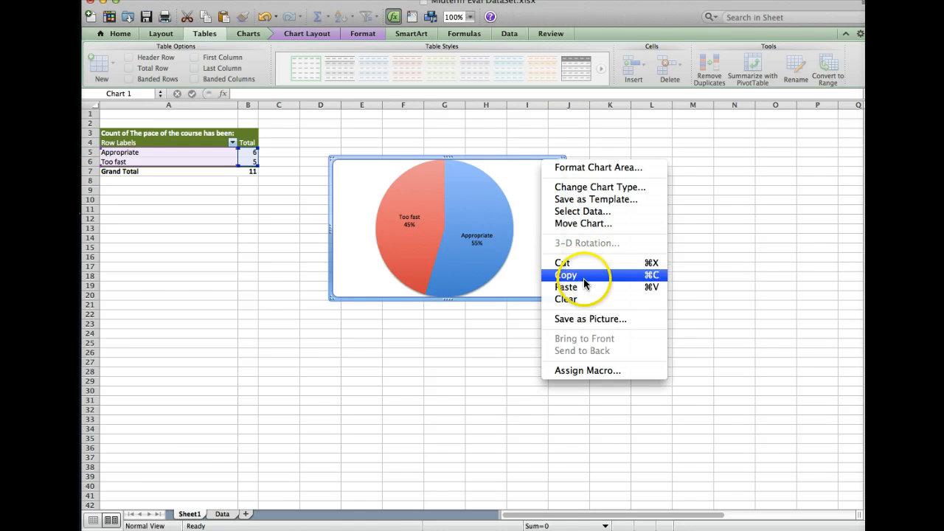
left_click(566, 273)
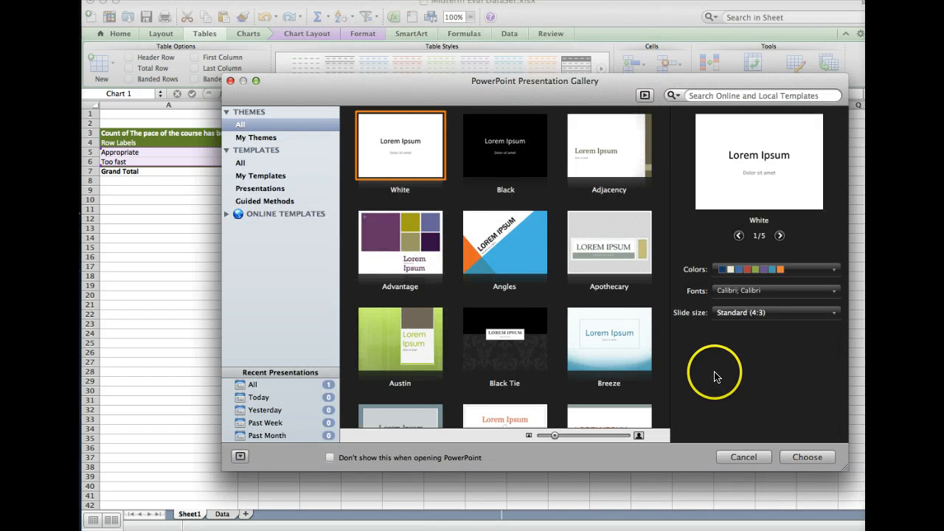
mouse_move(472, 165)
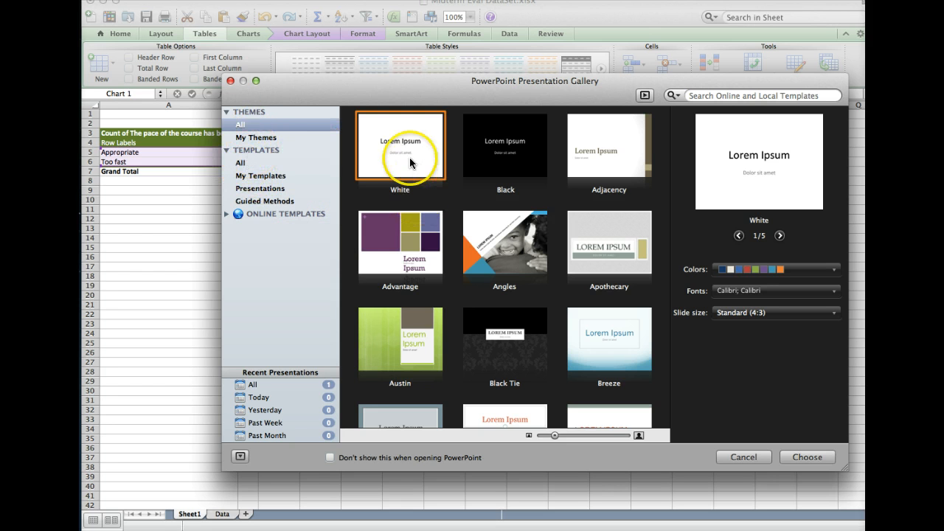
- Start a new White-theme presentation and clear the title slide's placeholders
left_click(813, 457)
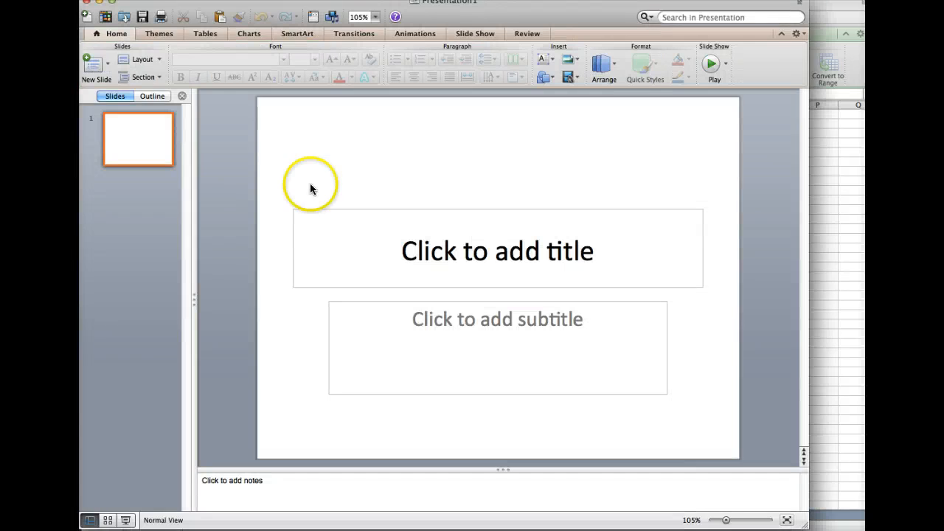
left_click(497, 247)
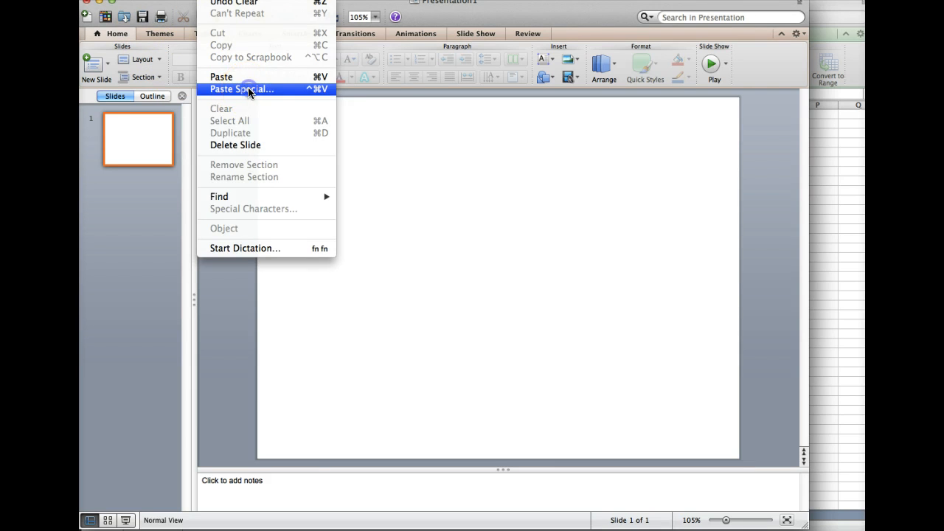
- Paste the pie as a Microsoft Office Drawing Object, shrink it and move it to the top-left corner
left_click(242, 88)
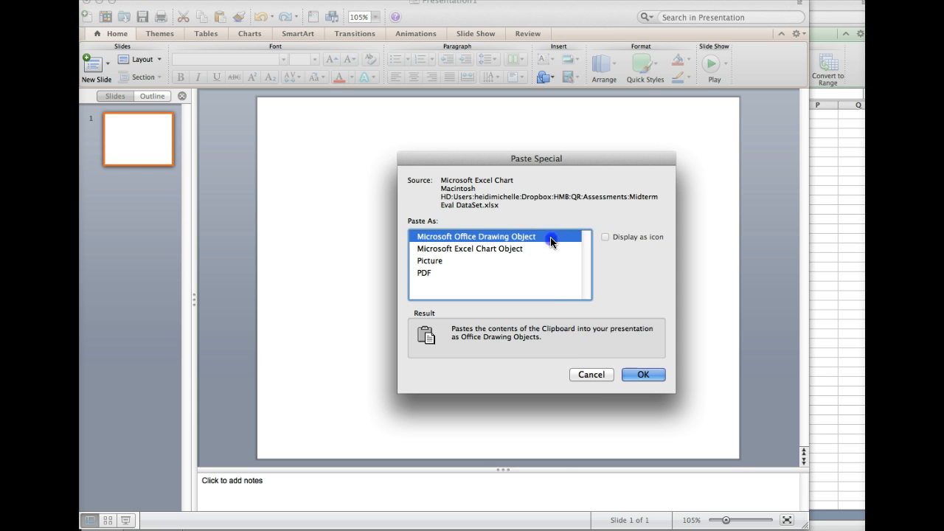
left_click(643, 375)
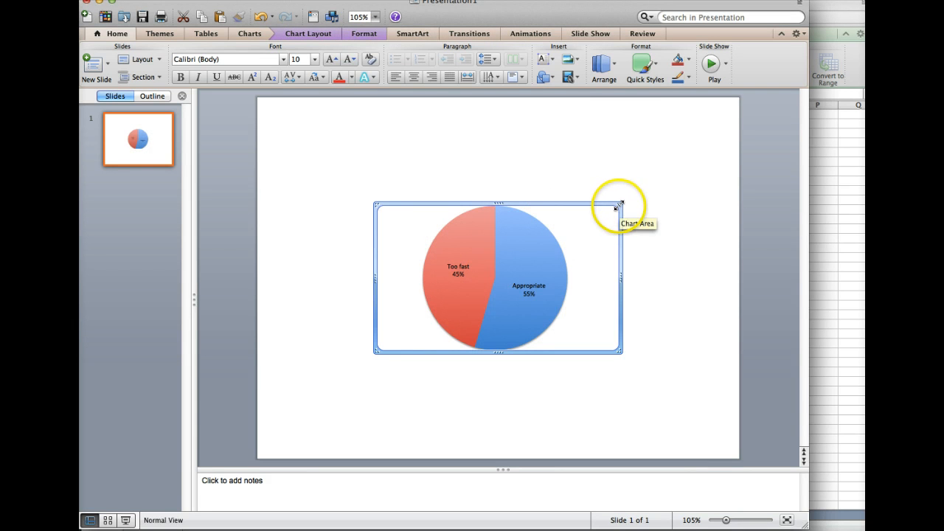
left_click_drag(616, 205, 561, 206)
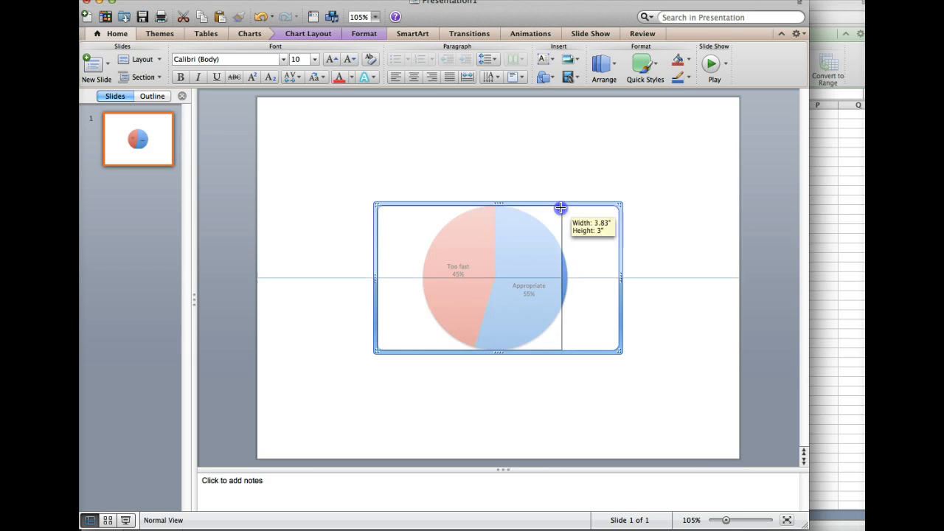
left_click_drag(561, 206, 454, 205)
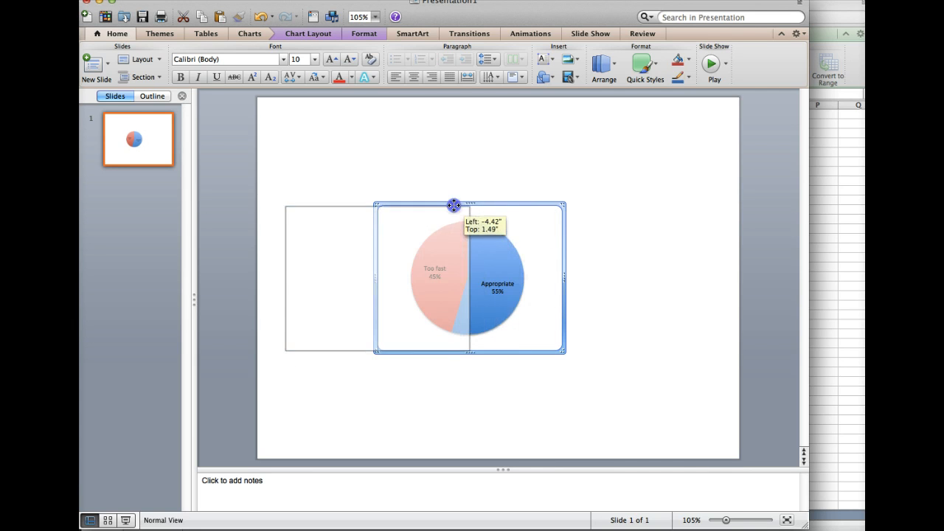
left_click_drag(455, 205, 351, 133)
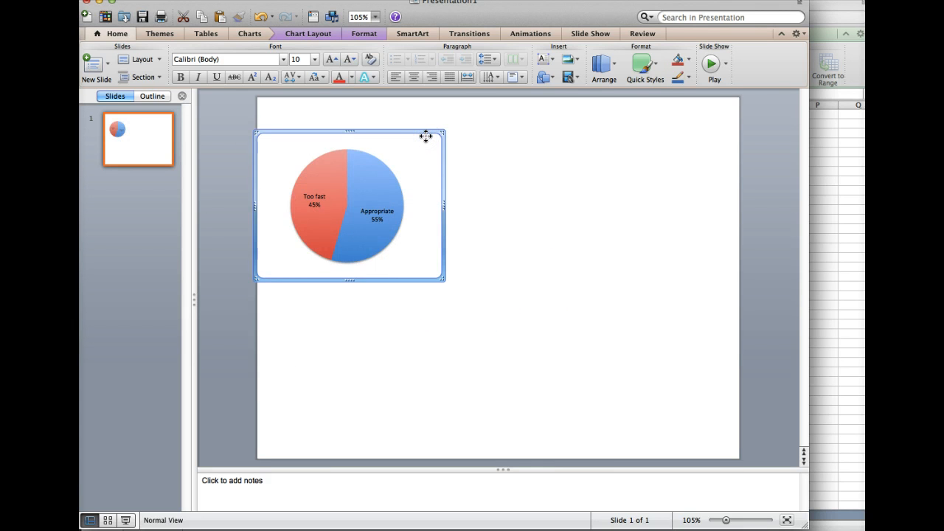
mouse_move(425, 129)
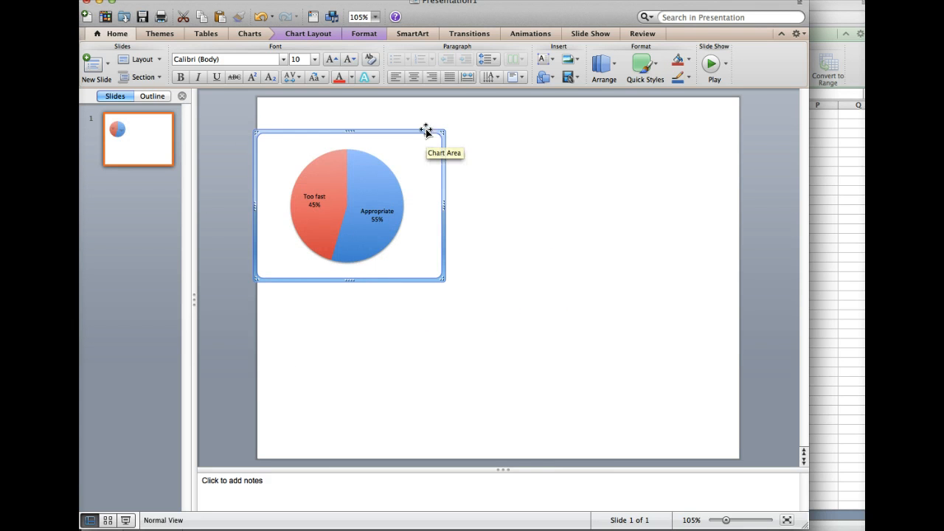
left_click_drag(424, 132, 420, 106)
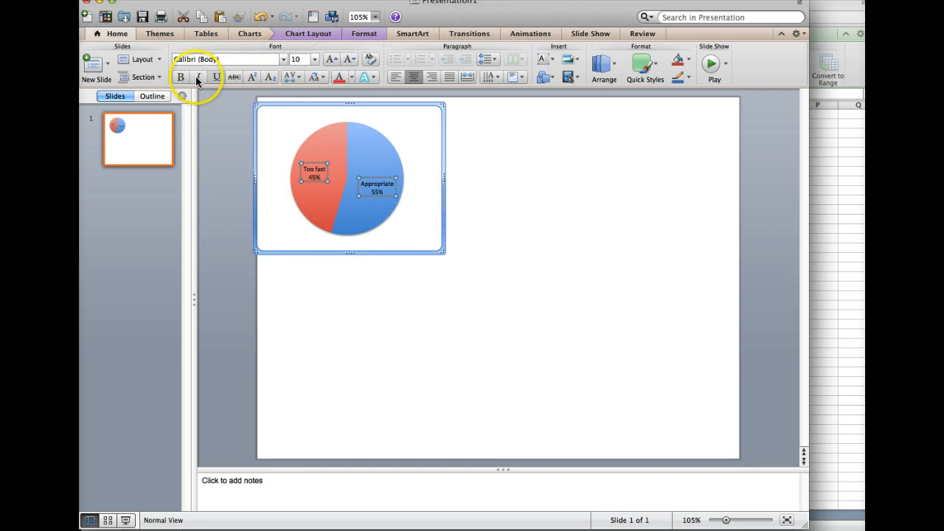
mouse_move(310, 122)
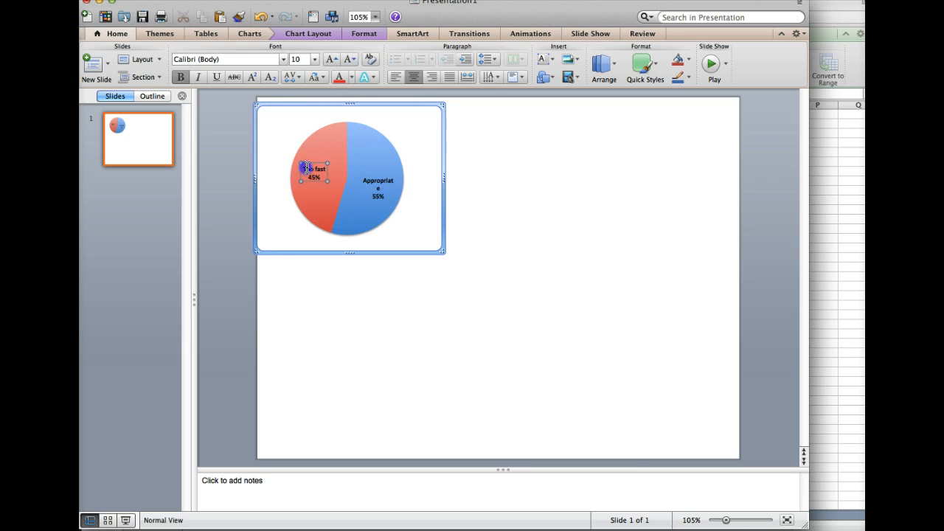
mouse_move(323, 168)
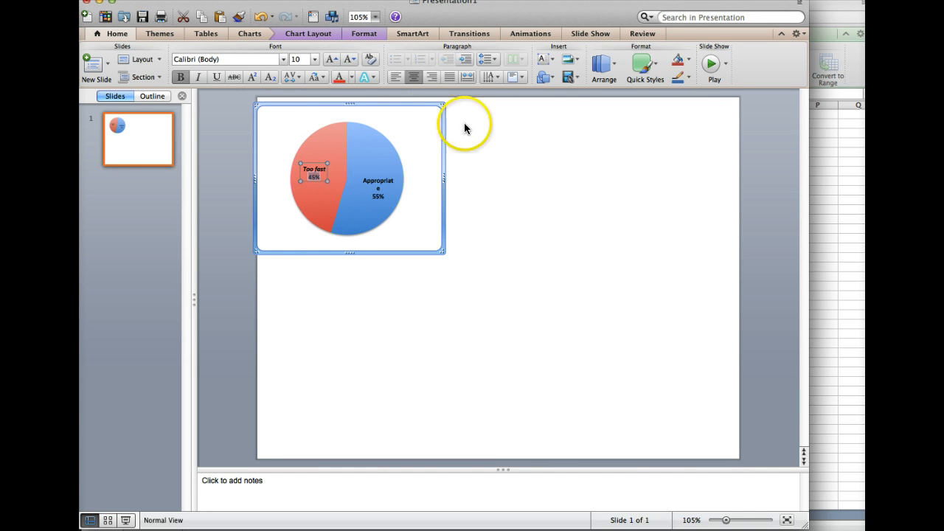
- Set the Too fast label to size 20 and the 55% percentage to size 28
left_click(311, 59)
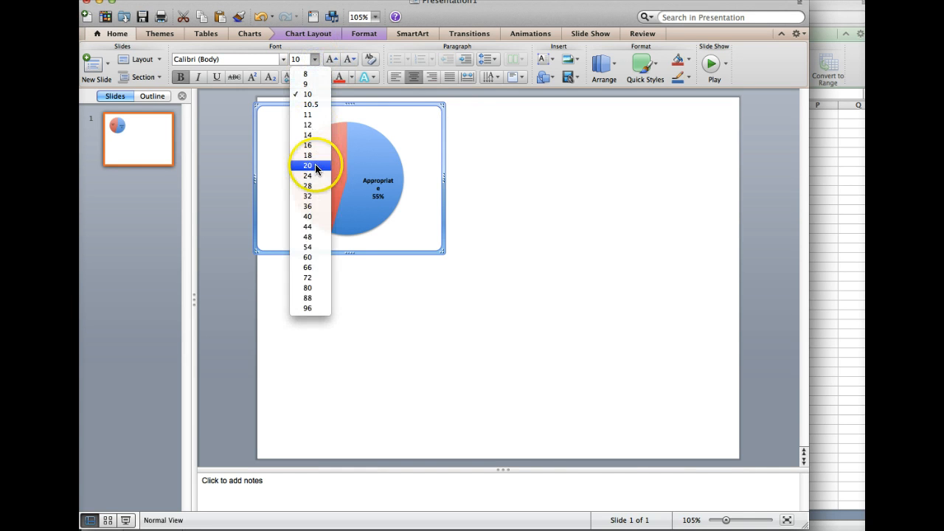
left_click(307, 165)
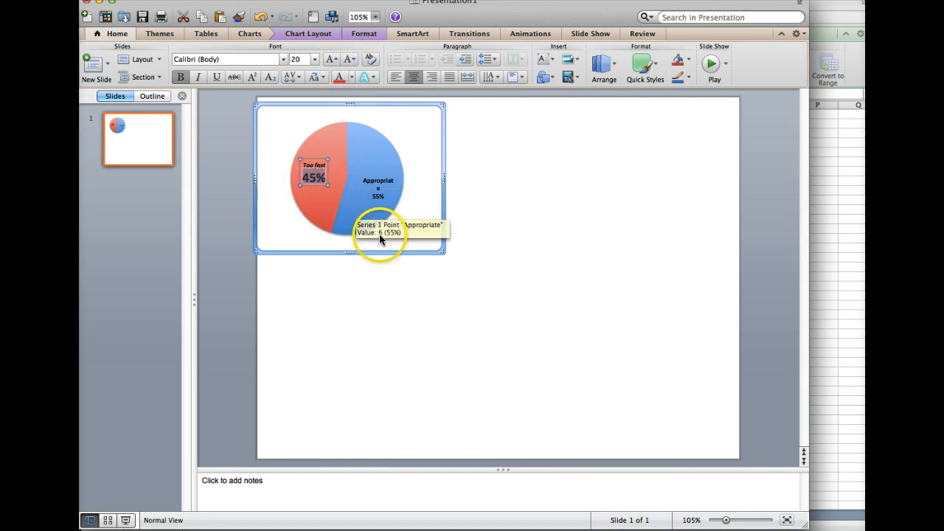
left_click(374, 183)
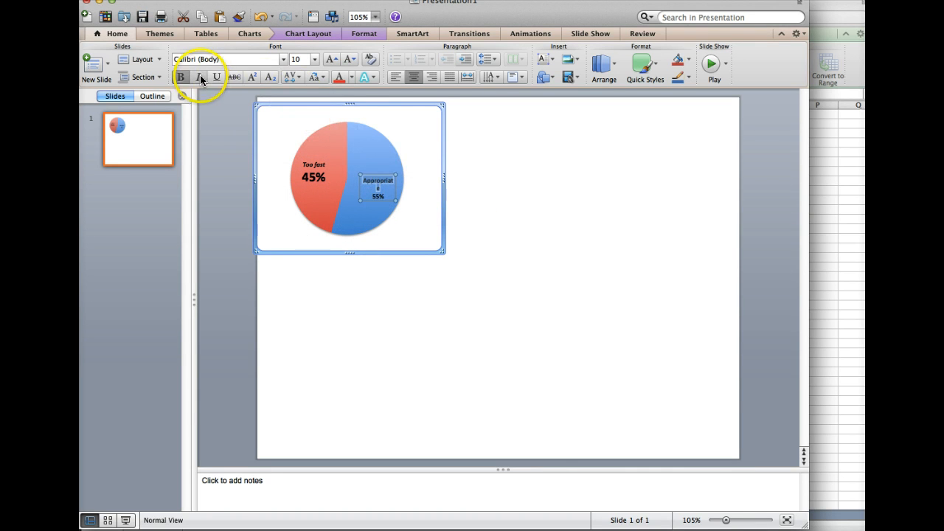
mouse_move(377, 194)
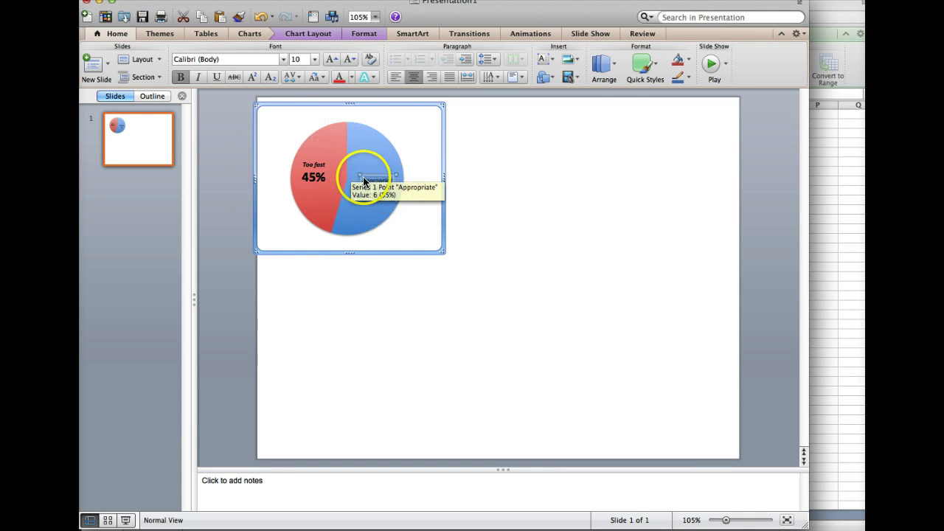
left_click(375, 180)
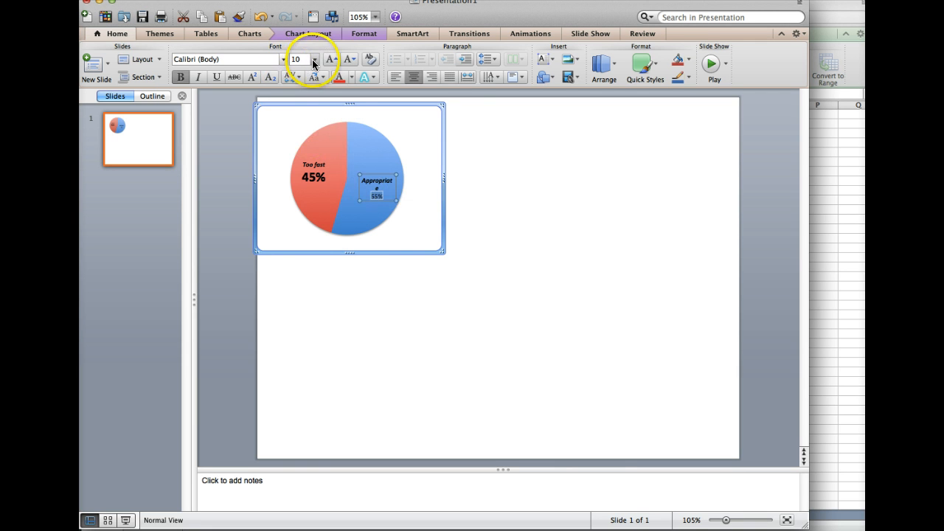
left_click(313, 59)
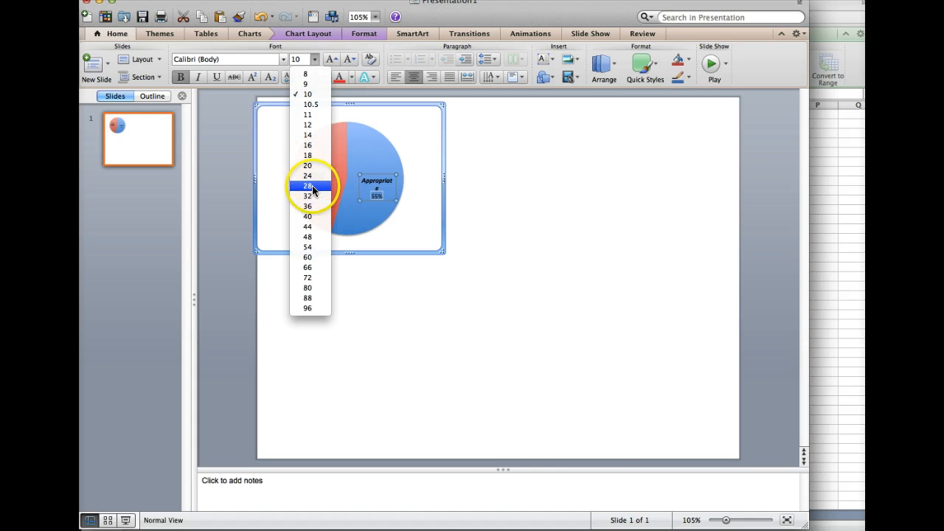
left_click(307, 186)
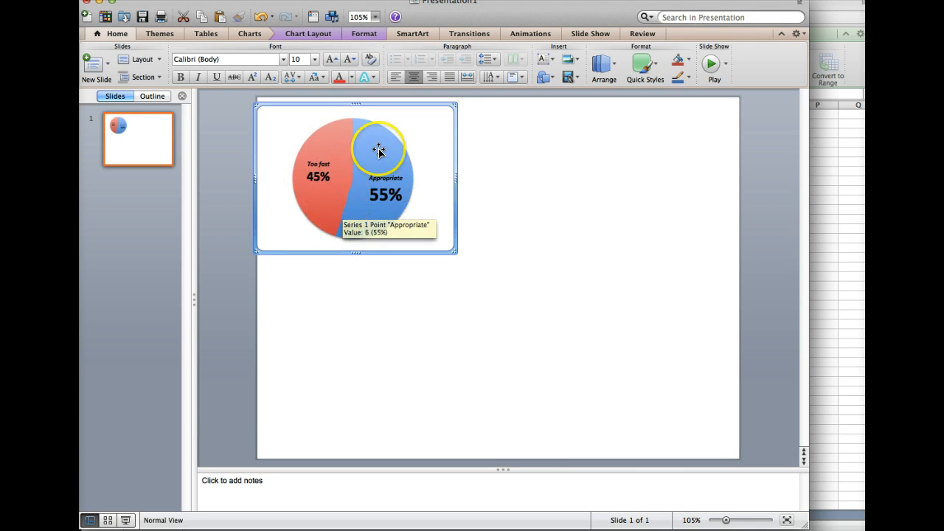
- Drag the Too fast / Appropriate pie chart into the slide's top-left area
left_click_drag(377, 150, 410, 163)
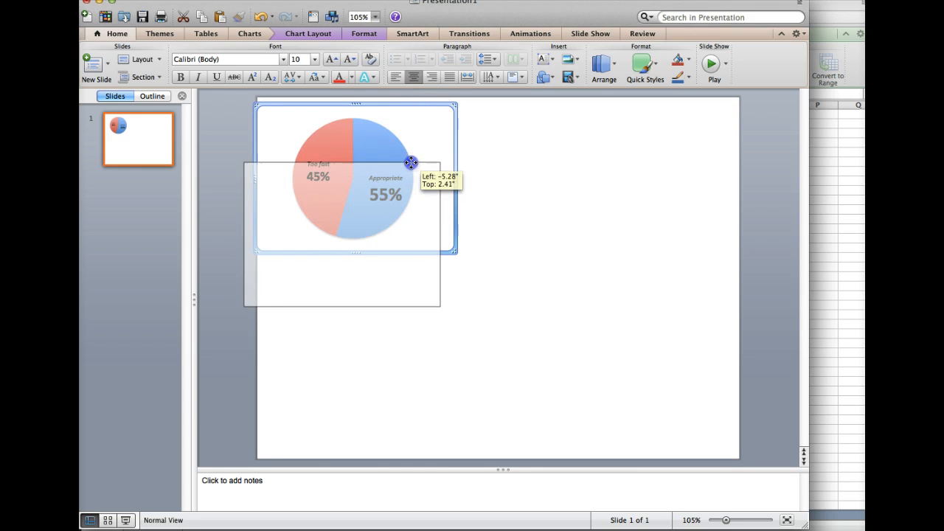
left_click_drag(410, 162, 401, 174)
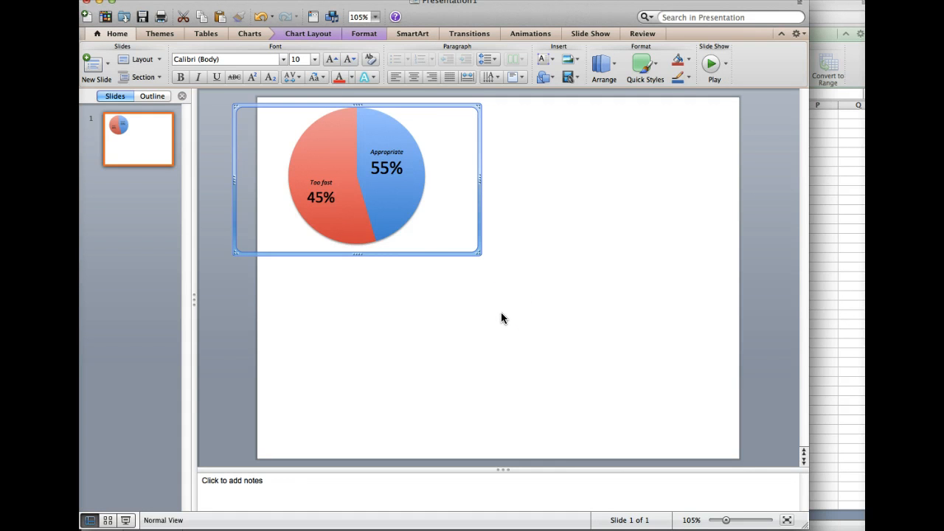
mouse_move(446, 242)
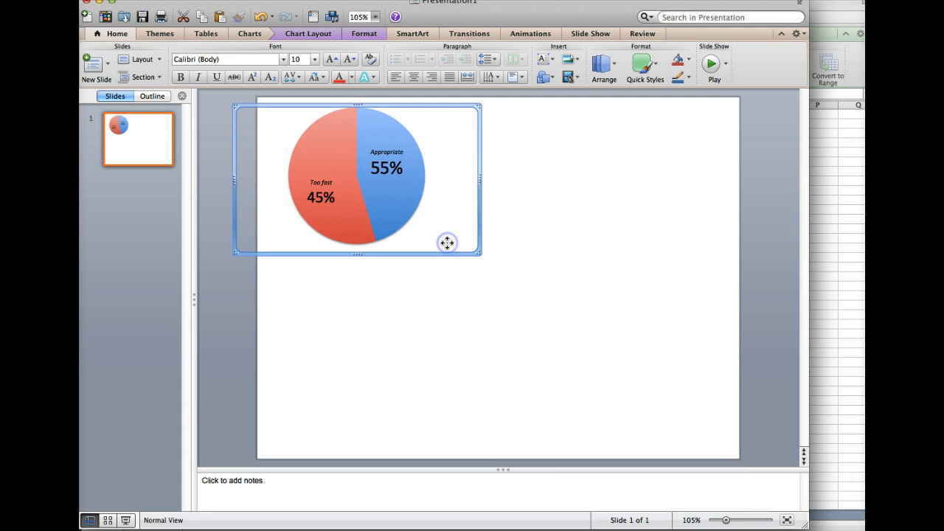
left_click(487, 286)
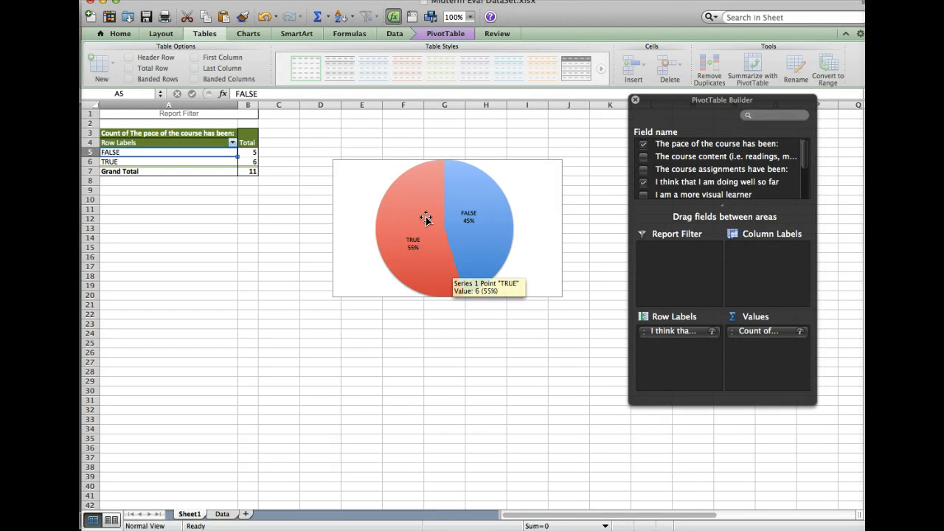
mouse_move(620, 201)
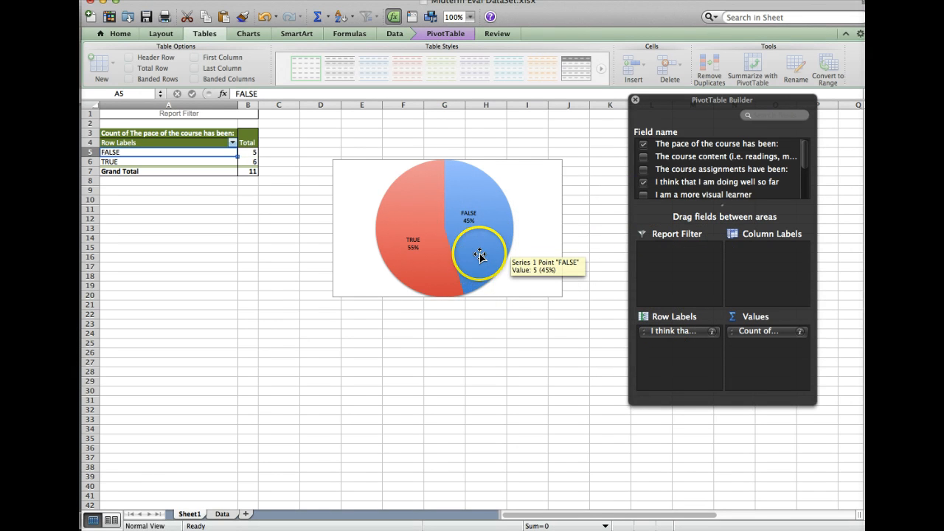
mouse_move(510, 272)
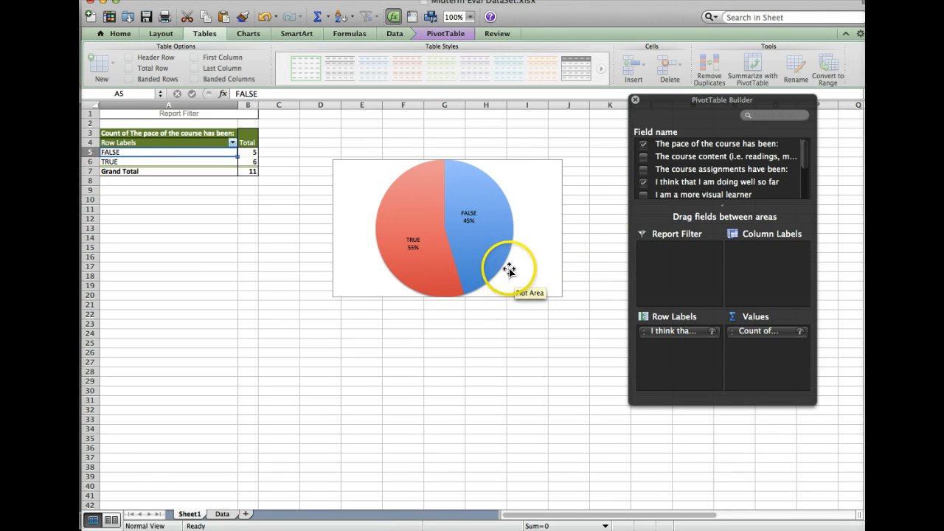
mouse_move(496, 286)
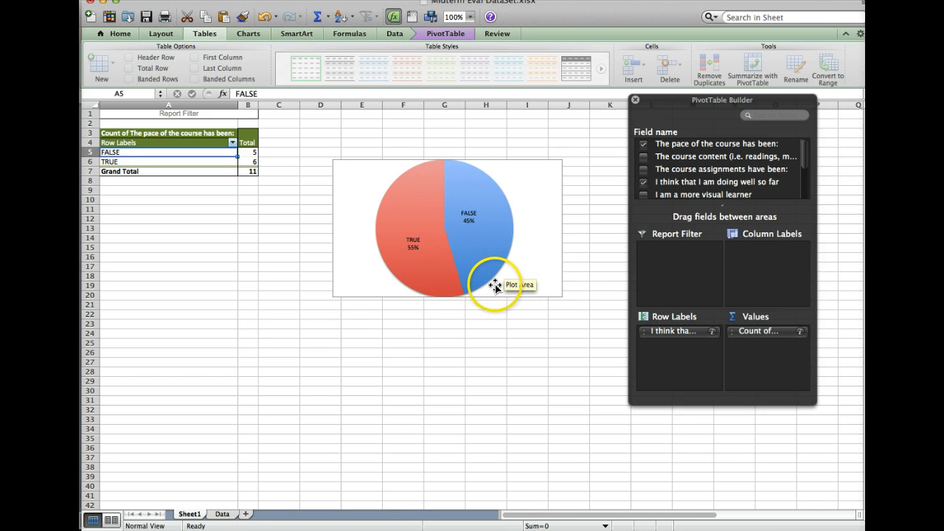
mouse_move(499, 256)
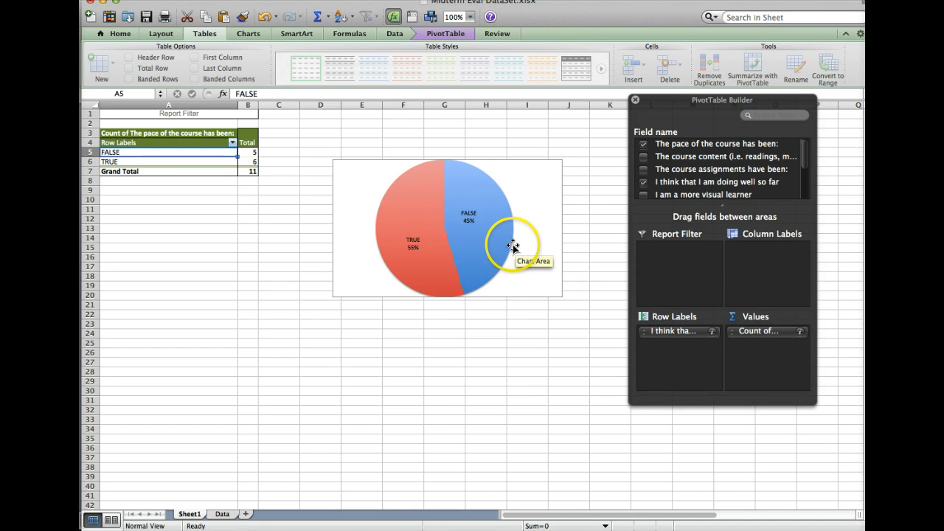
mouse_move(404, 230)
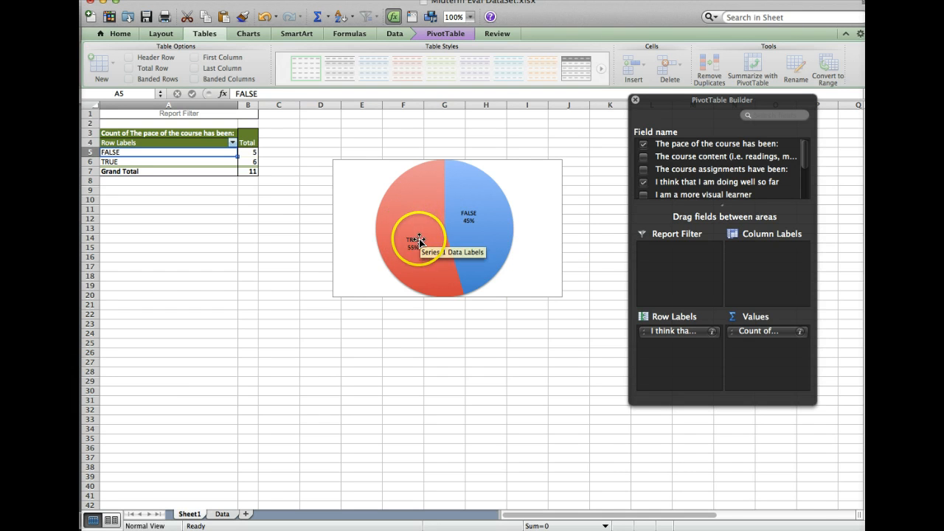
mouse_move(481, 239)
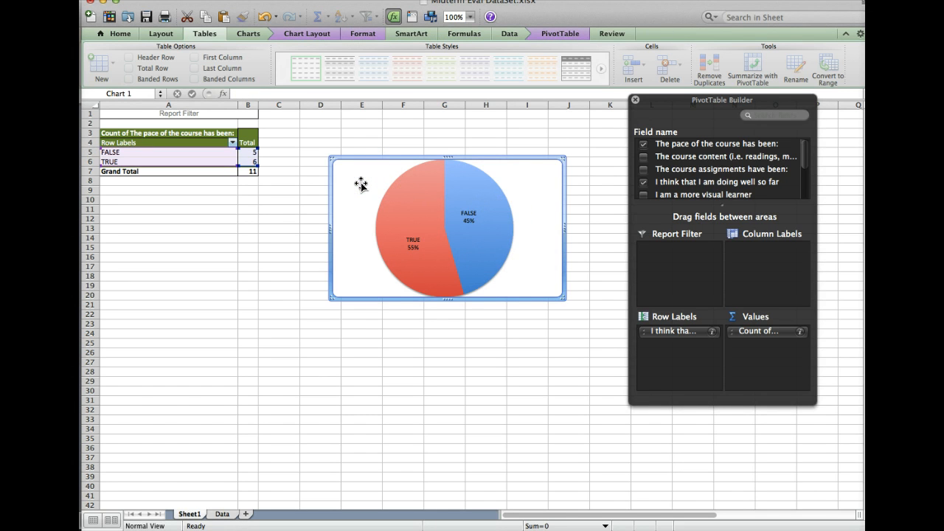
- Copy the TRUE/FALSE pie chart from its right-click menu
right_click(362, 183)
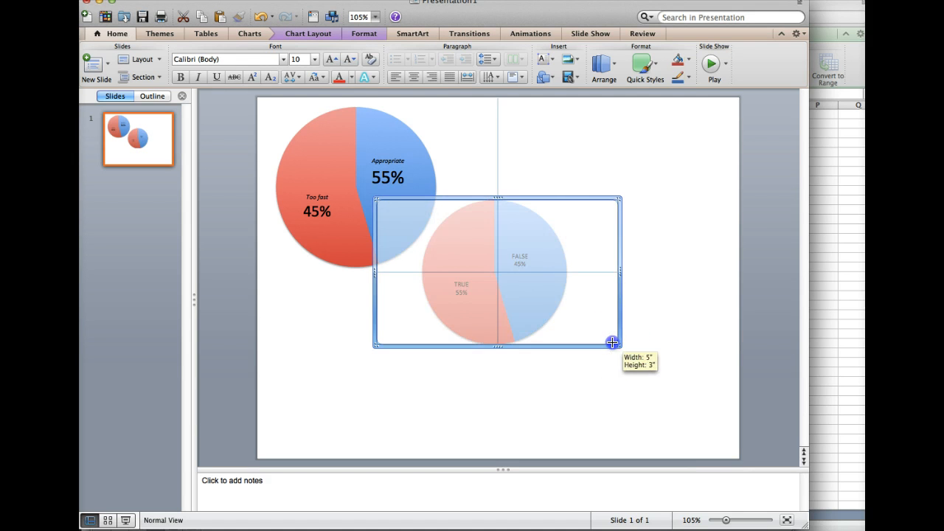
- Shrink the pasted FALSE 45% / TRUE 55% pie by its corner handles and deselect it
left_click_drag(612, 343, 620, 348)
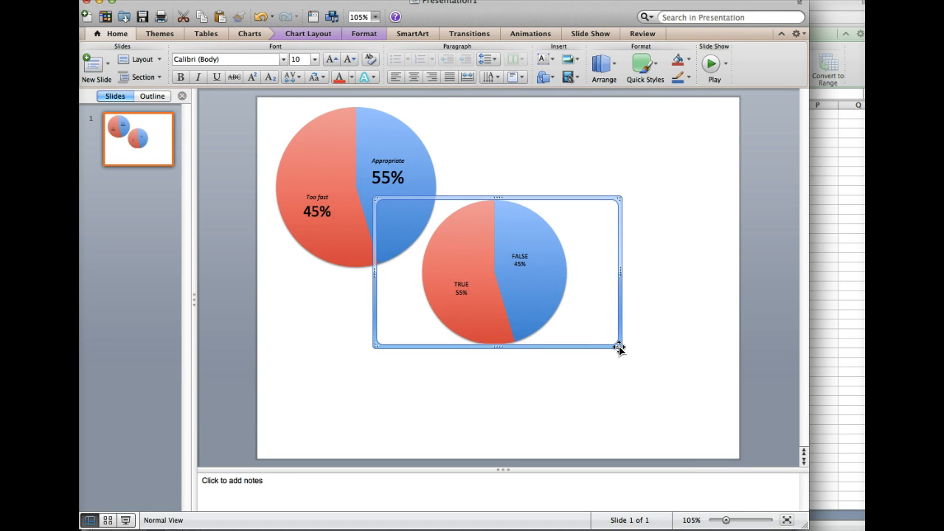
left_click_drag(618, 348, 608, 340)
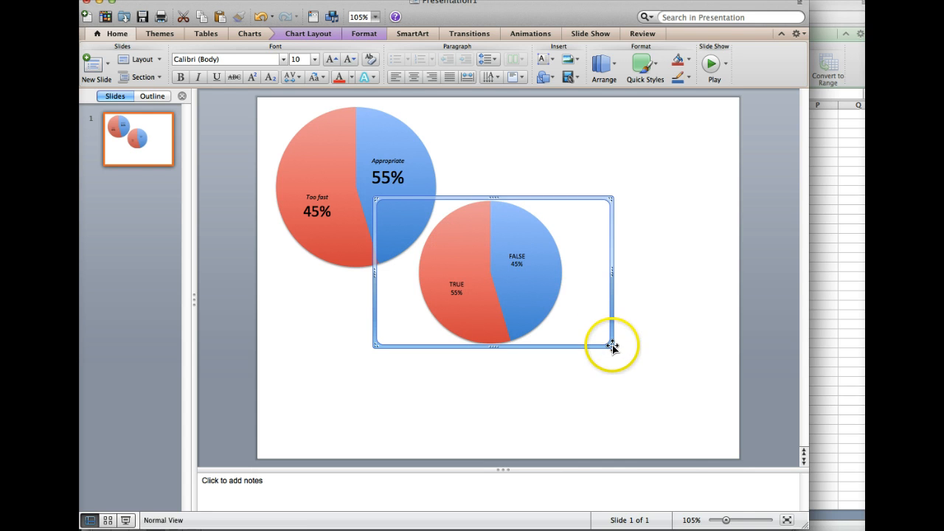
left_click_drag(612, 344, 605, 342)
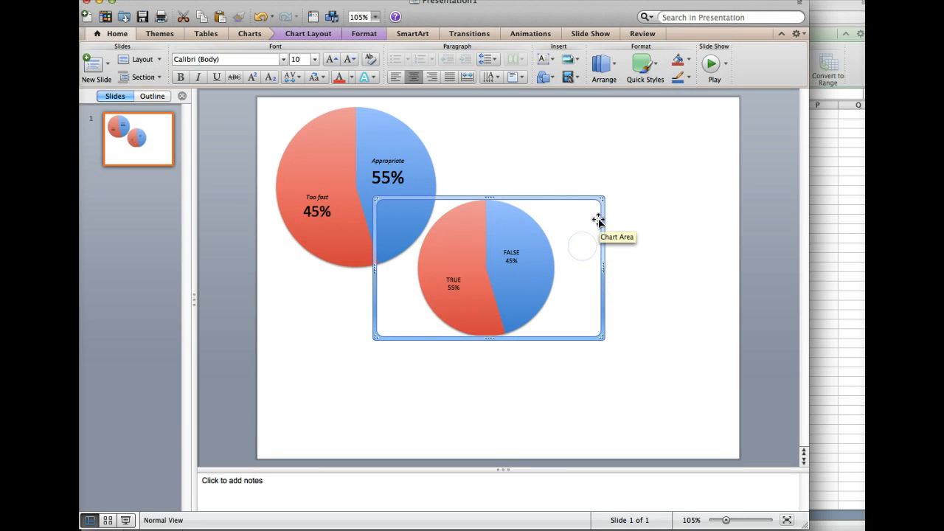
left_click(629, 244)
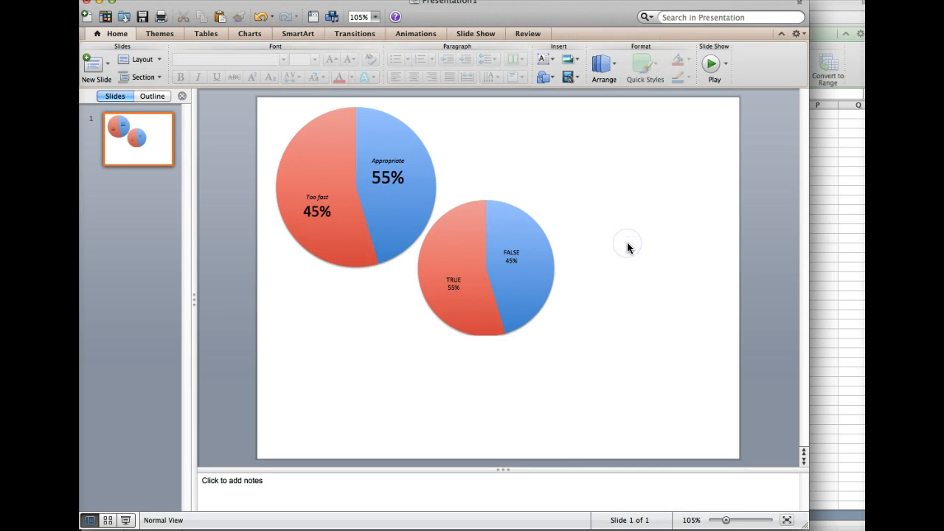
left_click(487, 268)
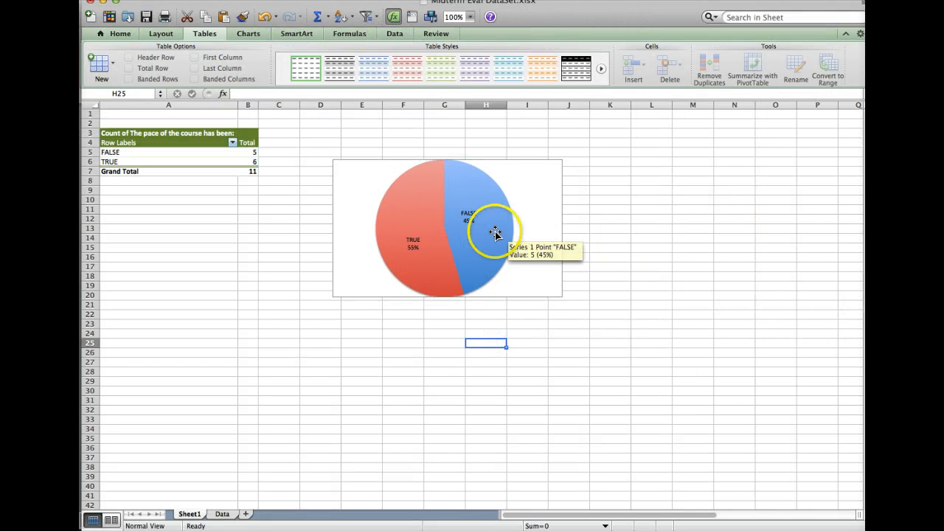
- Enter the student counts 18 and 12 into cells below the pivot table
right_click(165, 269)
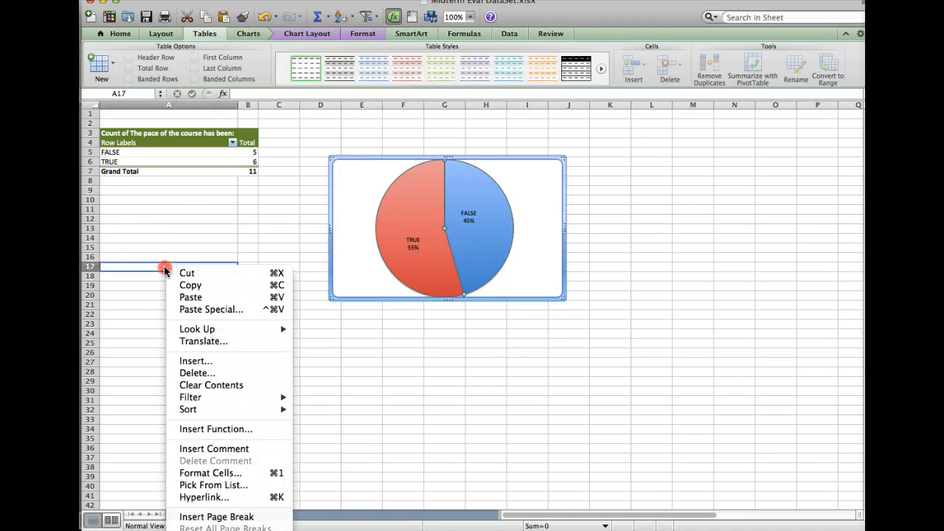
mouse_move(186, 273)
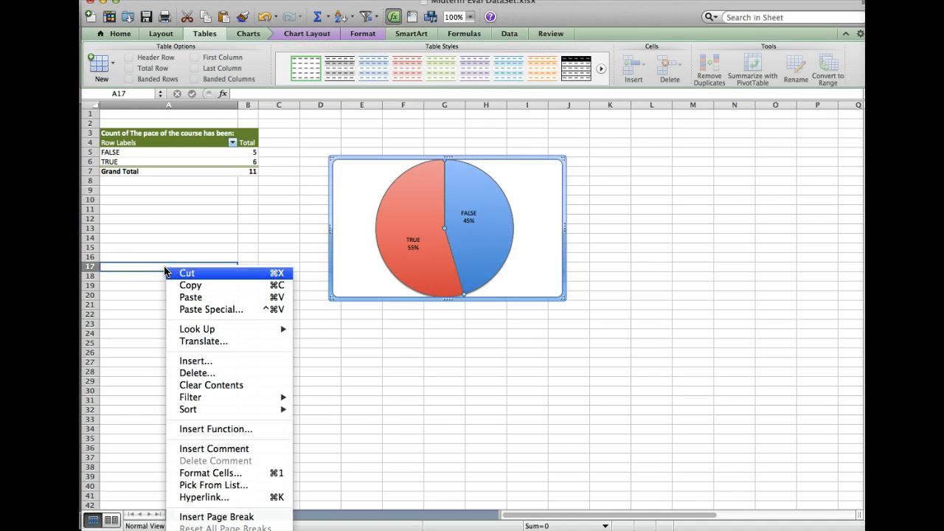
left_click(165, 269)
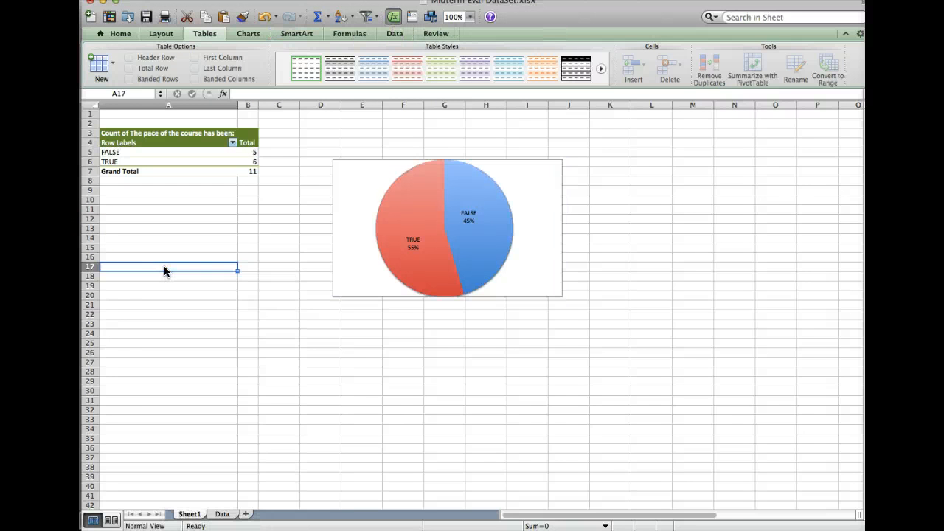
type("1")
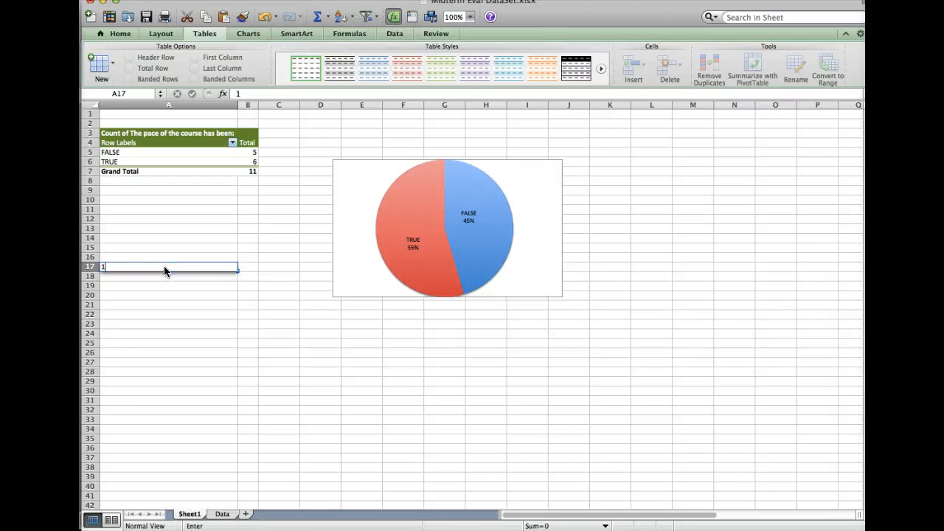
key("Enter")
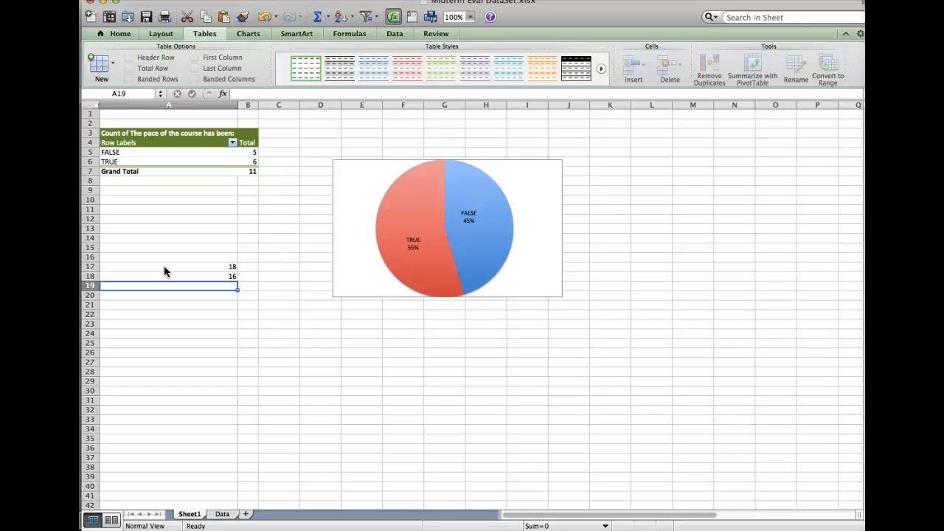
type("12")
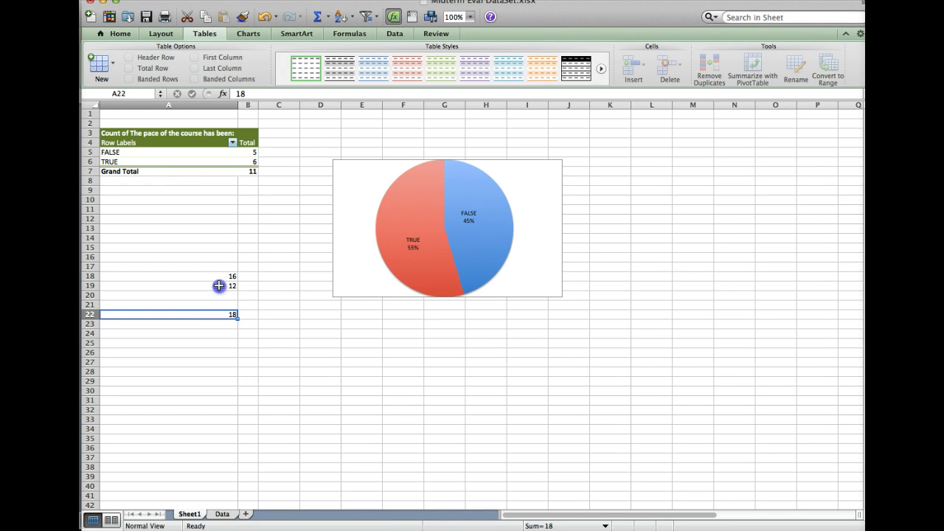
left_click(218, 286)
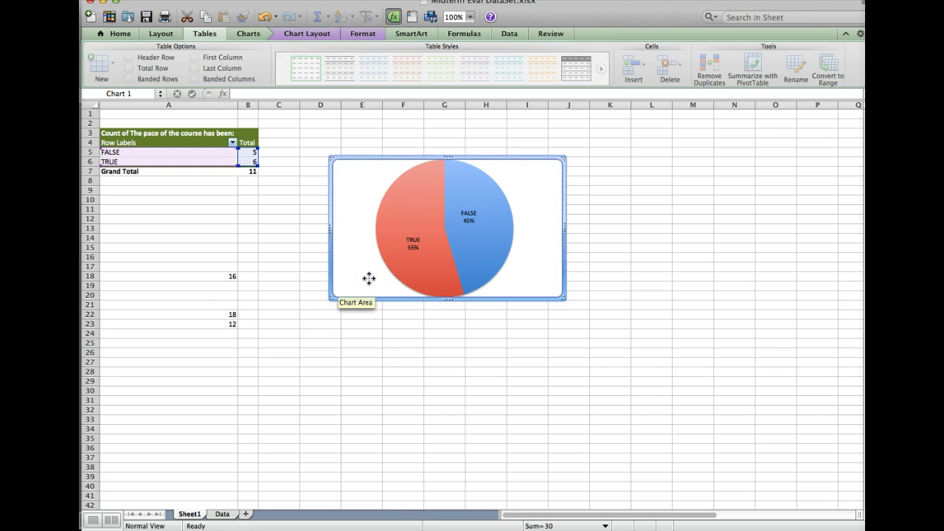
- Repoint the pie chart's source data to the cells holding 18 and 12, giving 60% / 40% slices
right_click(369, 278)
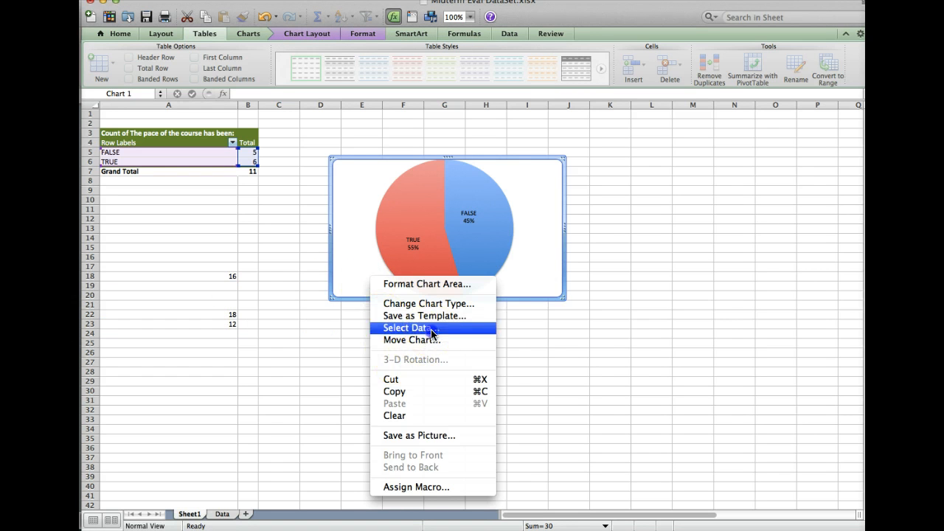
left_click(406, 327)
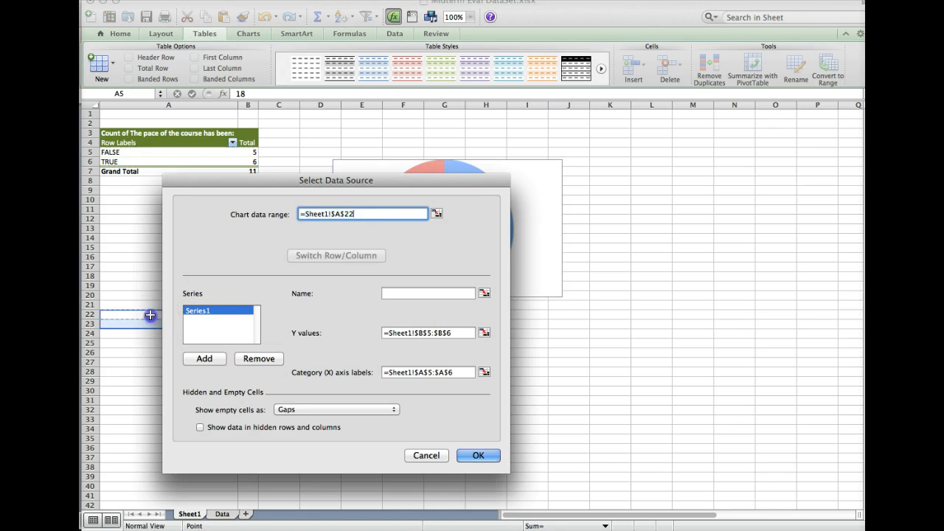
left_click(480, 455)
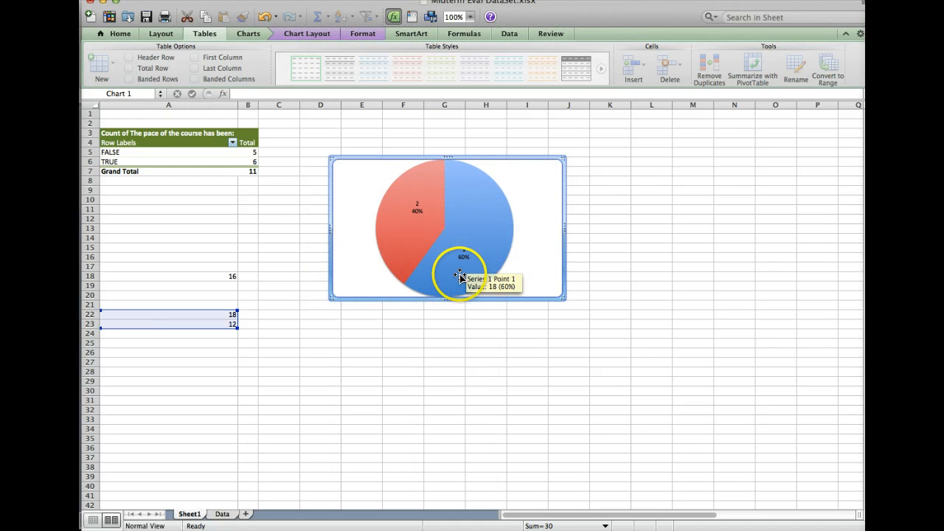
left_click(463, 258)
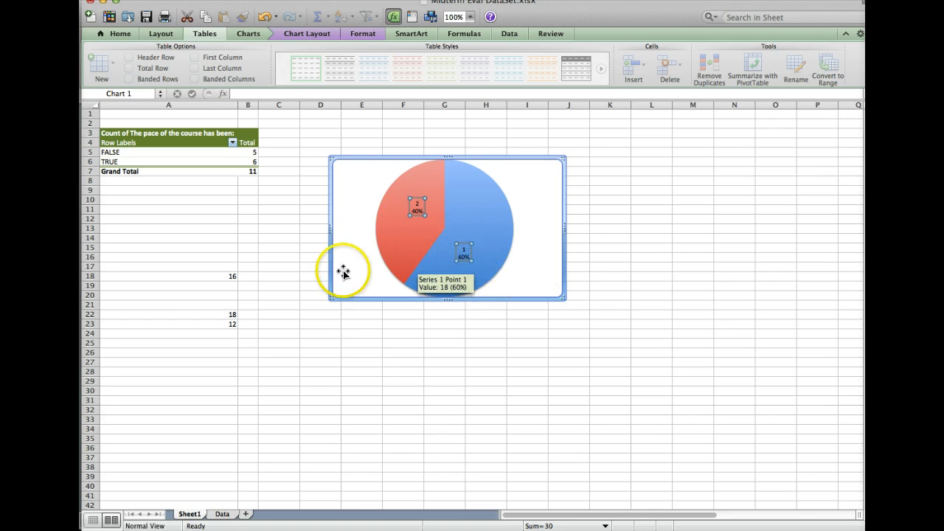
left_click(217, 316)
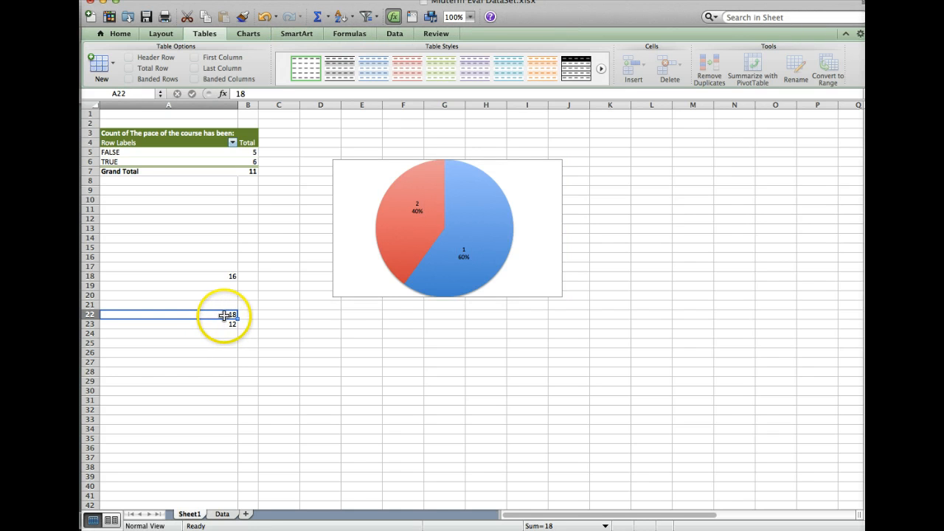
mouse_move(357, 275)
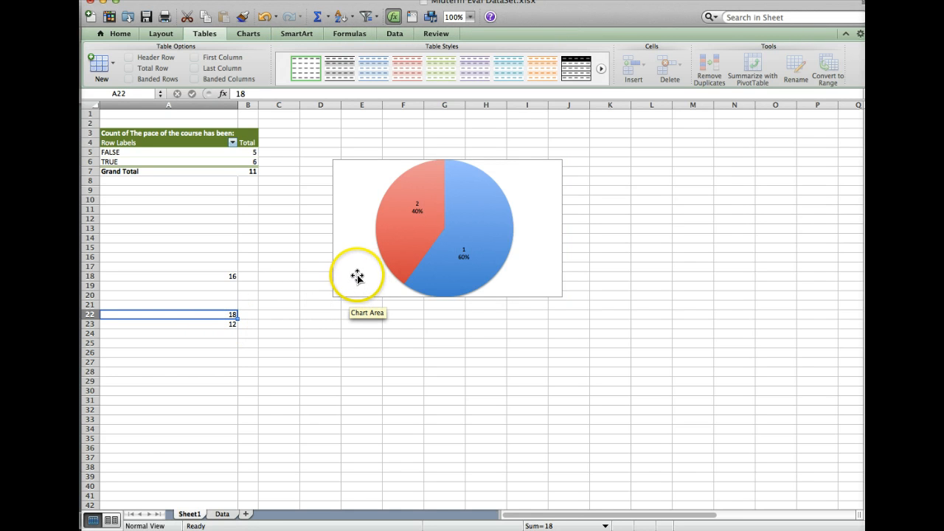
mouse_move(363, 204)
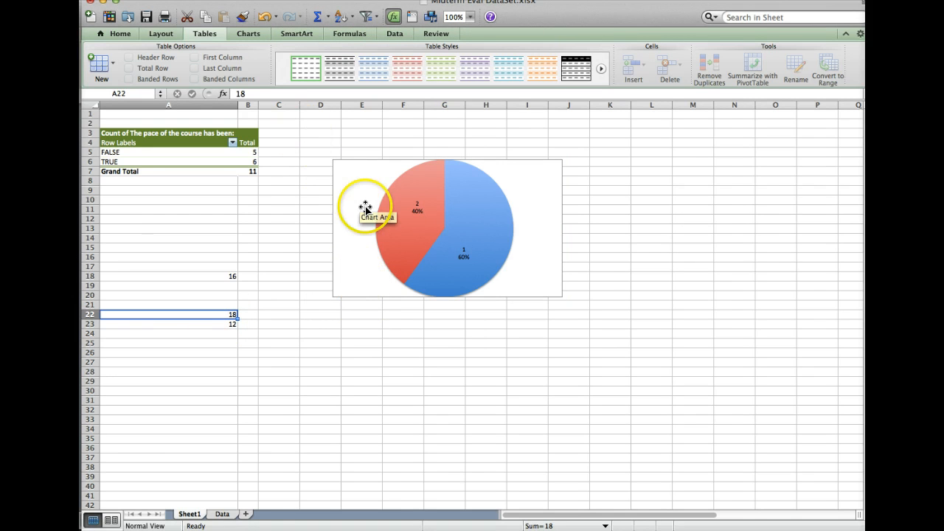
- Switch the 18/12 pie chart to a stacked area chart from the Charts ribbon
right_click(362, 206)
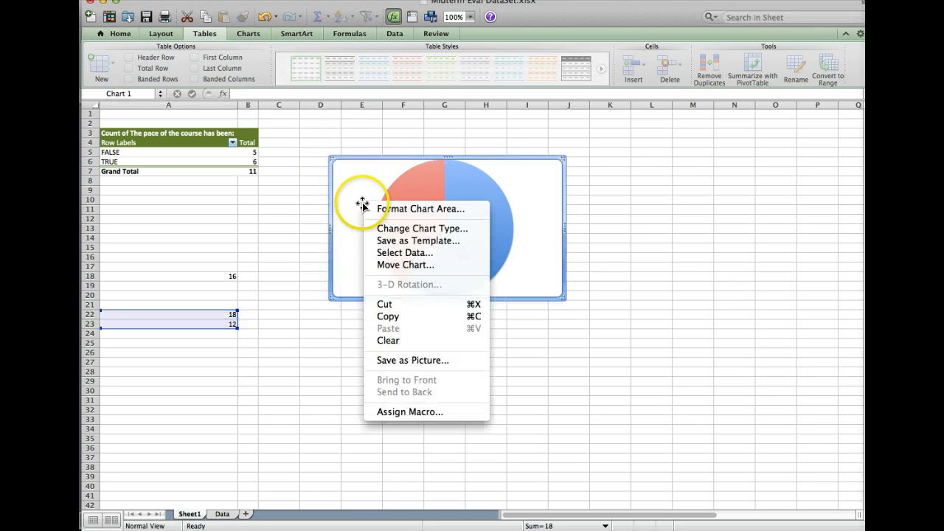
mouse_move(422, 227)
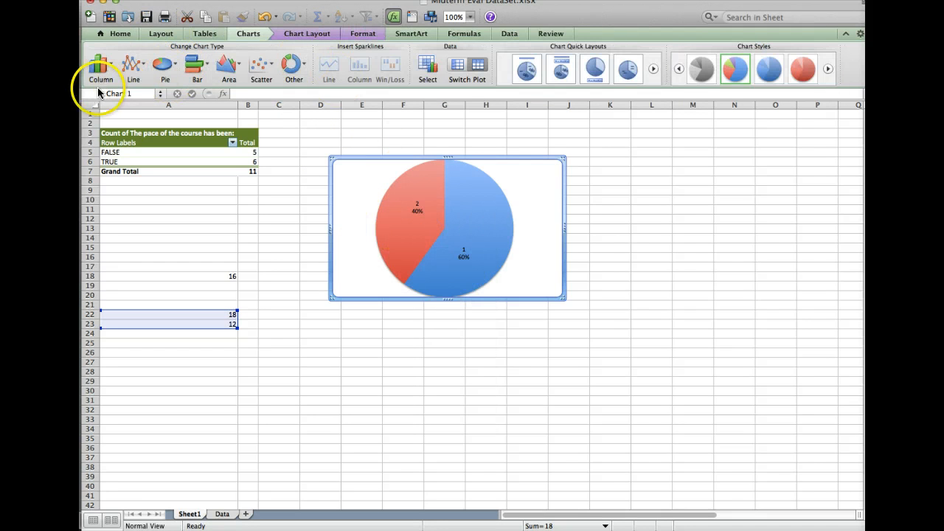
left_click(228, 67)
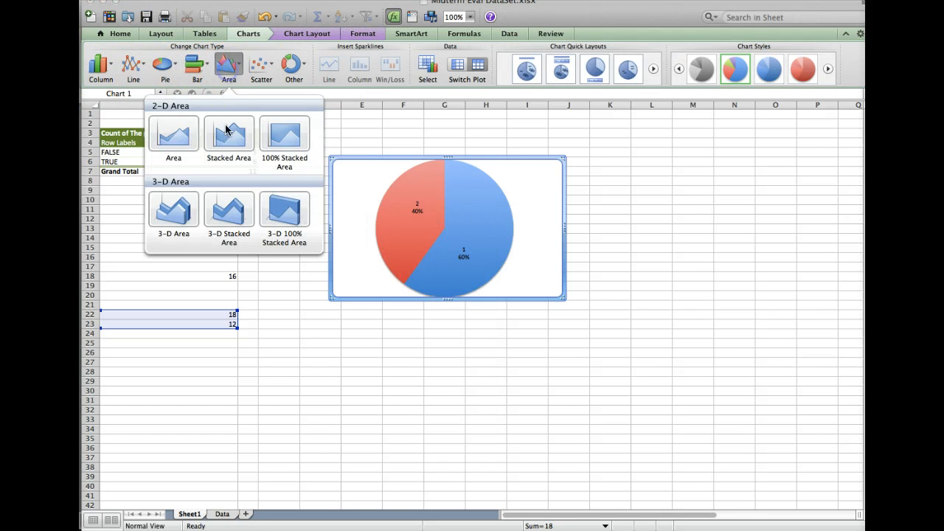
left_click(172, 136)
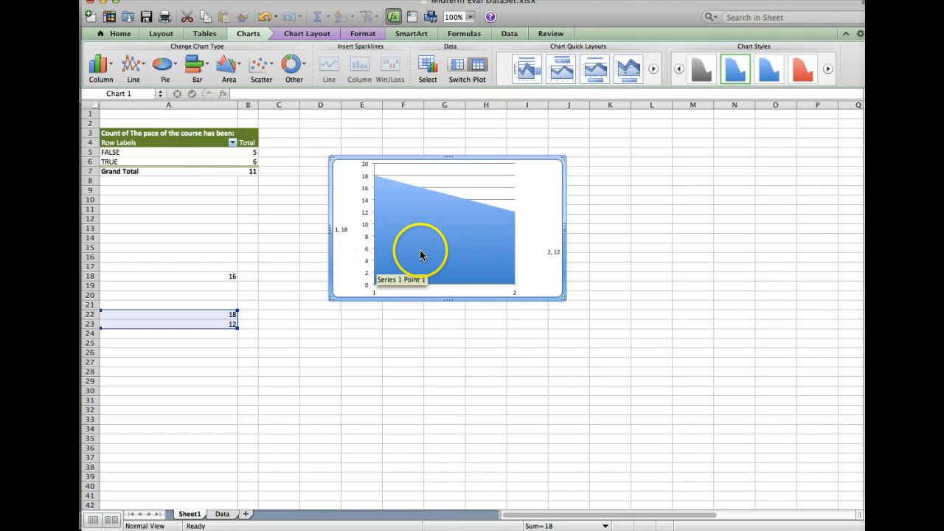
left_click(427, 66)
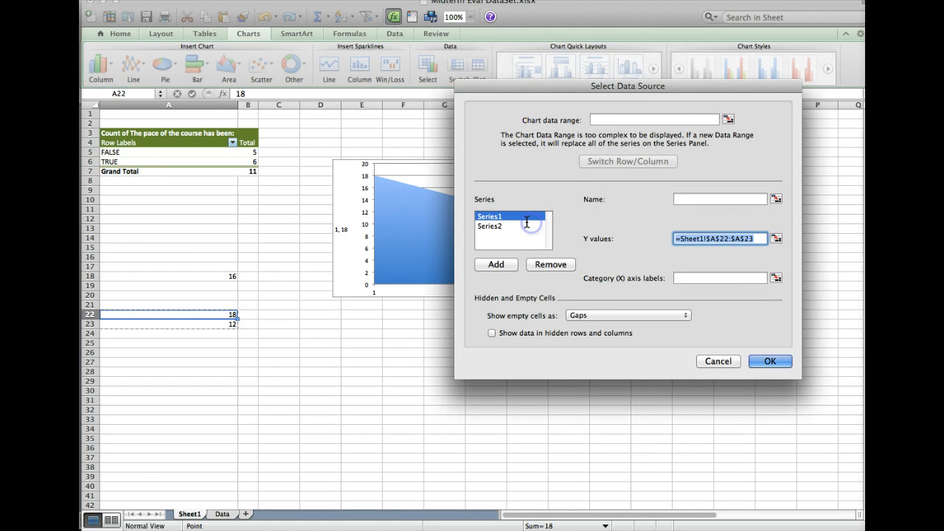
left_click(186, 314)
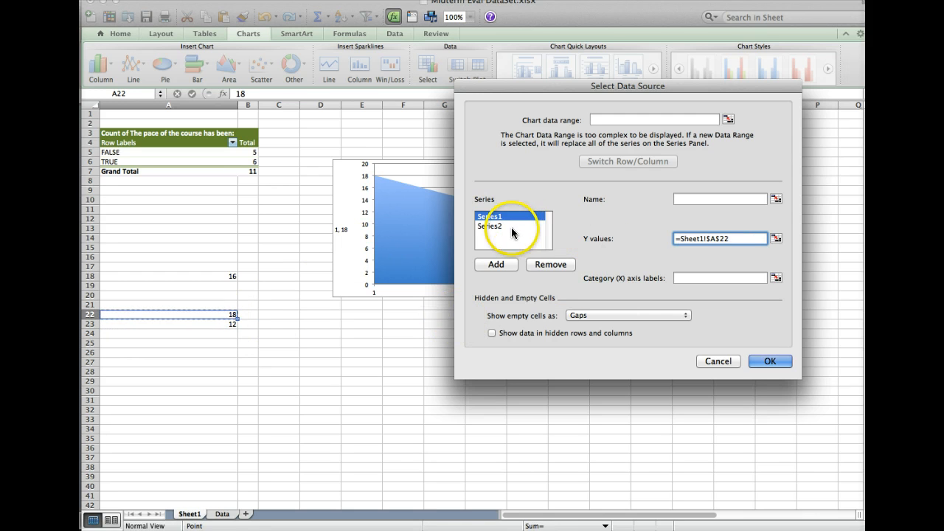
left_click(498, 226)
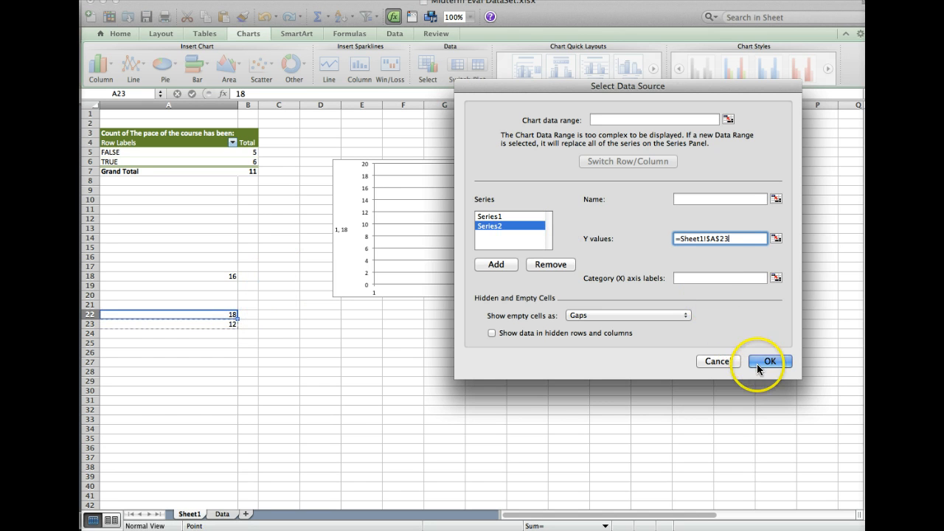
left_click(770, 360)
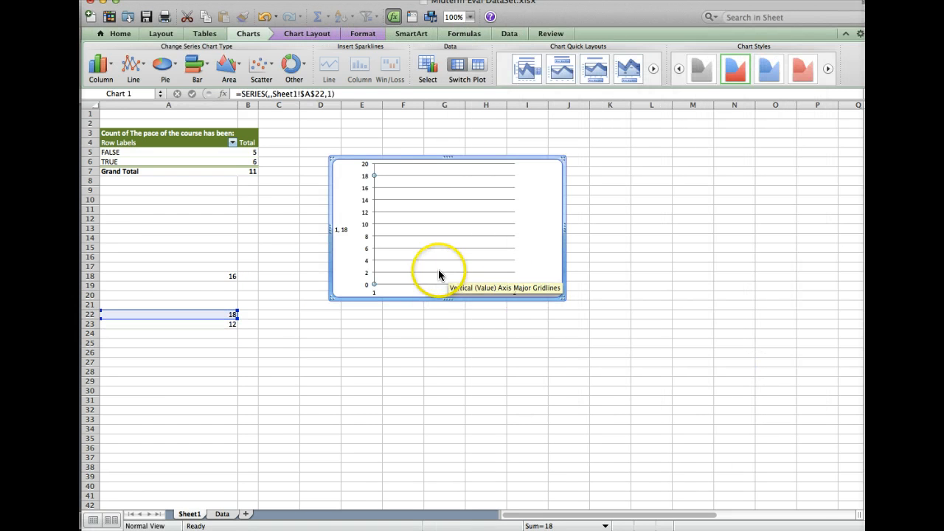
mouse_move(422, 256)
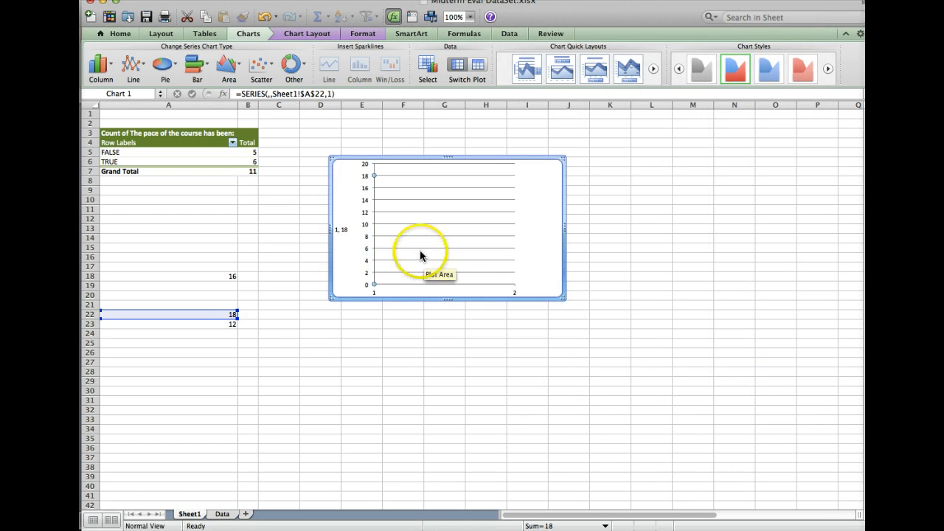
right_click(422, 257)
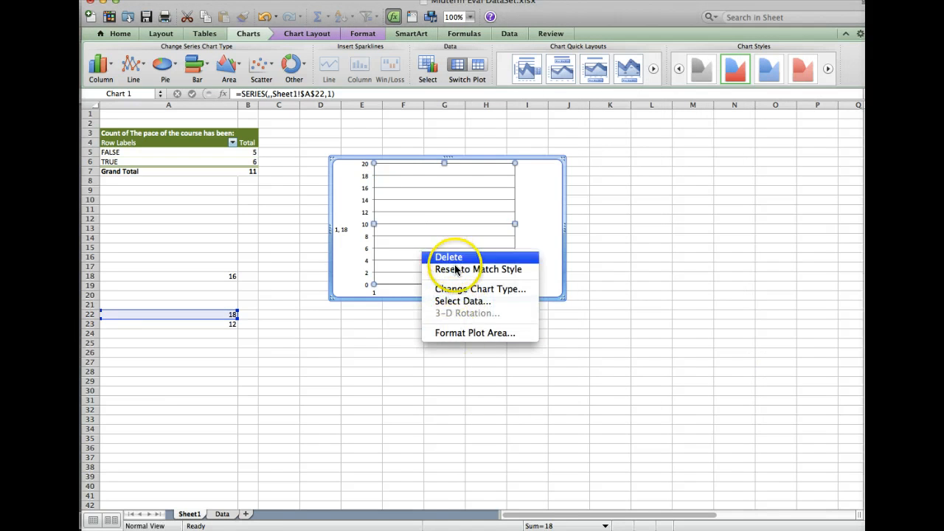
left_click(463, 301)
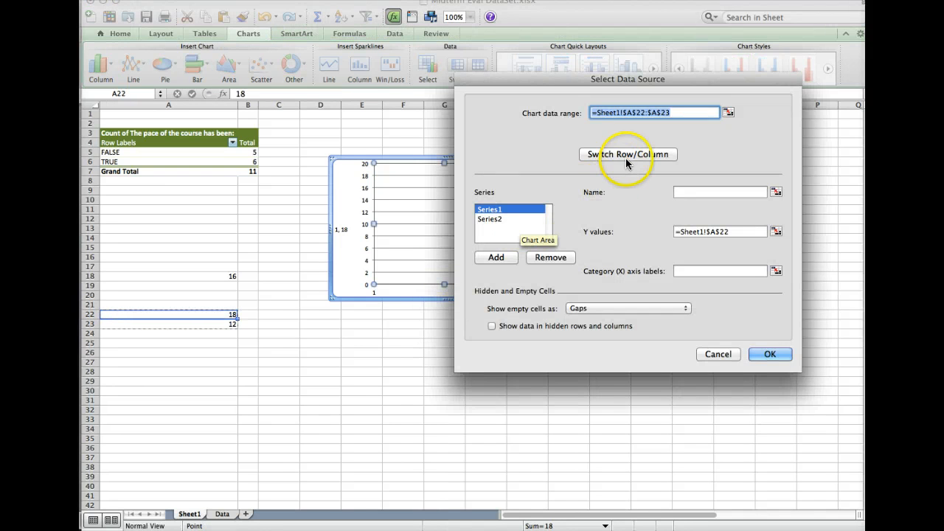
left_click(628, 155)
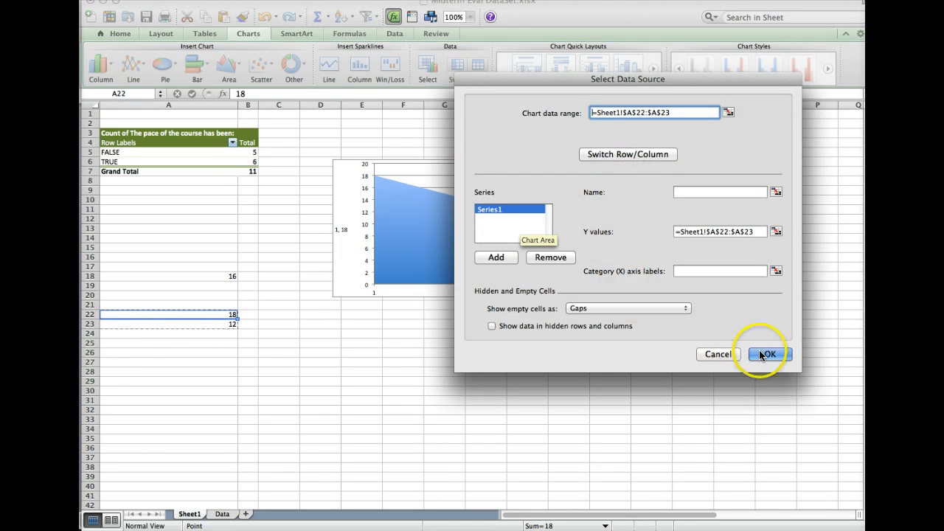
left_click(770, 354)
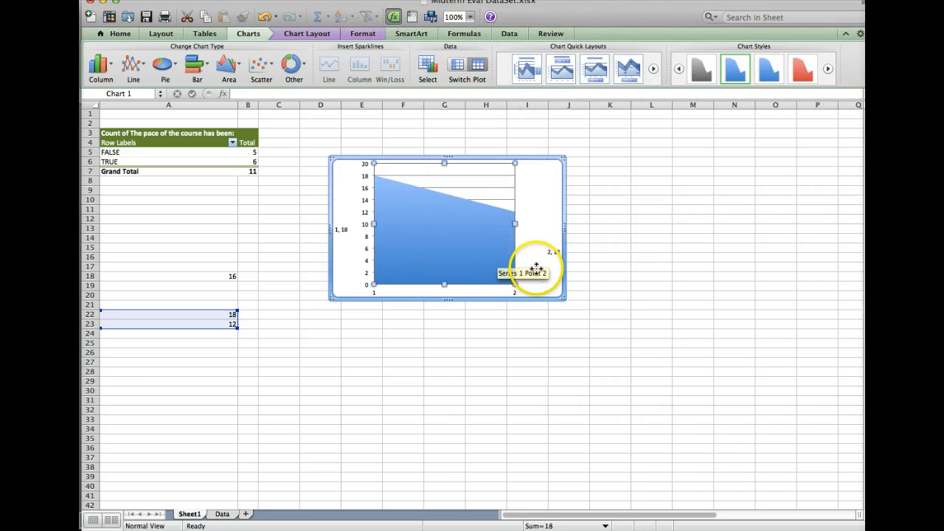
mouse_move(518, 167)
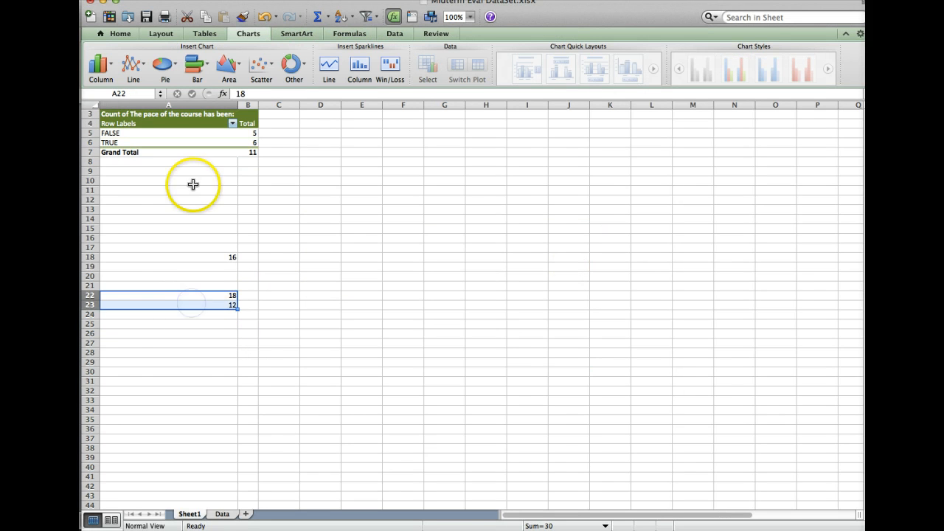
mouse_move(132, 62)
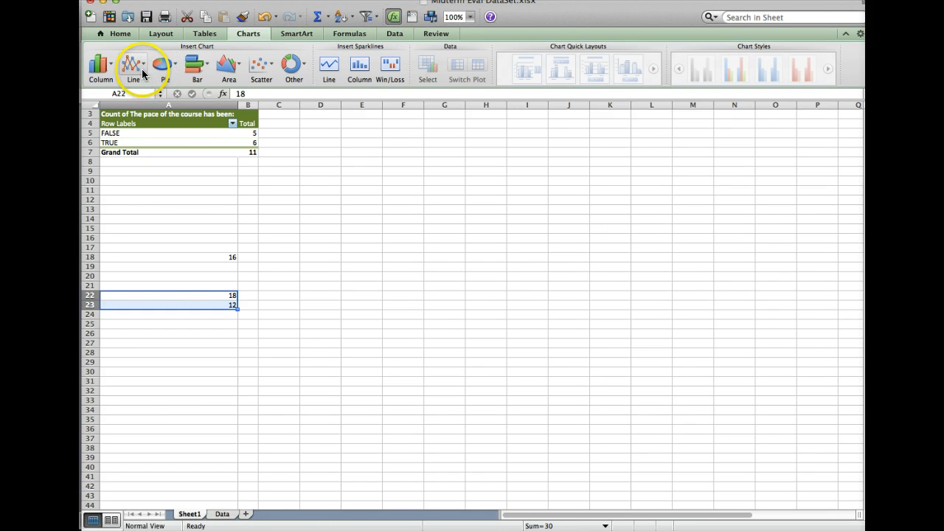
mouse_move(98, 66)
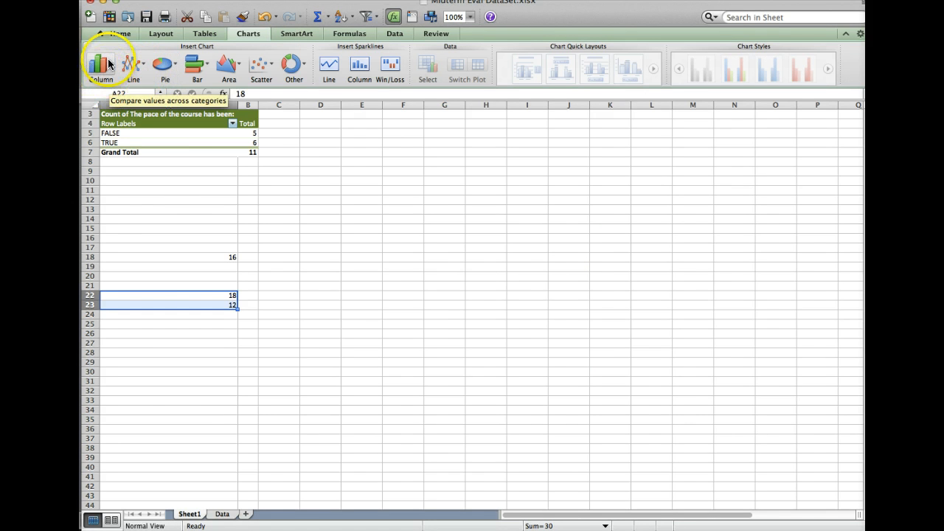
- Insert a clustered column chart plotting 18 and 12 as two bars
left_click(100, 65)
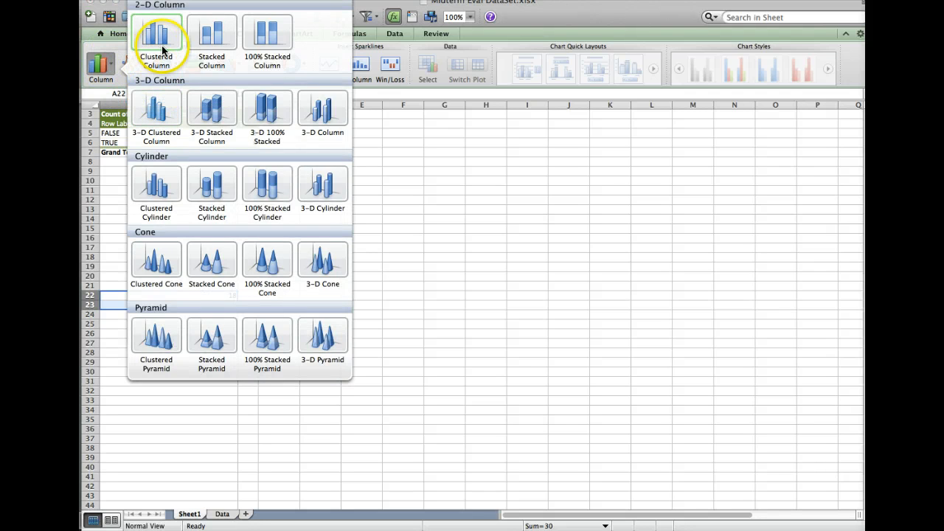
left_click(159, 37)
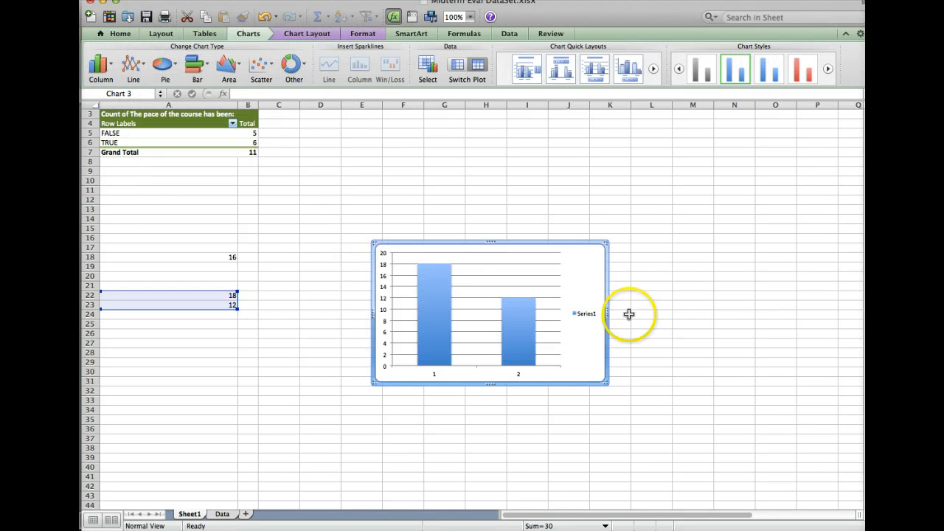
mouse_move(605, 313)
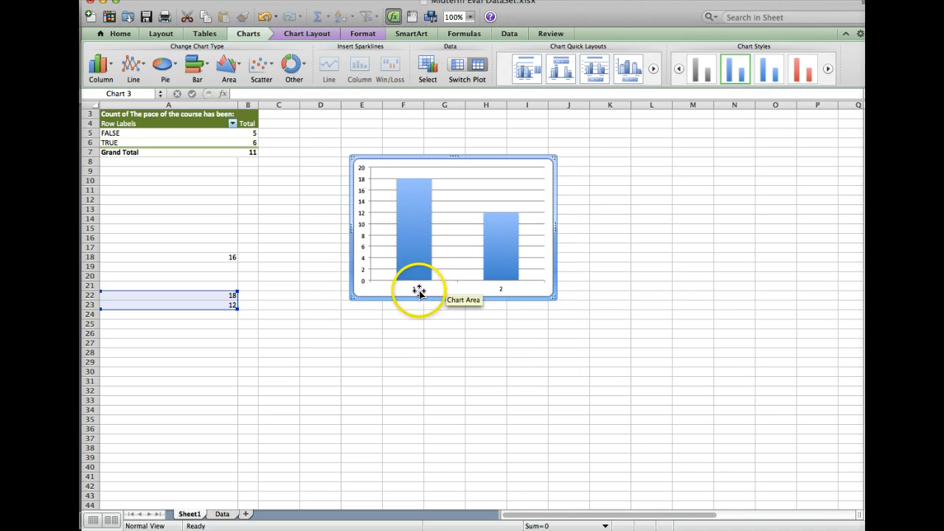
- Set the column chart's horizontal axis type to Text in Format Axis
right_click(420, 288)
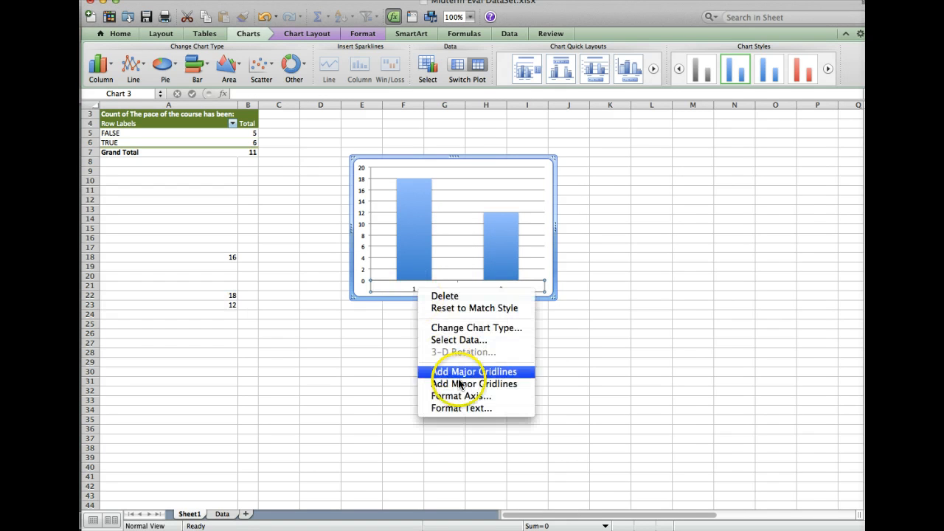
mouse_move(466, 395)
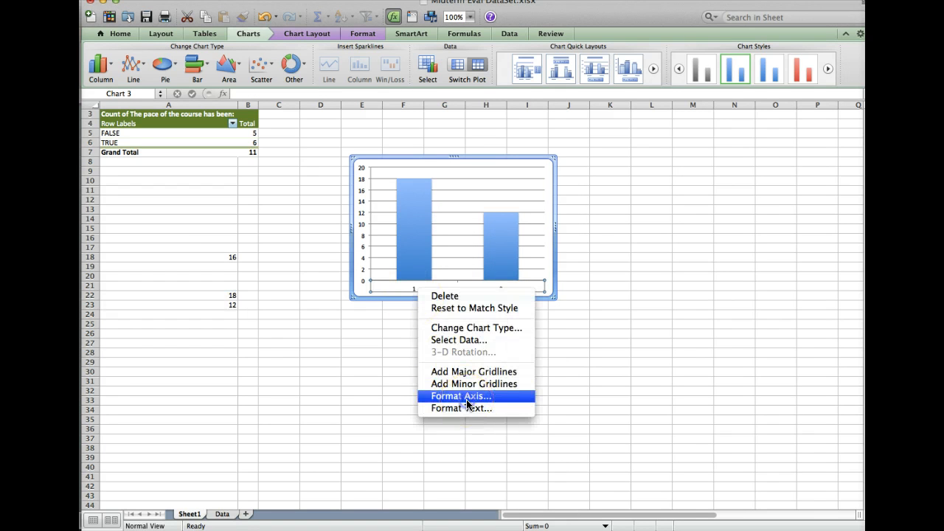
left_click(458, 395)
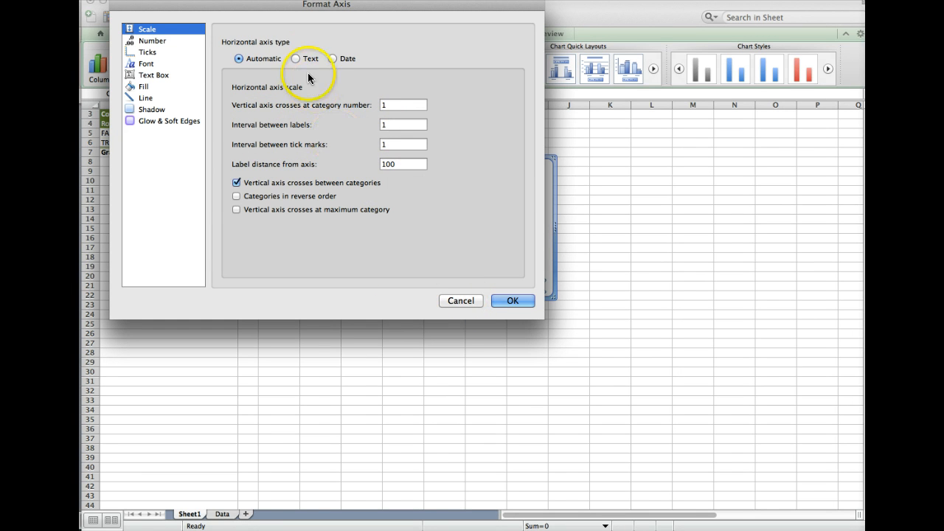
left_click(310, 59)
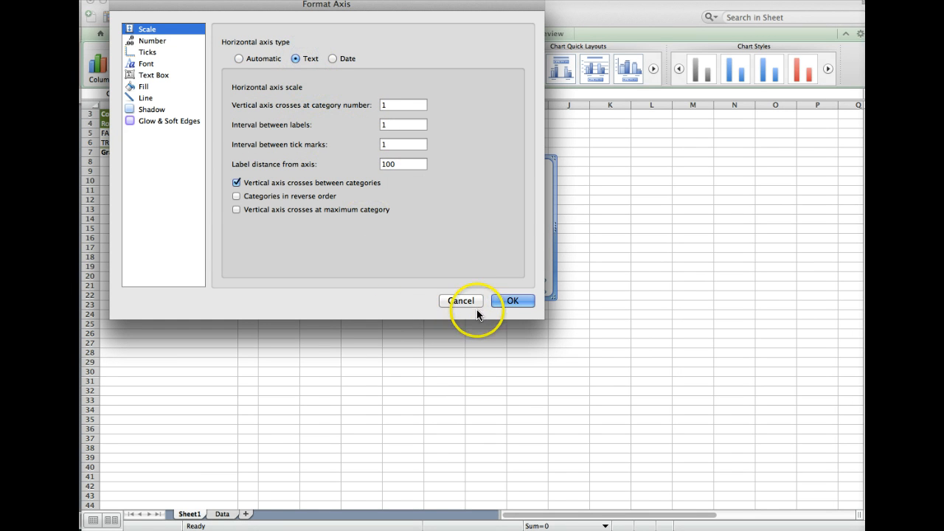
left_click(514, 301)
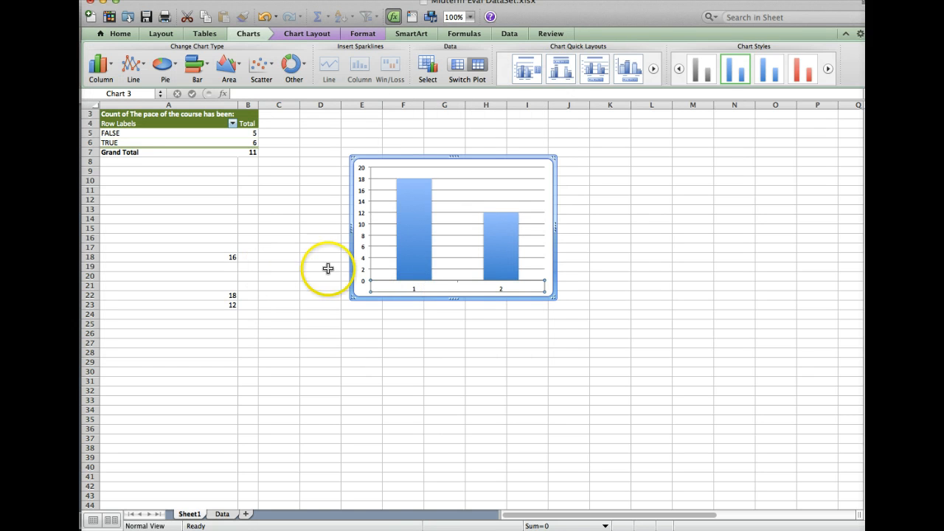
mouse_move(457, 224)
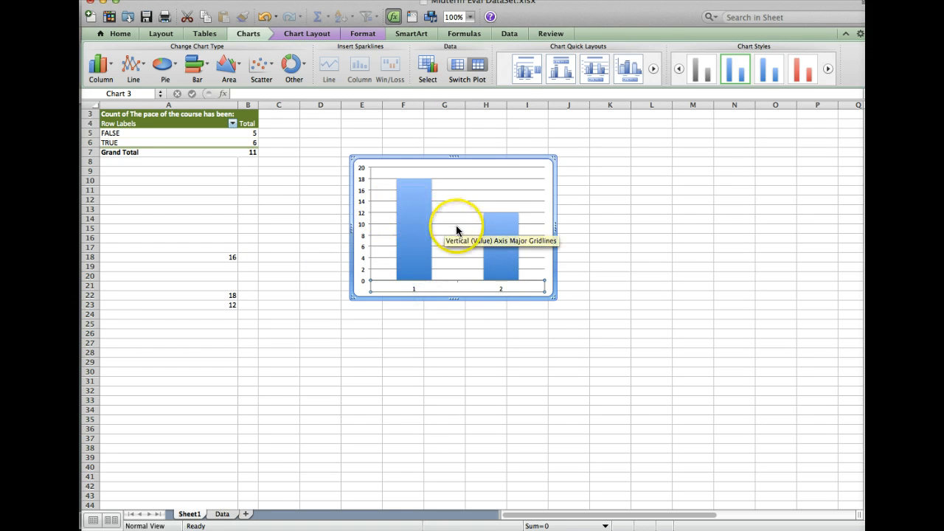
- Set the plot area to No Fill and No Line in Format Plot Area
left_click(457, 231)
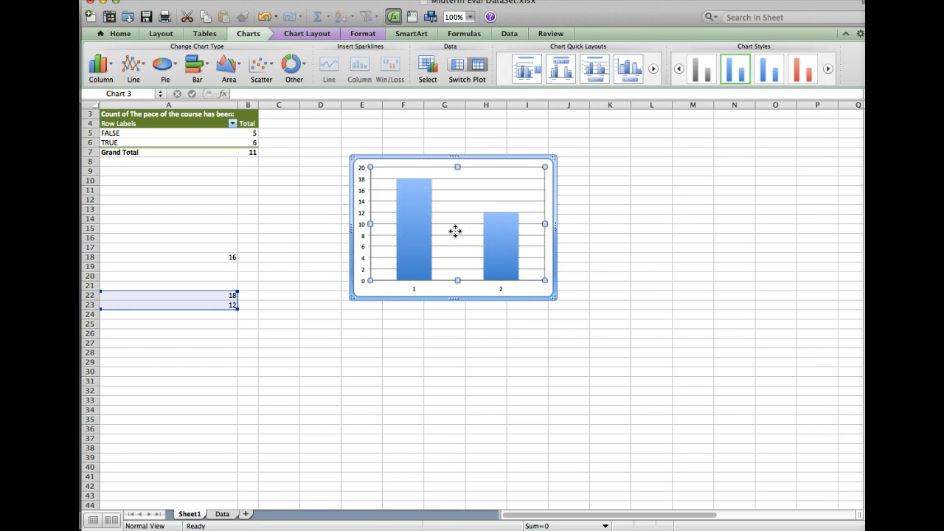
right_click(453, 230)
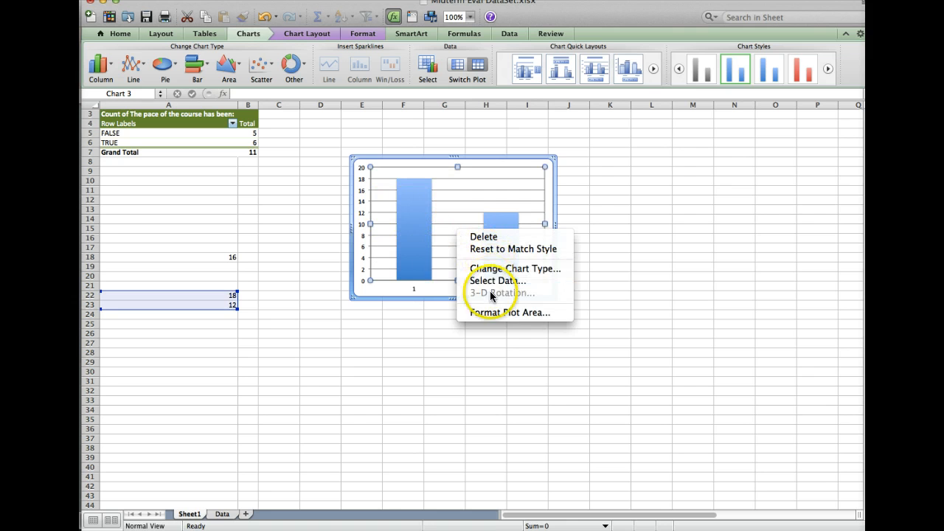
left_click(521, 313)
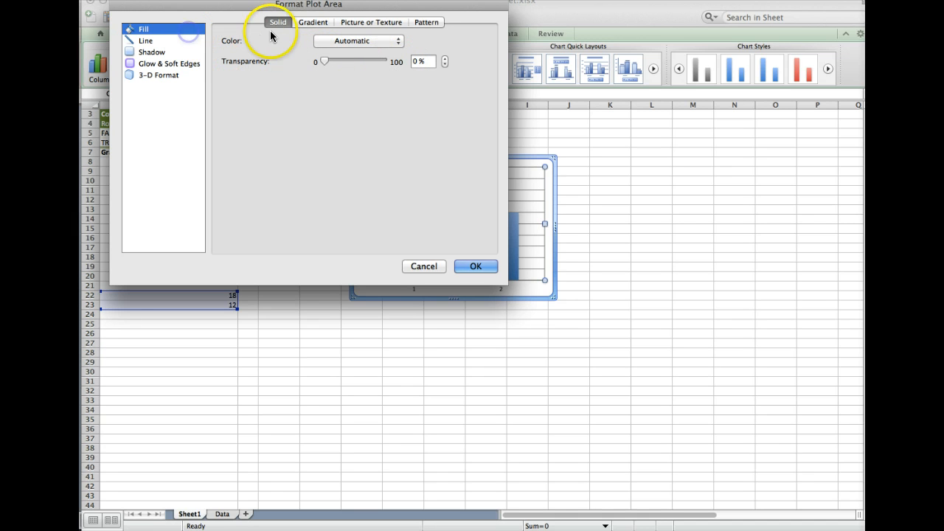
left_click(357, 41)
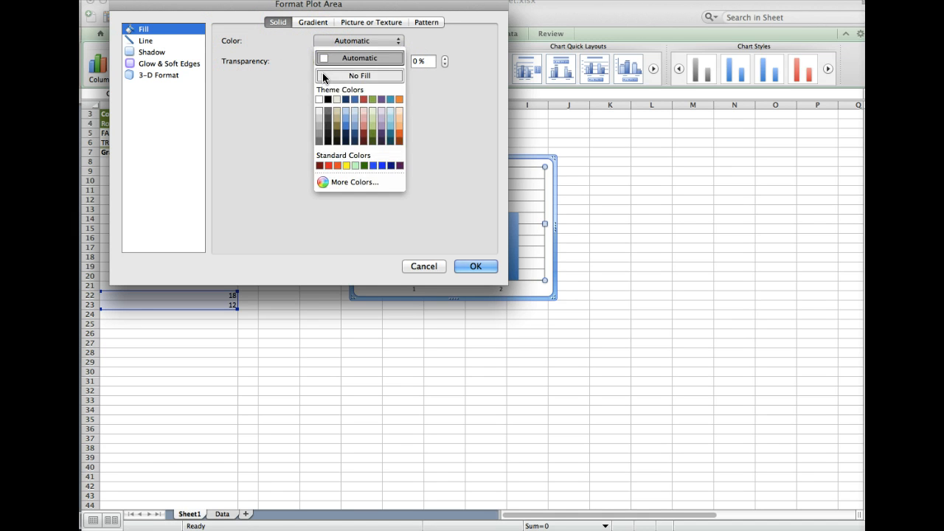
left_click(359, 77)
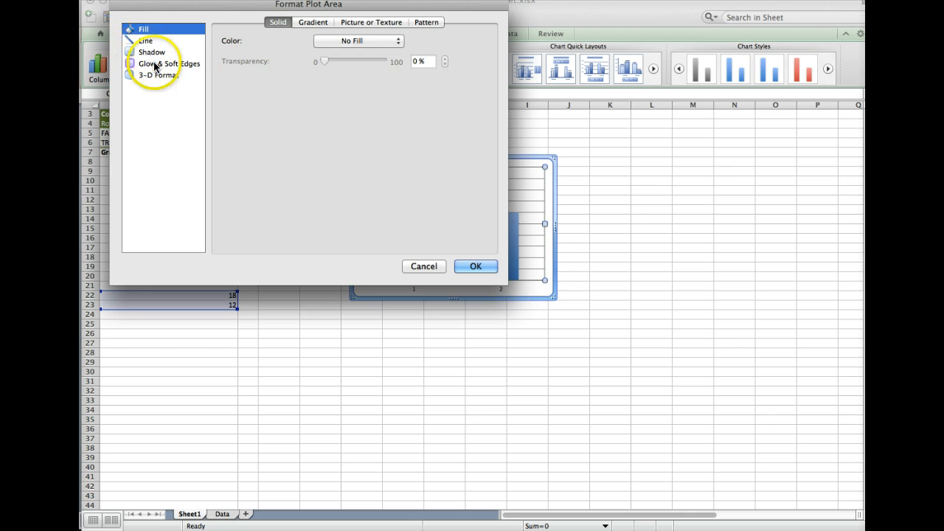
left_click(147, 38)
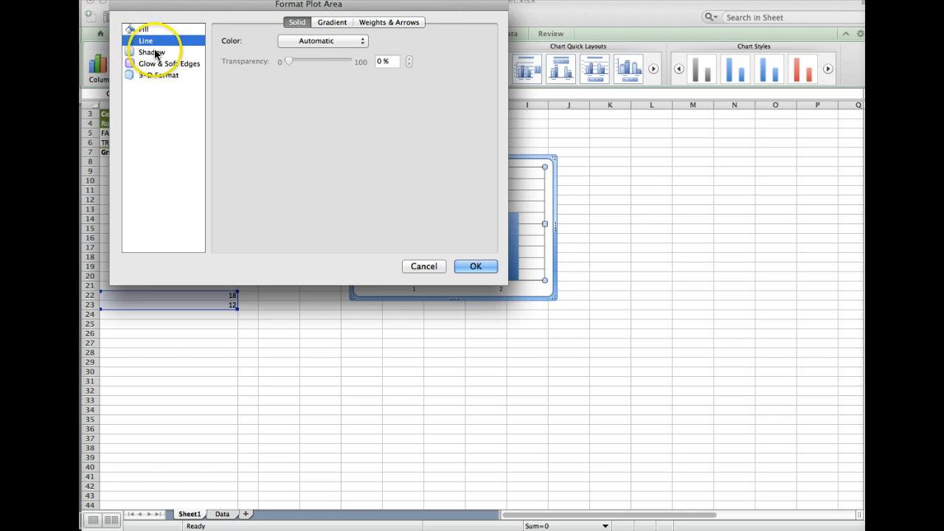
left_click(342, 42)
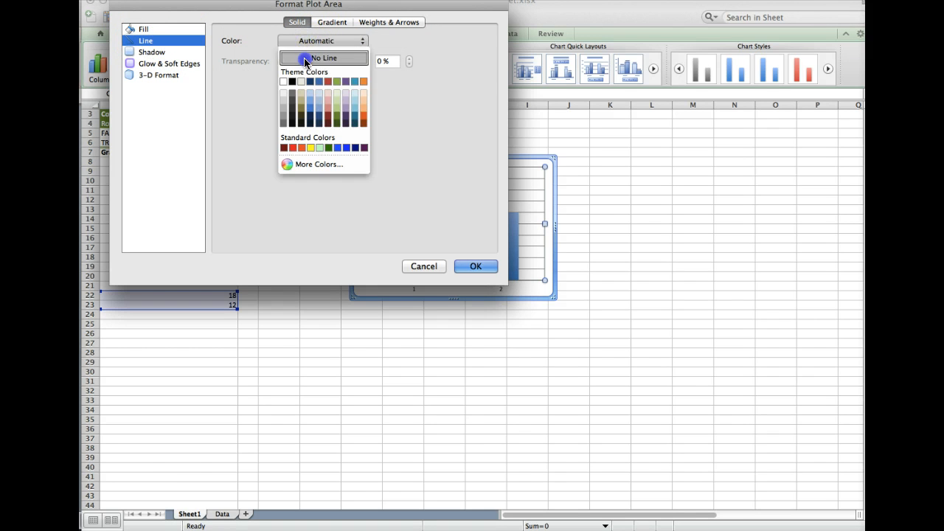
left_click(149, 51)
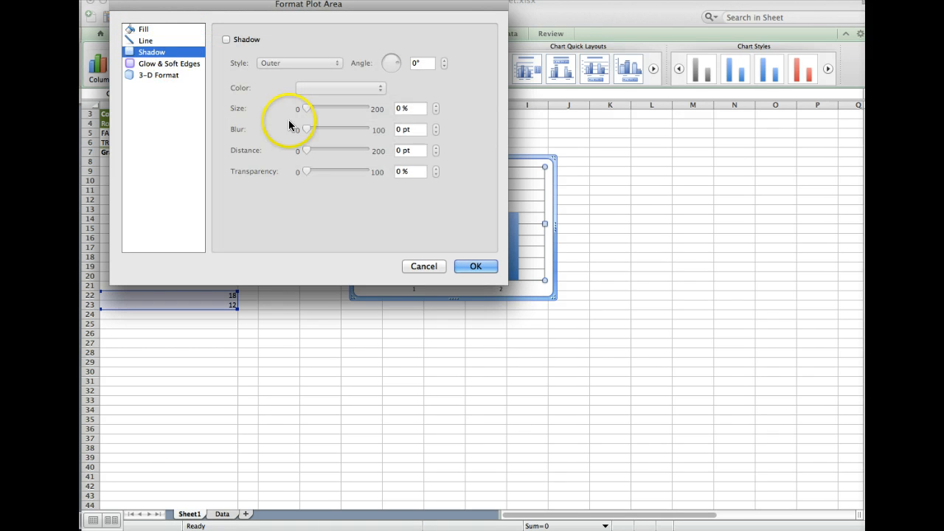
left_click(424, 265)
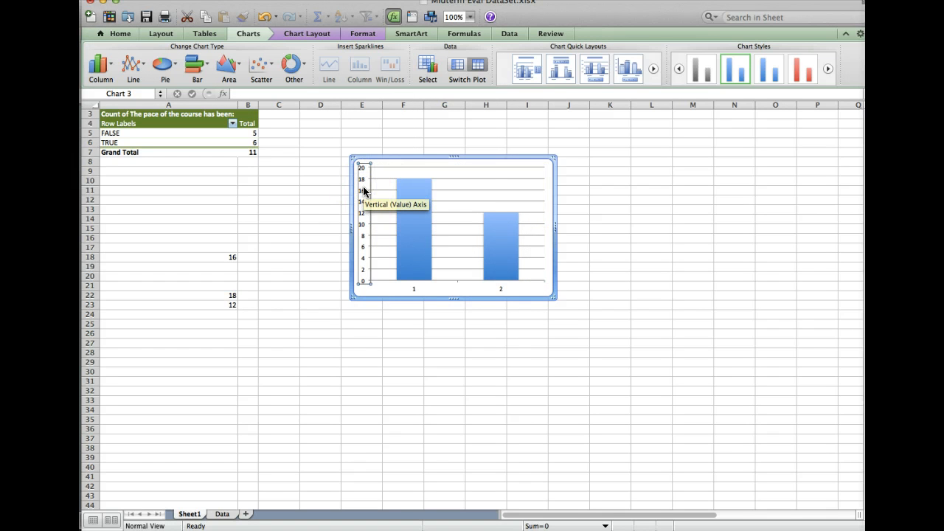
- Format the vertical axis with No Line, no major tick marks and no axis labels
right_click(363, 193)
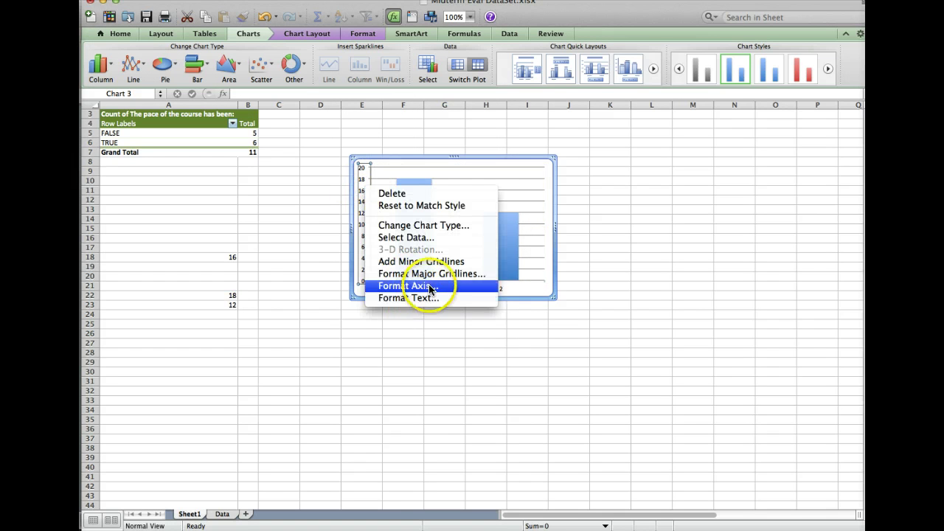
left_click(409, 286)
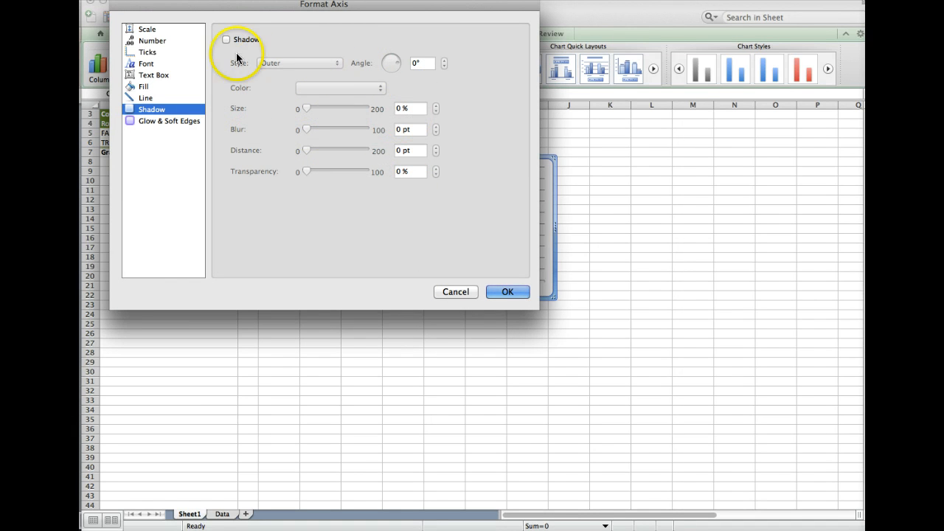
left_click(145, 98)
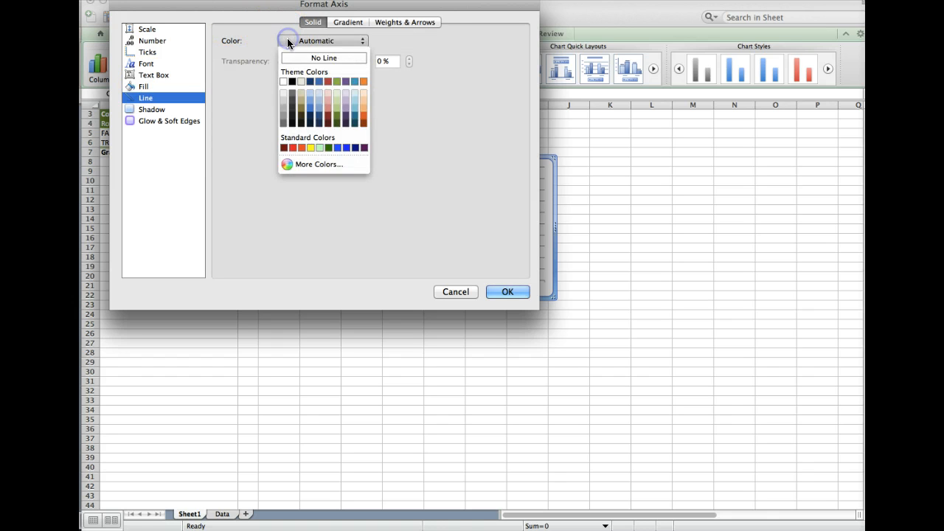
left_click(143, 86)
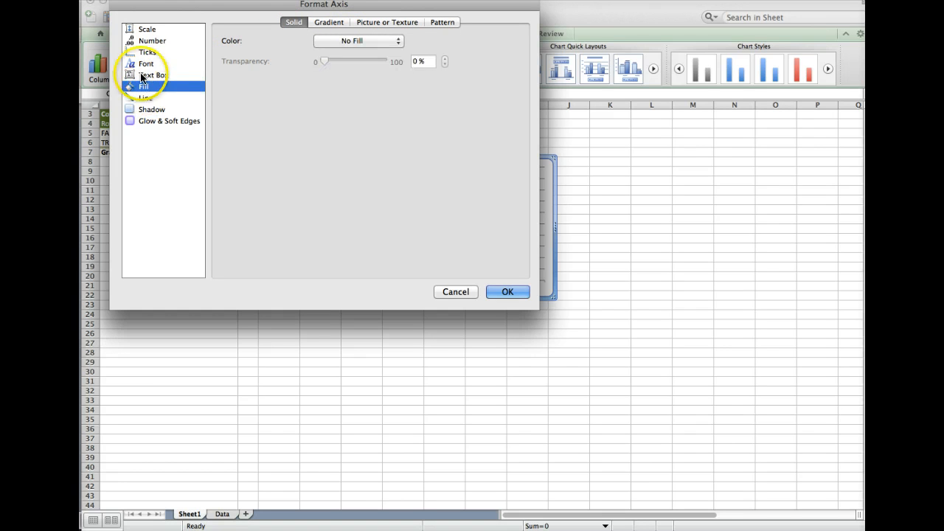
left_click(148, 53)
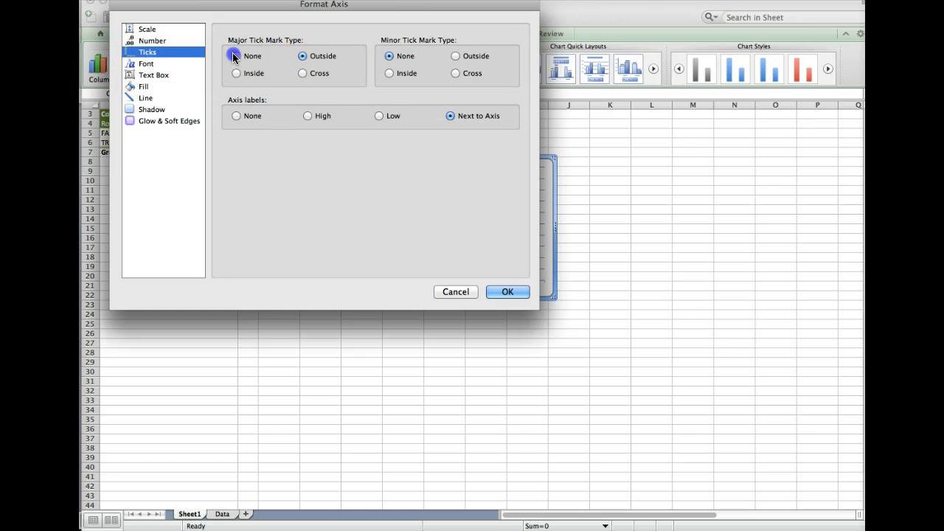
left_click(234, 56)
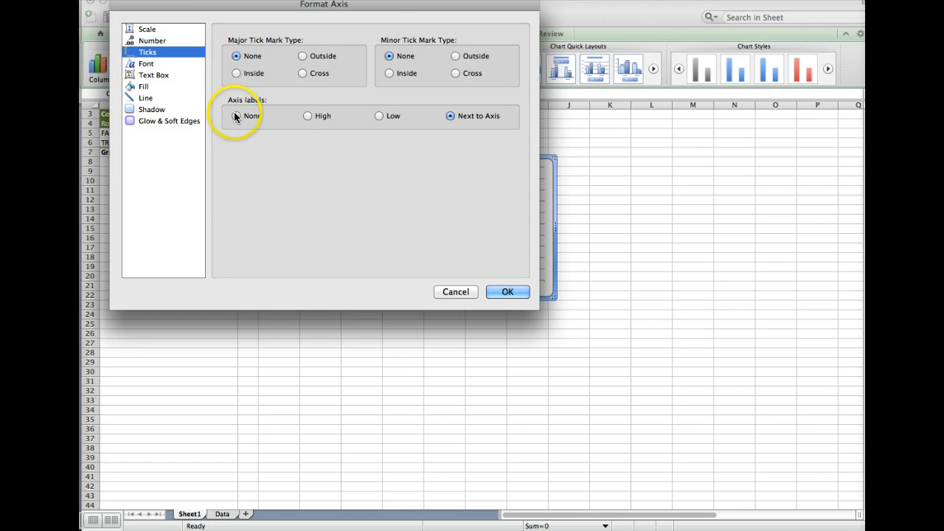
left_click(508, 292)
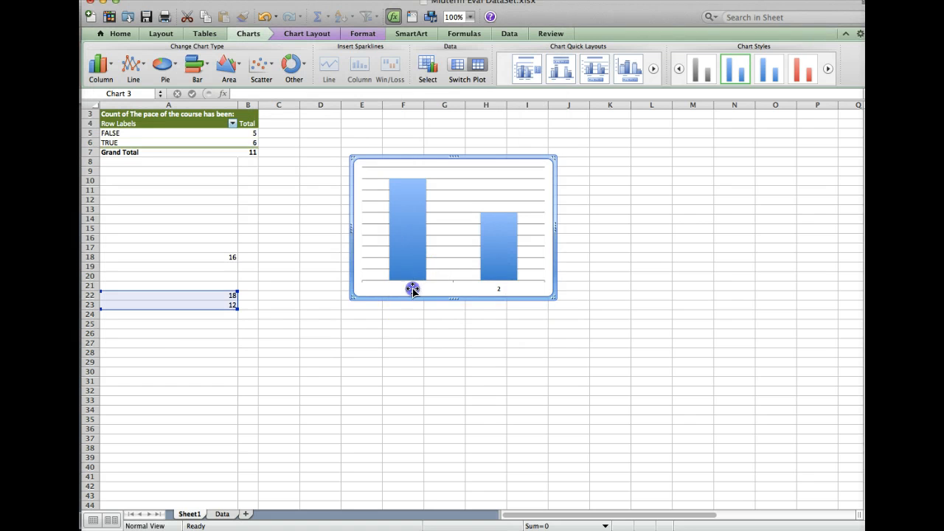
mouse_move(457, 309)
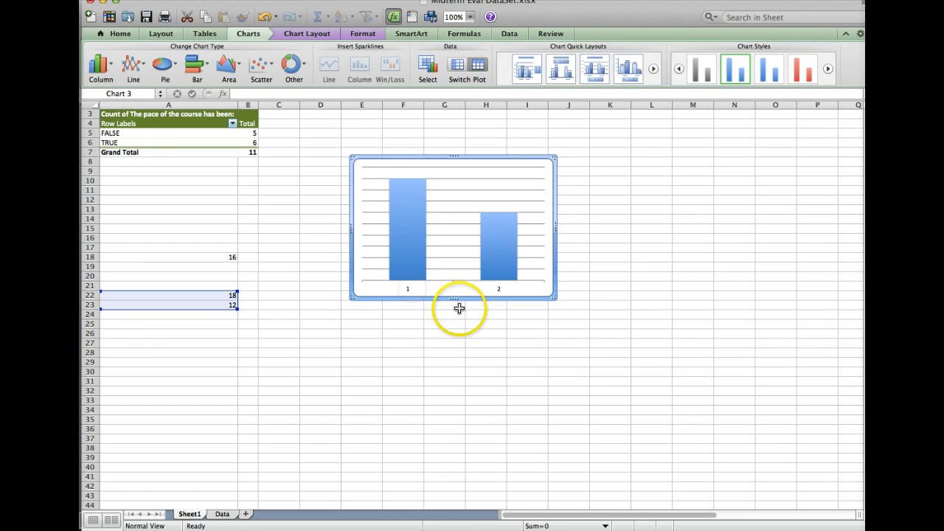
- Set the horizontal axis labels to None, removing the 1 and 2 category labels
right_click(401, 286)
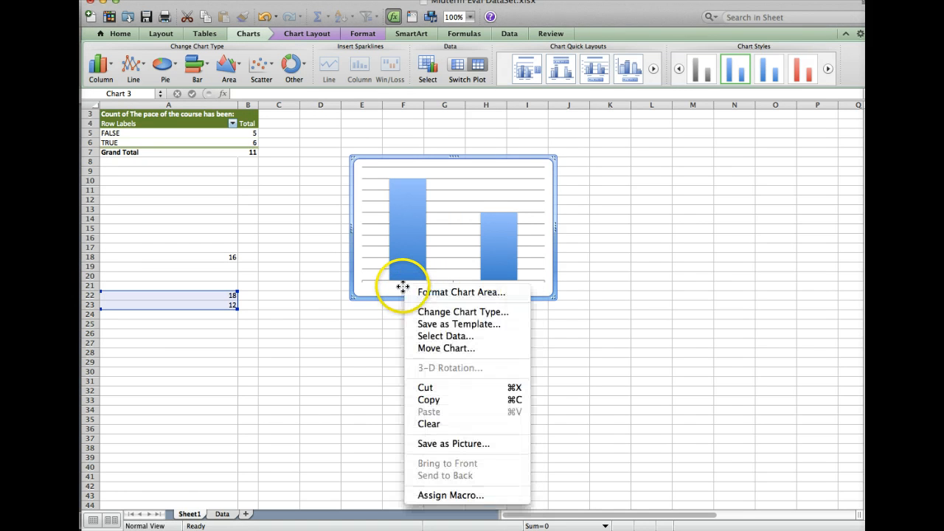
left_click(407, 289)
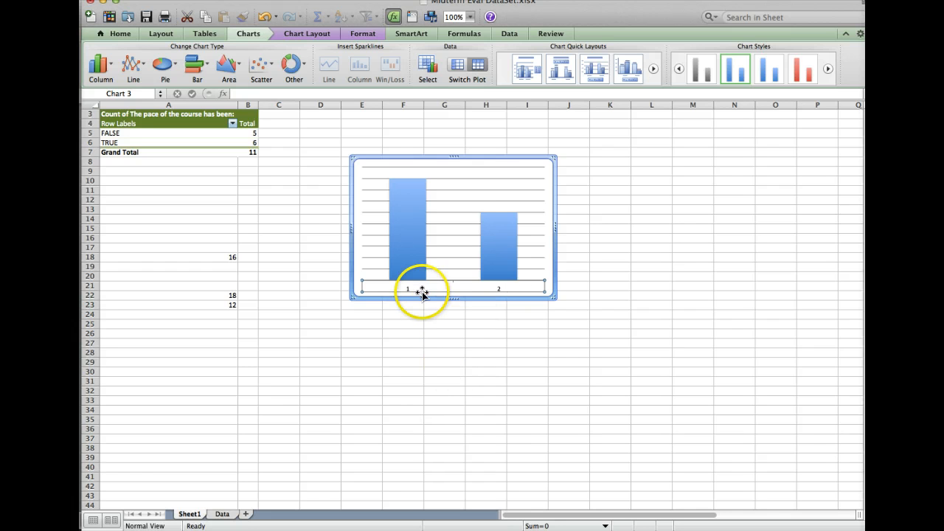
right_click(422, 294)
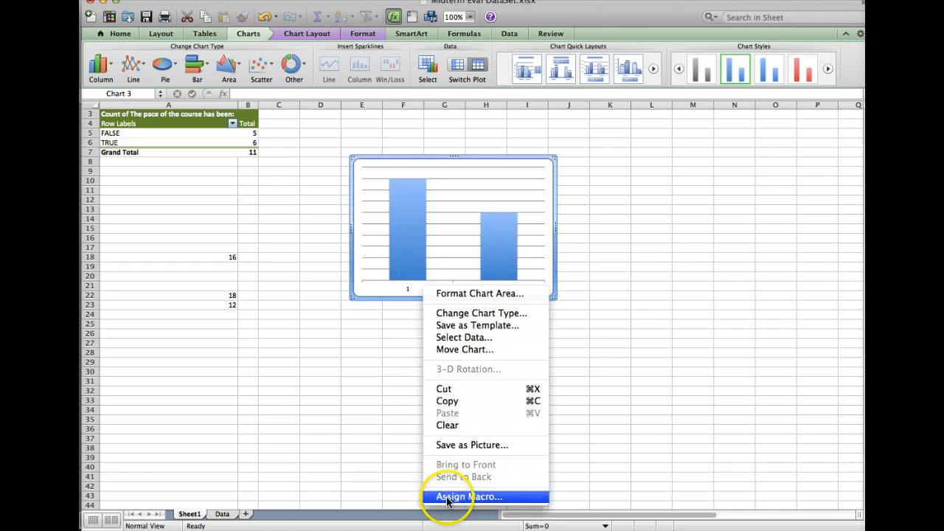
mouse_move(401, 288)
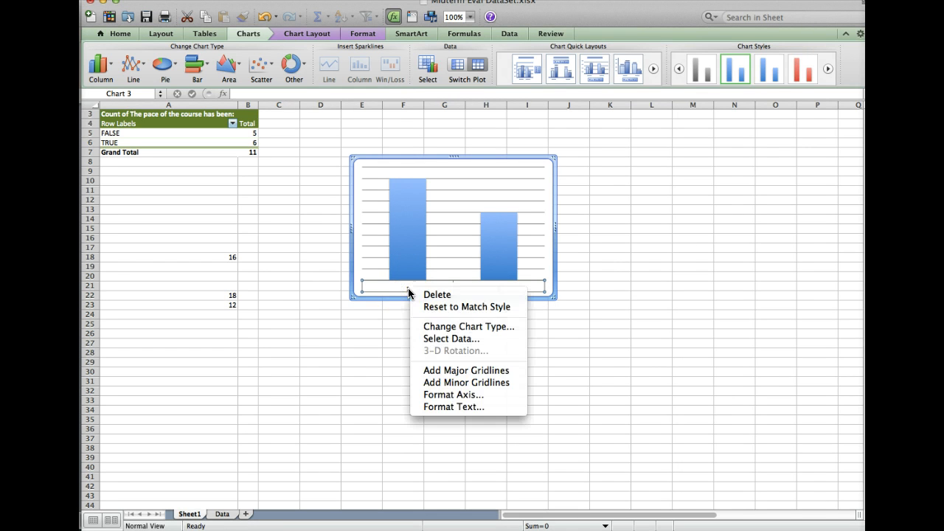
left_click(453, 396)
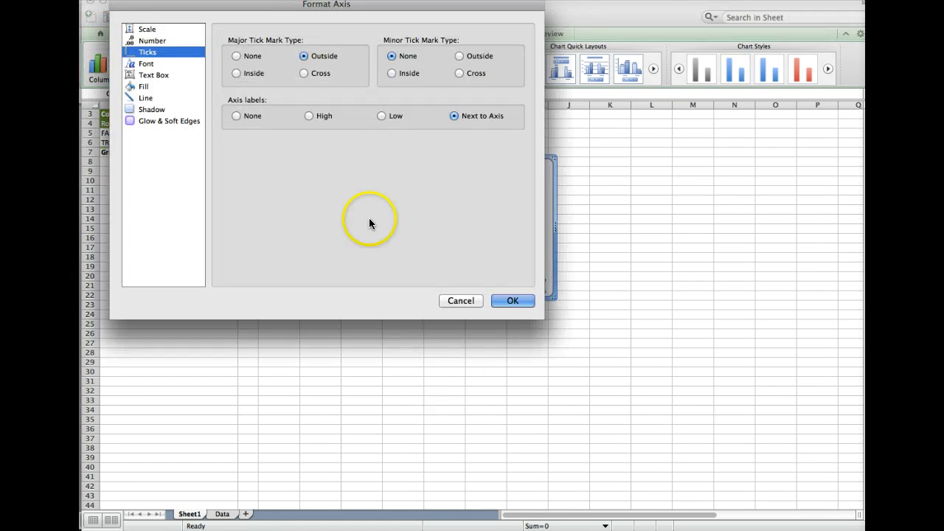
left_click(236, 115)
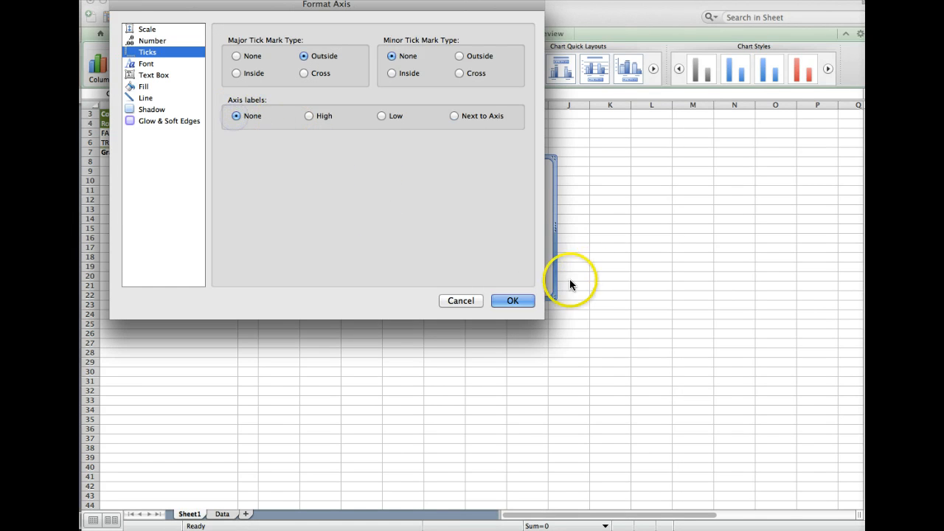
left_click(512, 301)
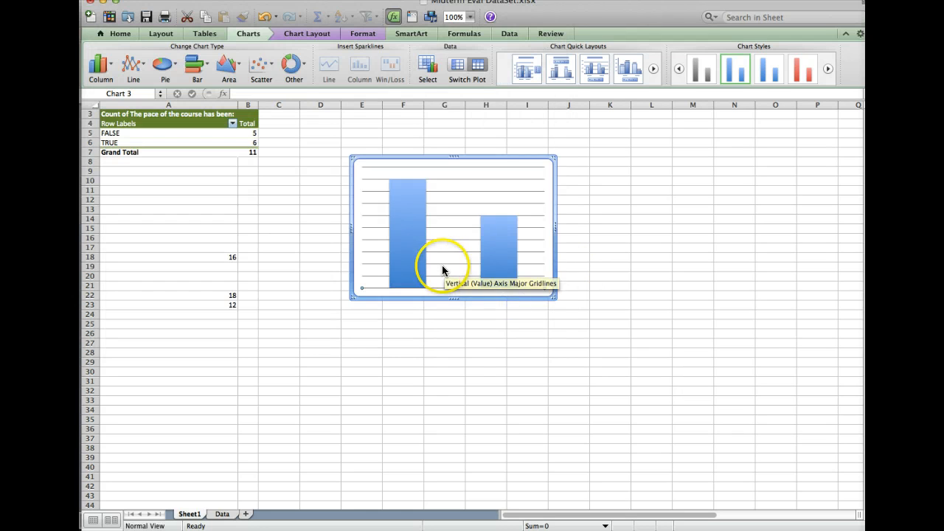
- Hide the chart's gridlines by setting their line colour to none
right_click(443, 265)
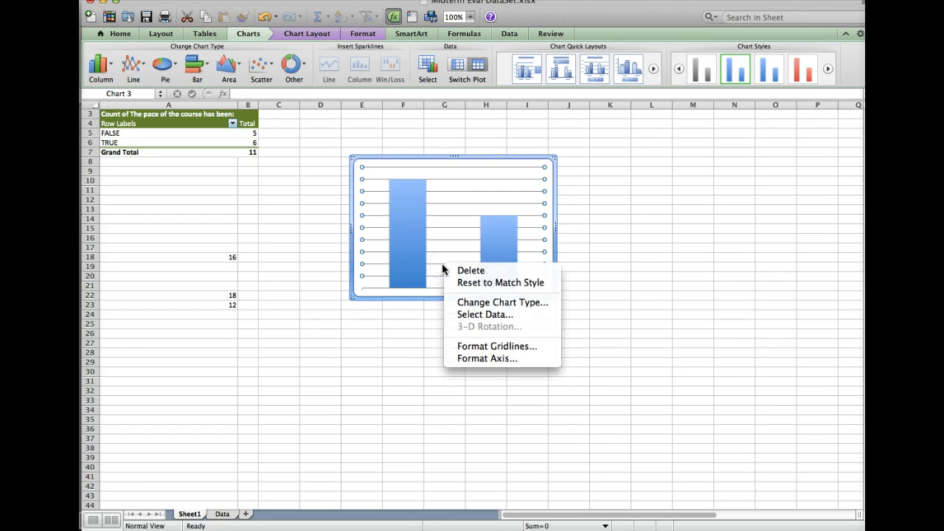
mouse_move(449, 283)
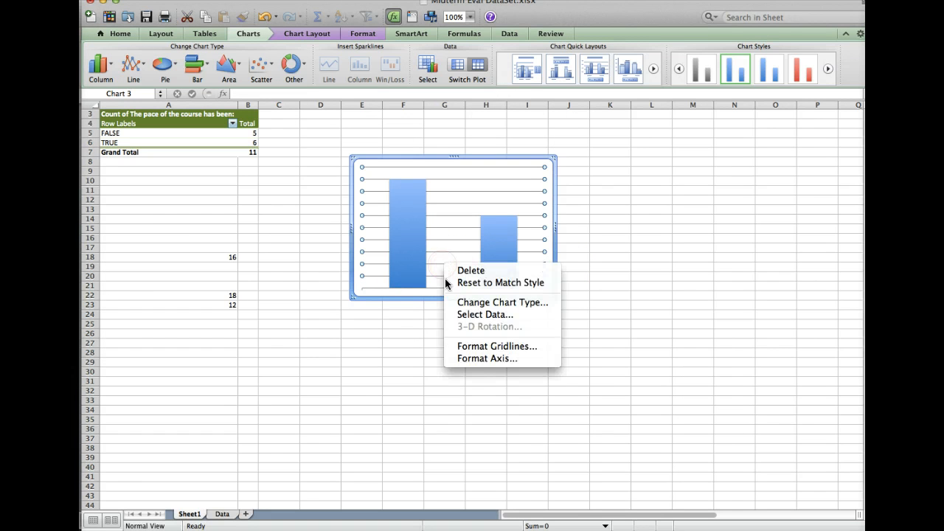
left_click(499, 345)
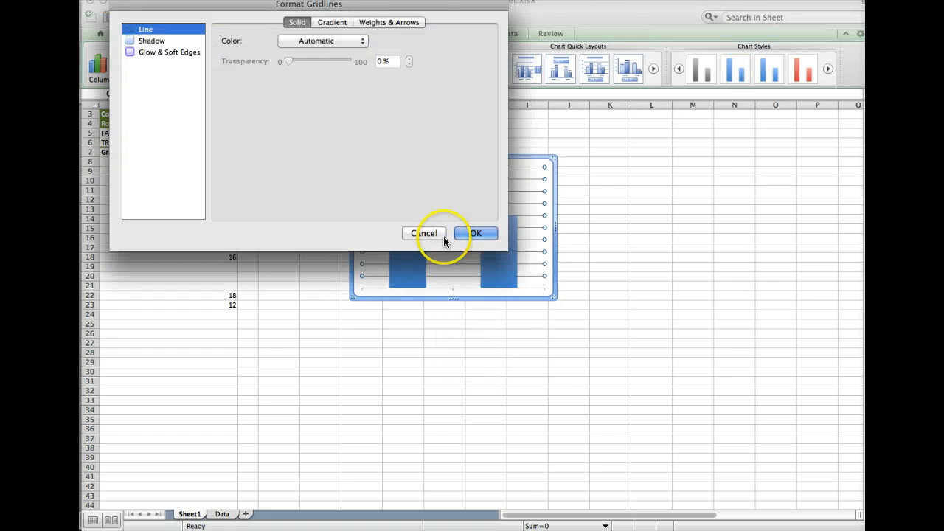
left_click(325, 41)
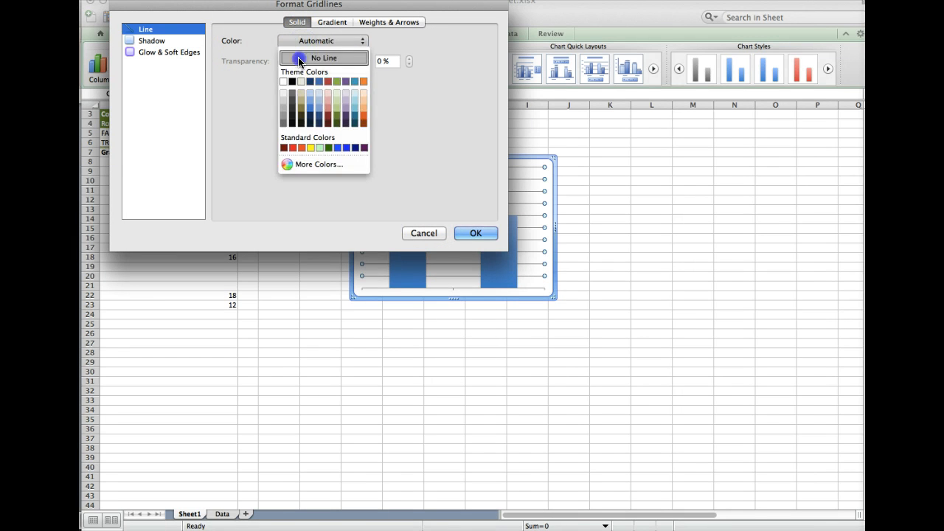
left_click(323, 57)
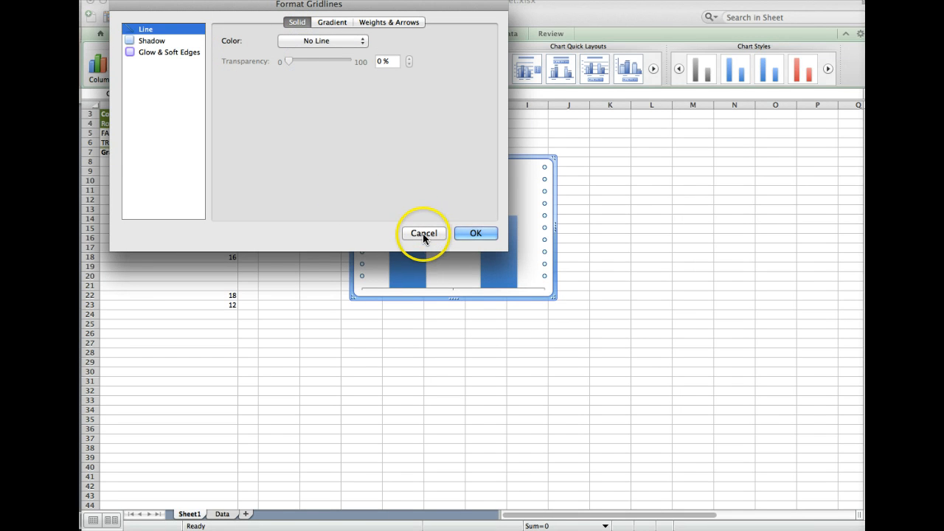
left_click(423, 233)
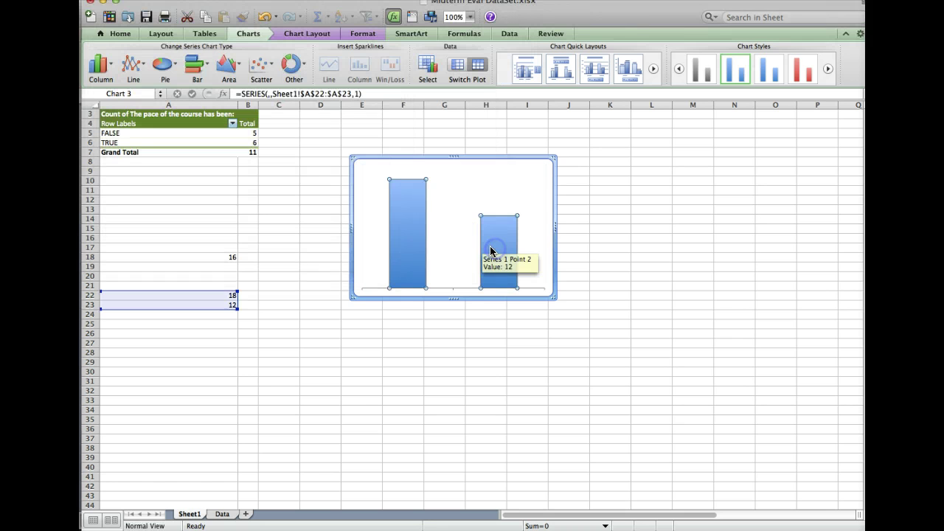
- Bring up the column series' layout options to remove the gap between the two bars
right_click(490, 247)
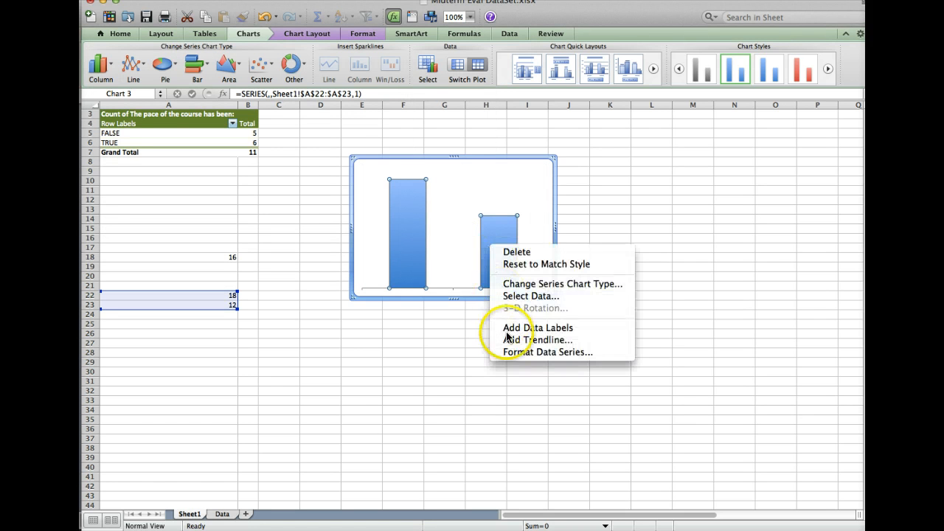
left_click(548, 352)
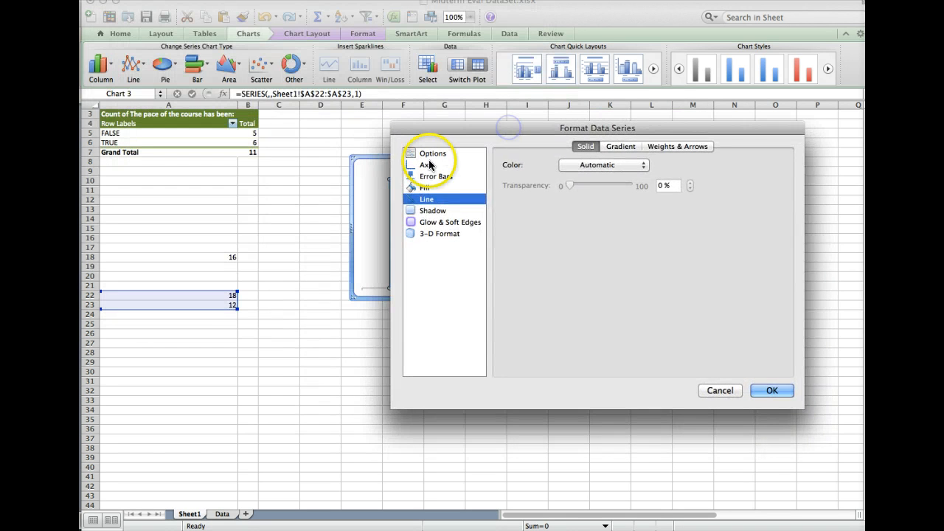
left_click(434, 152)
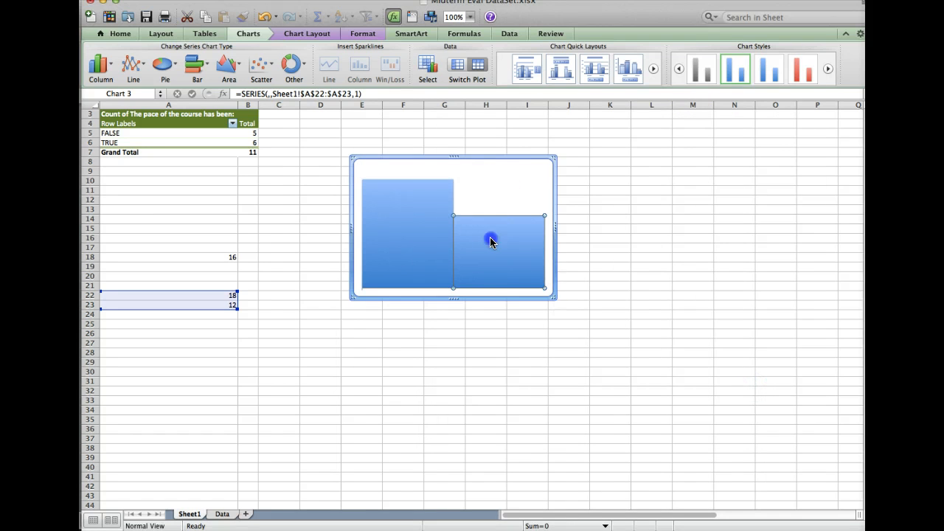
right_click(493, 242)
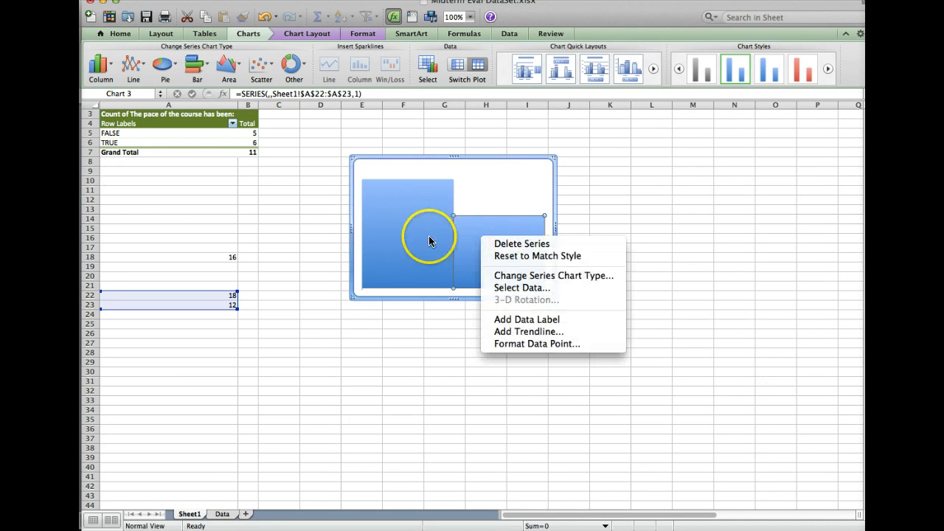
left_click(394, 233)
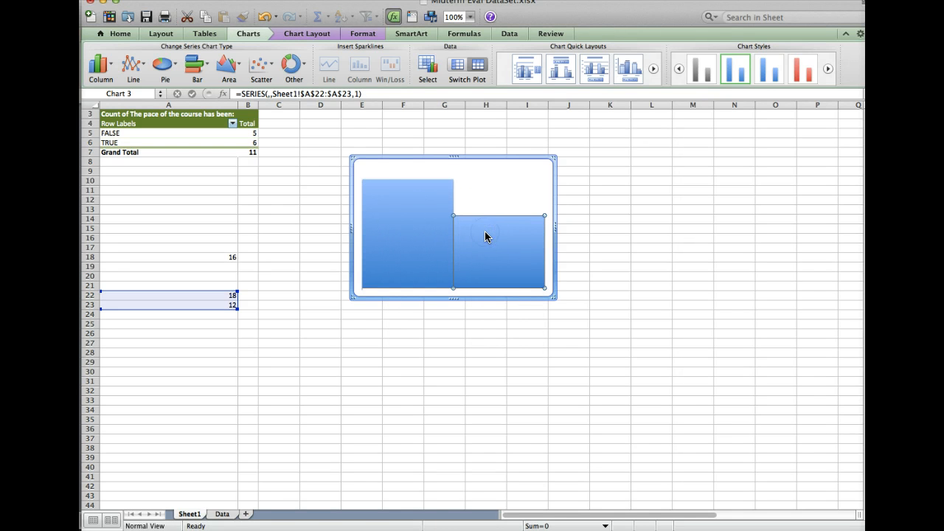
right_click(486, 236)
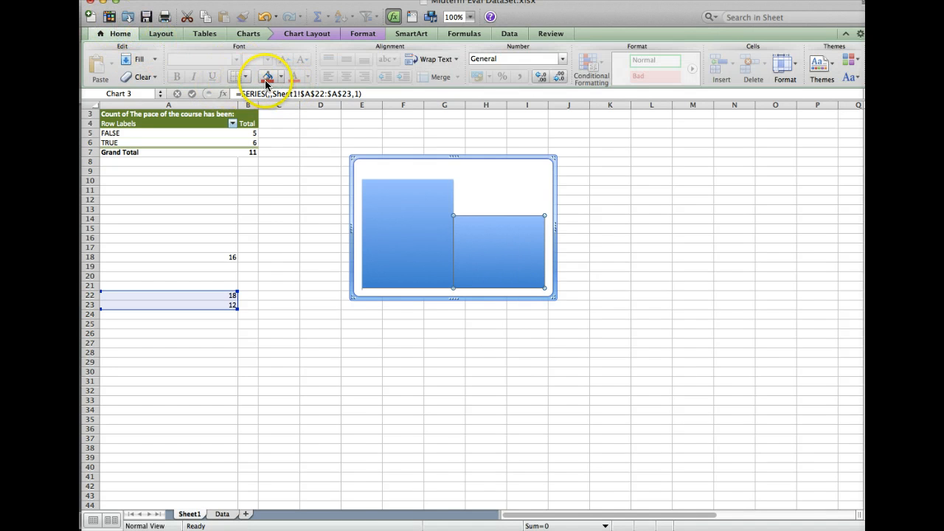
mouse_move(269, 77)
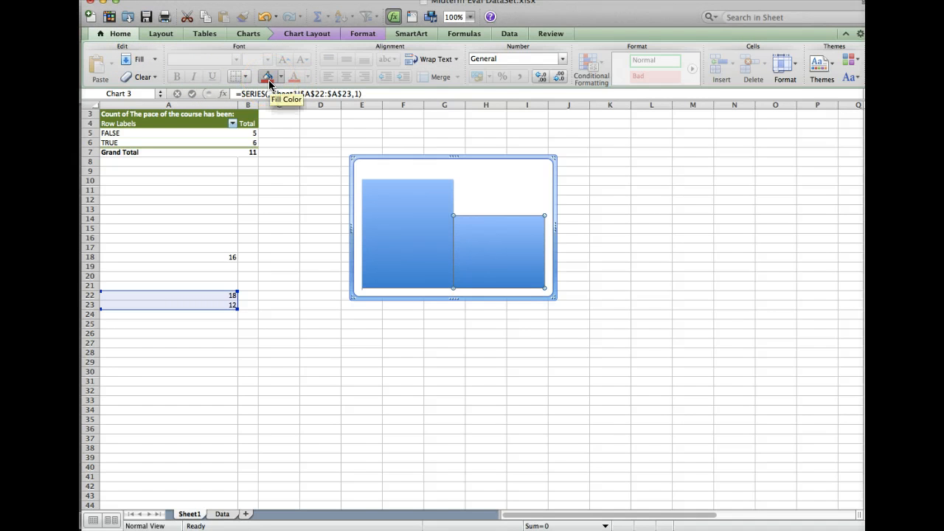
left_click(269, 76)
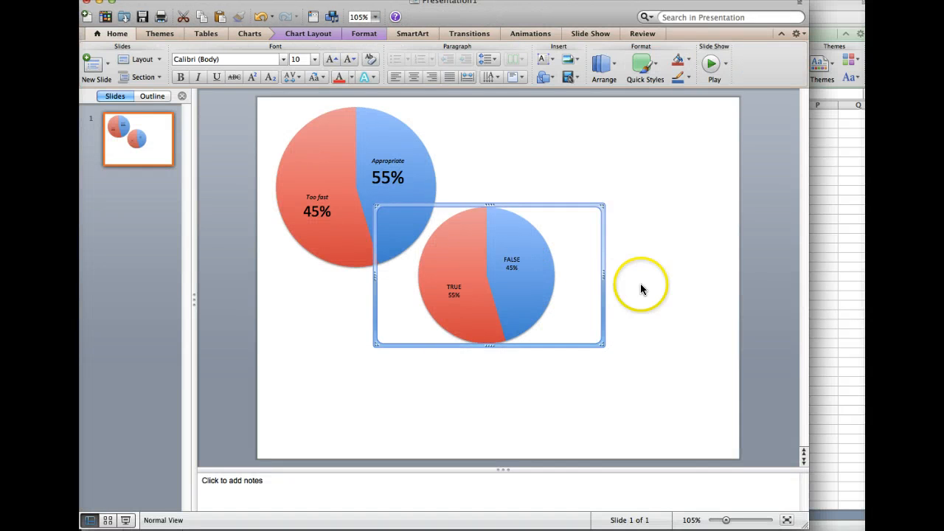
- Deselect the pie chart so the gapless column chart can be pasted at the lower right
left_click(564, 403)
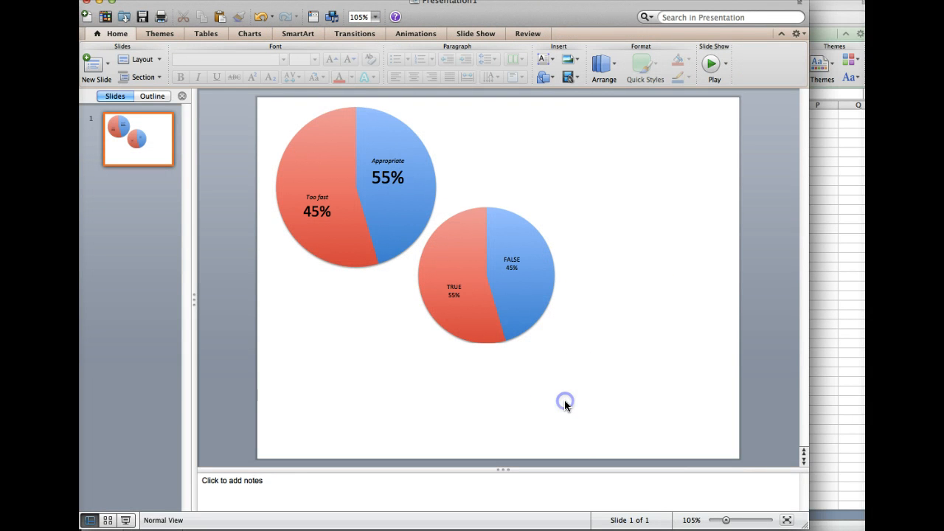
left_click(565, 401)
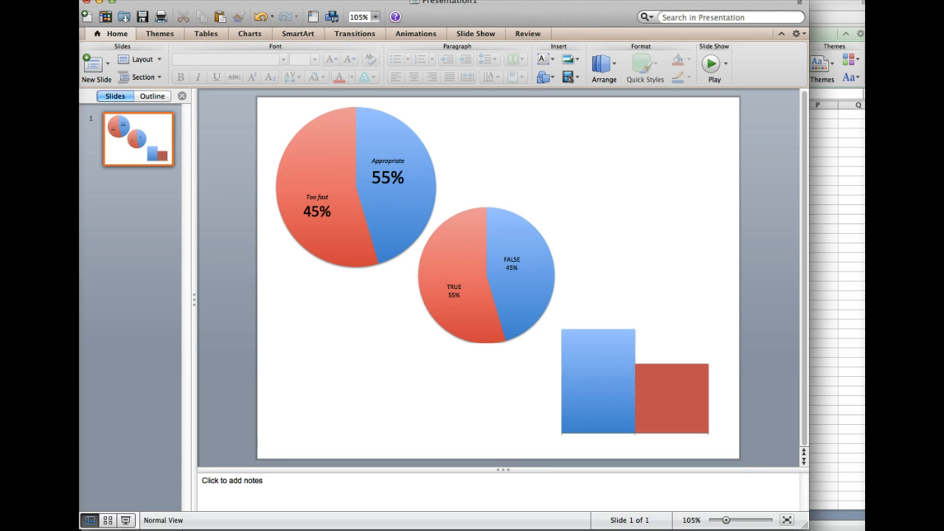
- Add a sideways text label inside the blue column for the Student Before 18 count
left_click(317, 100)
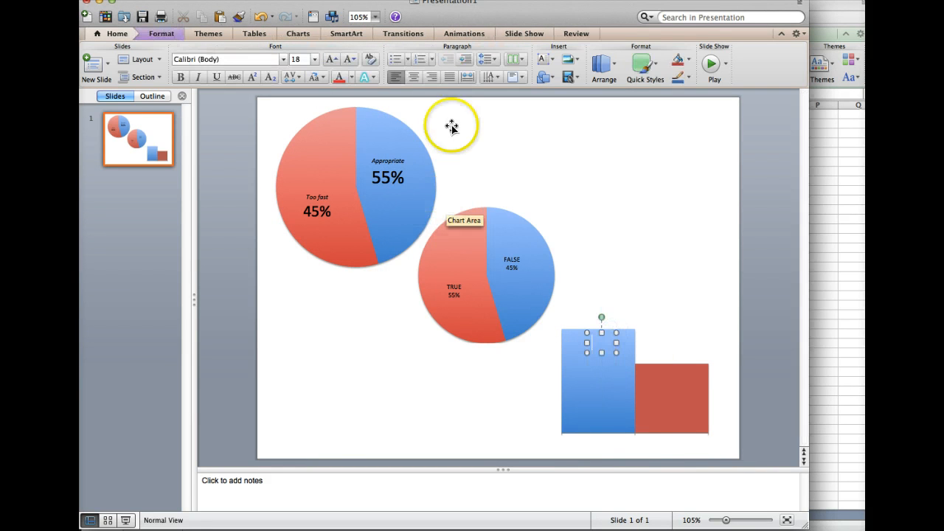
left_click(500, 76)
type("Student Count")
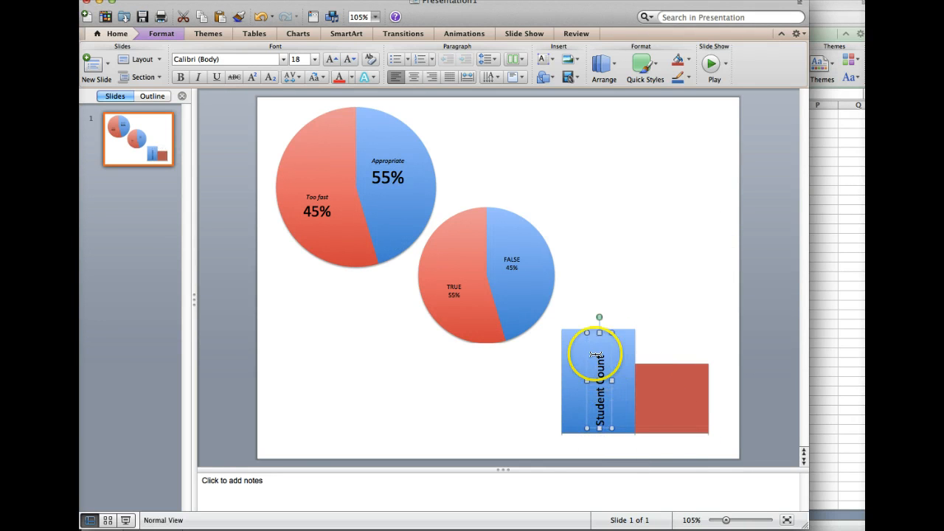
left_click_drag(593, 354, 578, 366)
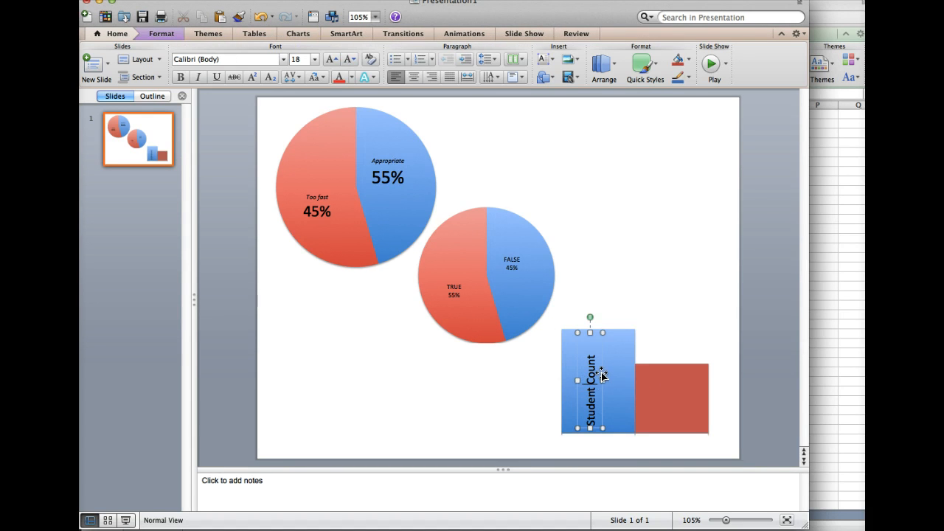
mouse_move(605, 384)
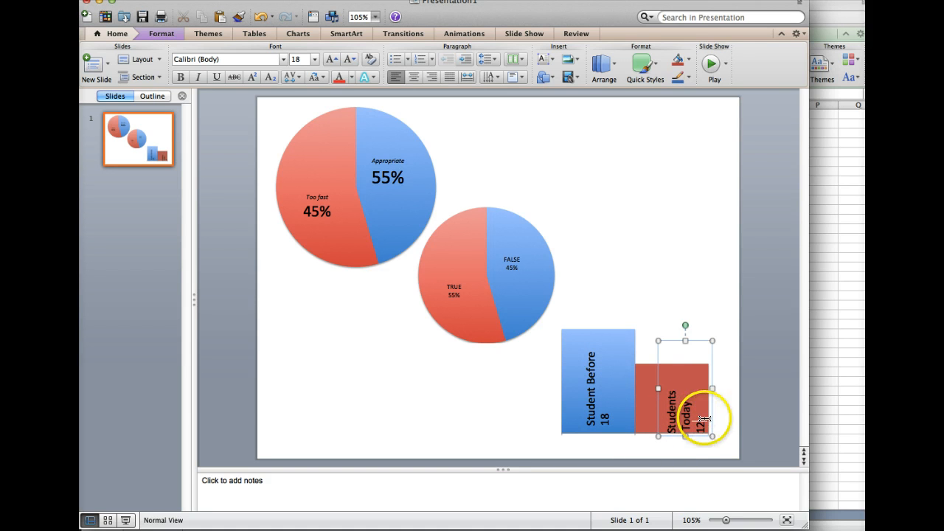
- Tilt the red column's Students Today 12 label diagonally and settle it within the bar
left_click(671, 391)
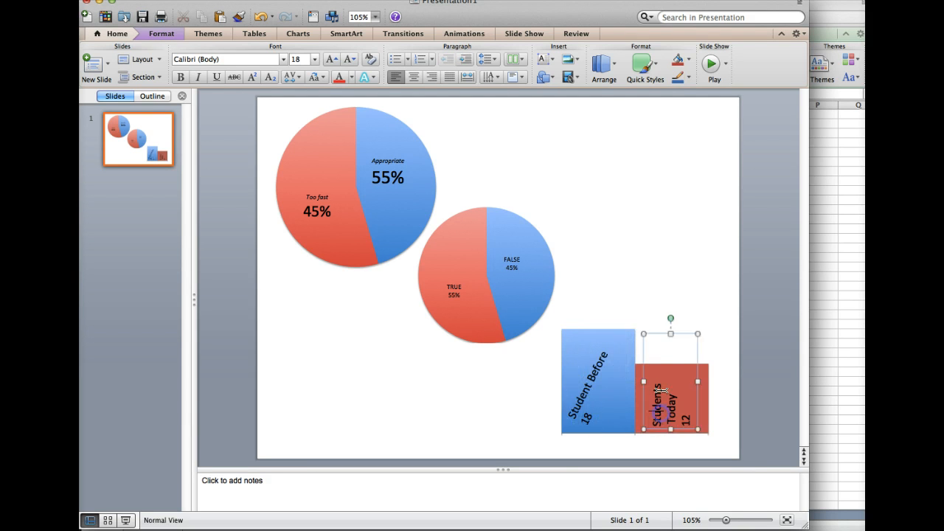
left_click_drag(669, 319, 685, 326)
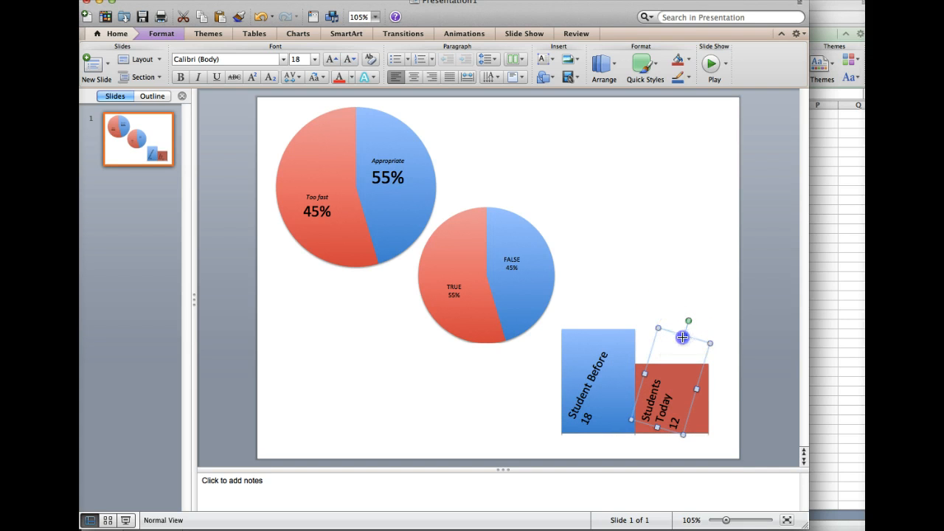
left_click_drag(687, 322, 680, 348)
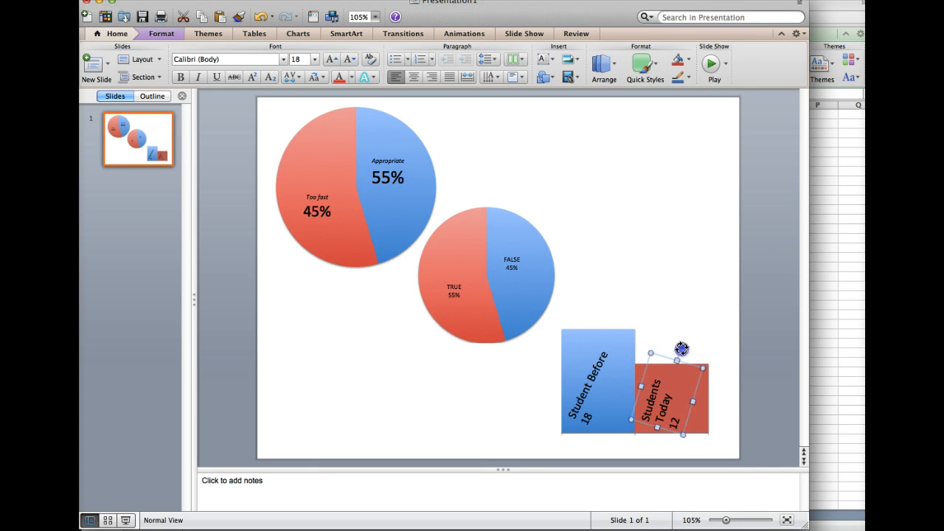
left_click_drag(680, 348, 687, 367)
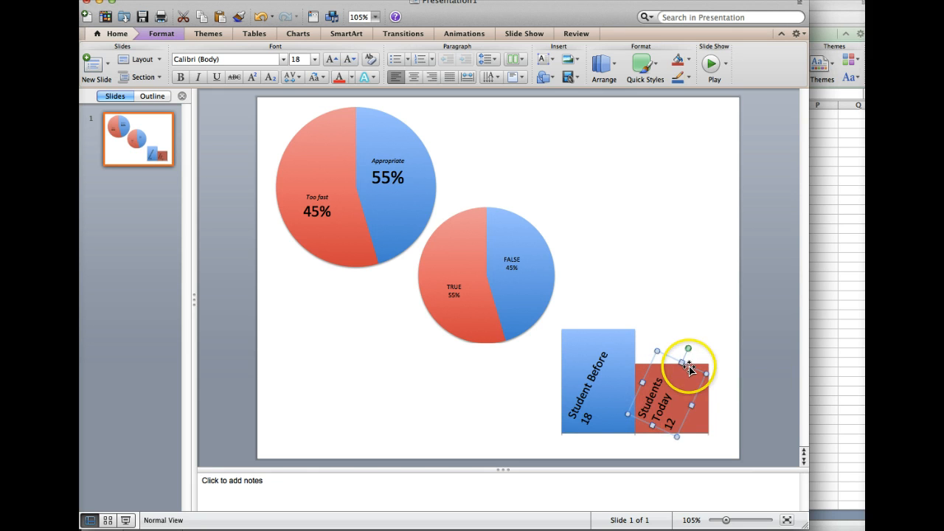
left_click_drag(687, 351, 696, 348)
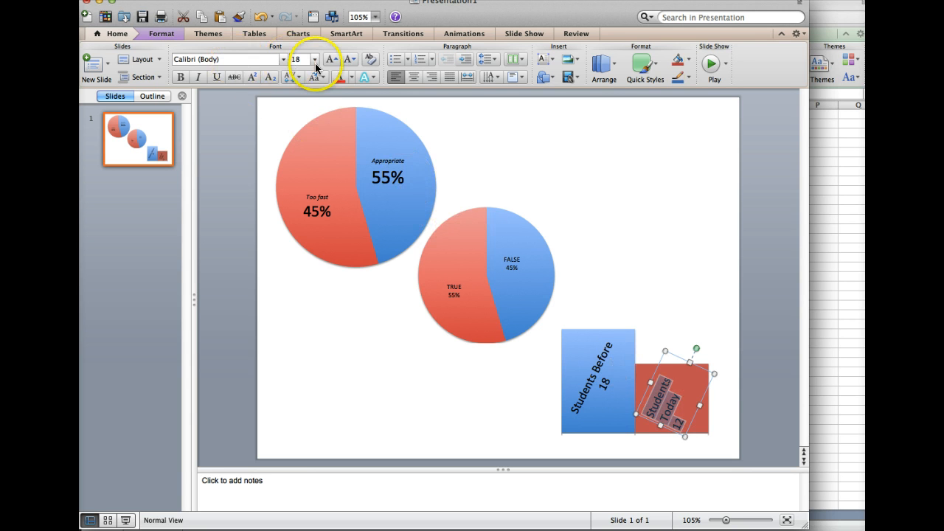
mouse_move(291, 82)
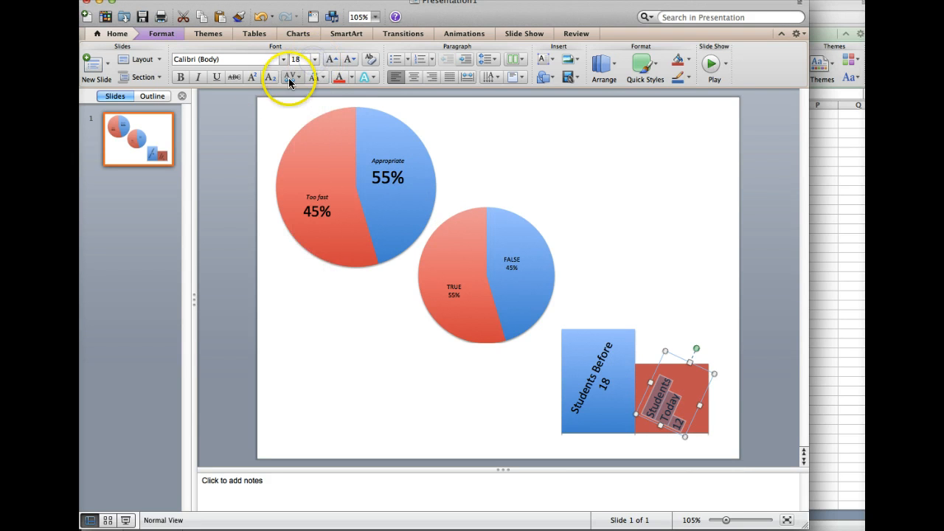
mouse_move(419, 99)
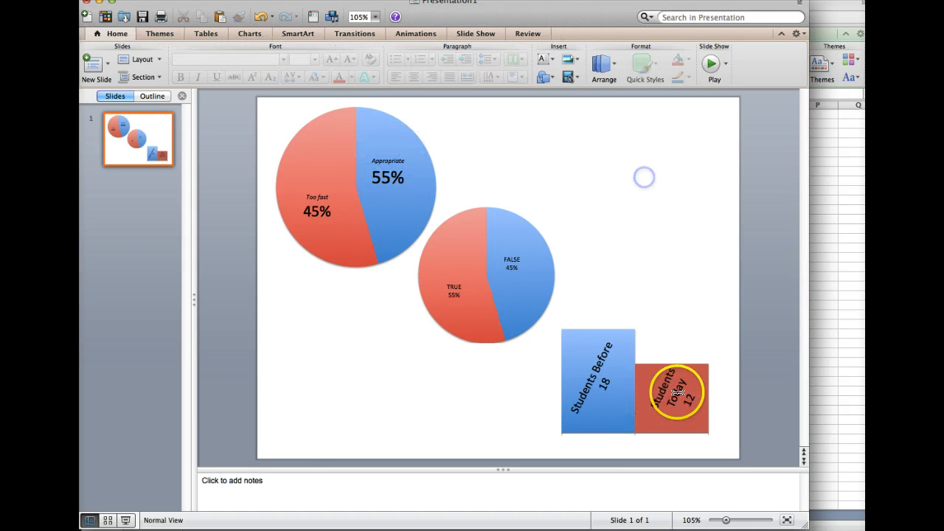
left_click(676, 395)
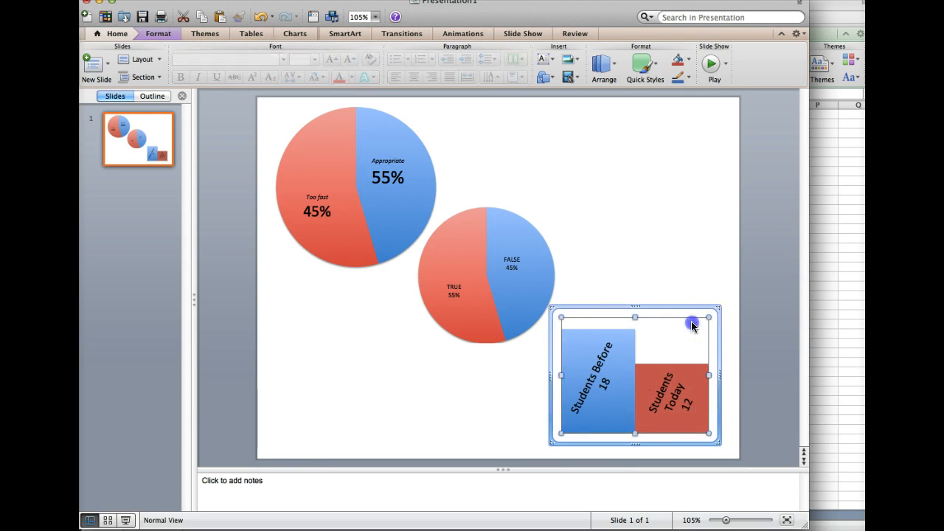
left_click(656, 237)
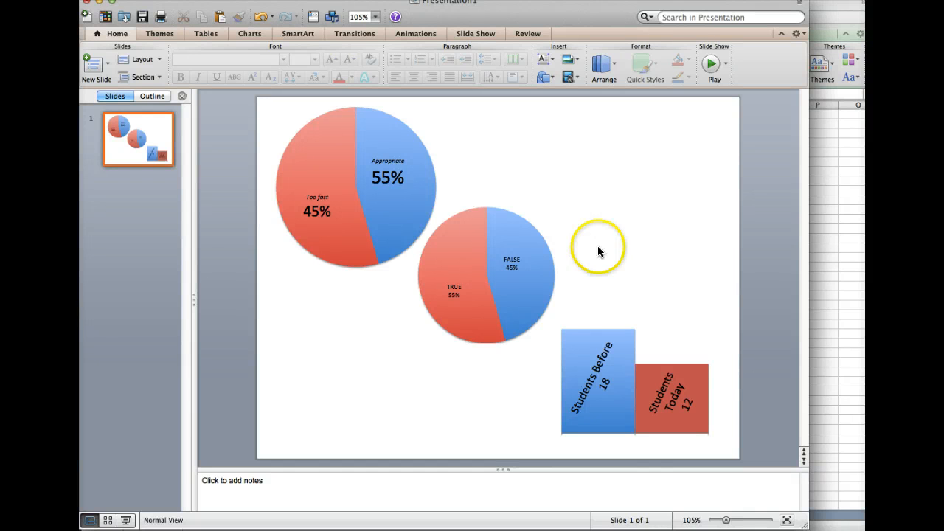
mouse_move(473, 257)
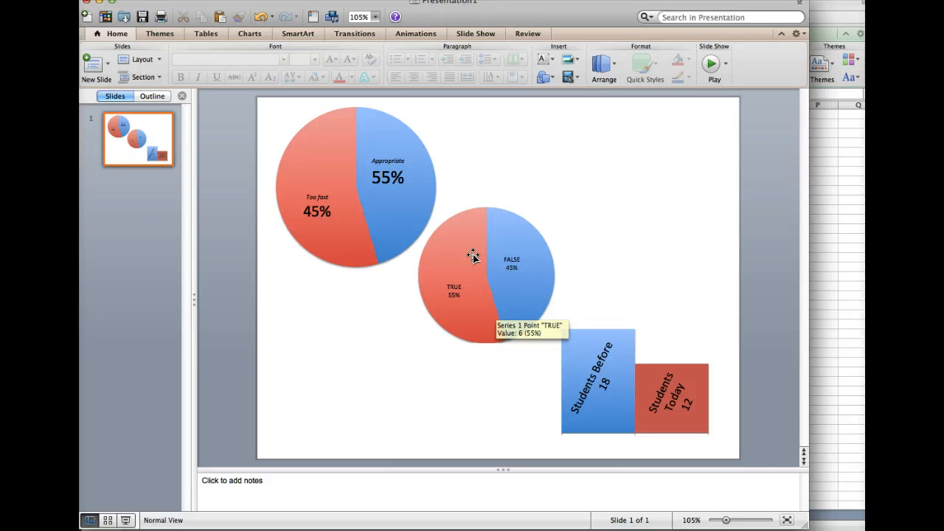
mouse_move(523, 294)
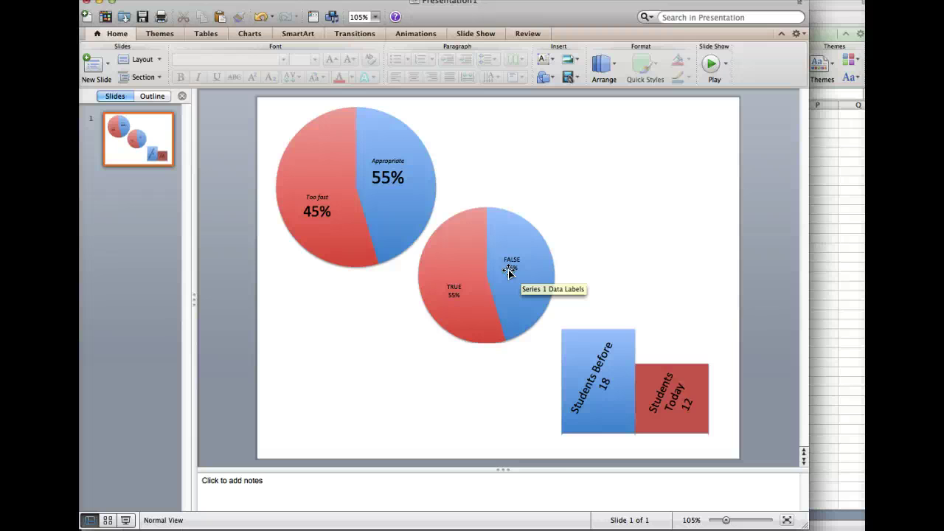
left_click(522, 268)
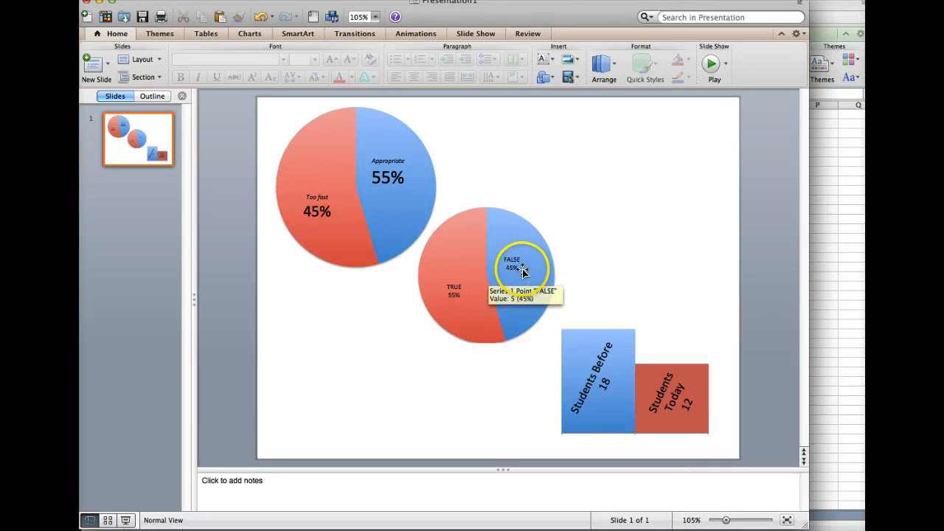
left_click(519, 268)
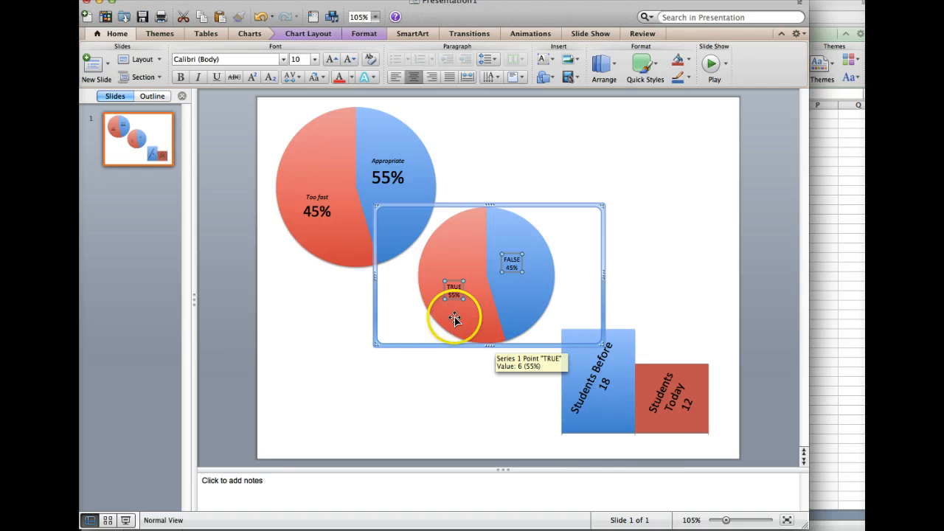
mouse_move(448, 267)
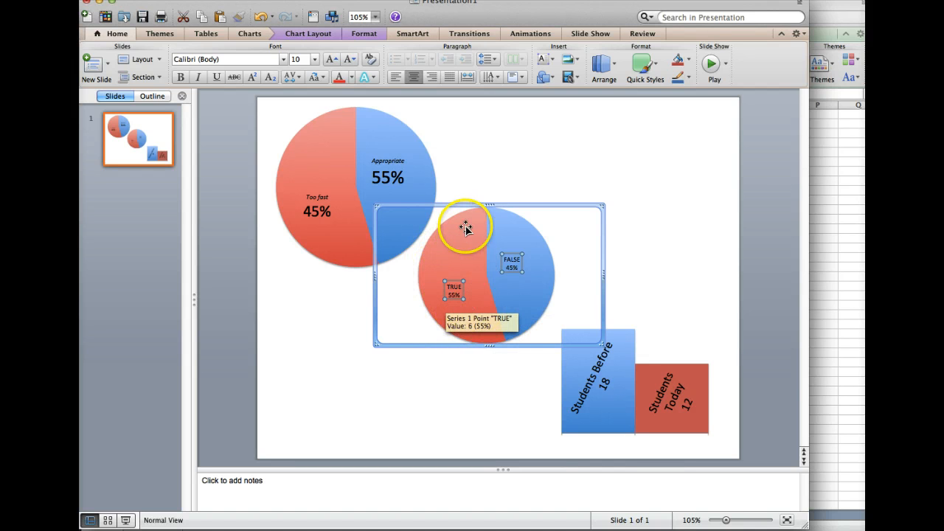
mouse_move(416, 195)
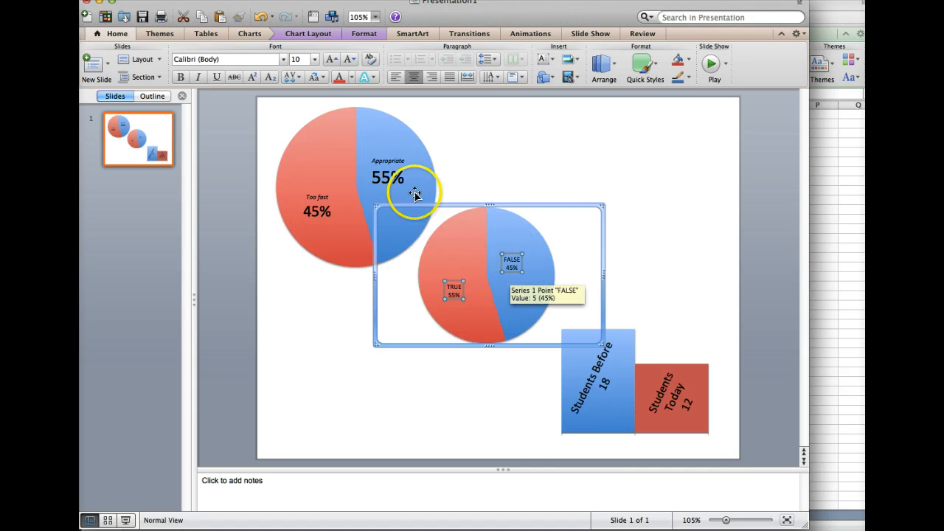
mouse_move(462, 171)
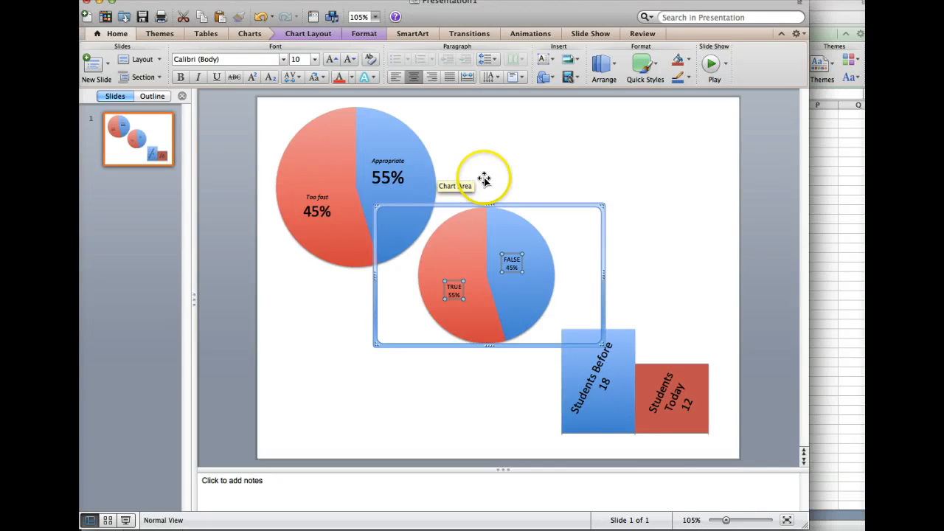
mouse_move(519, 179)
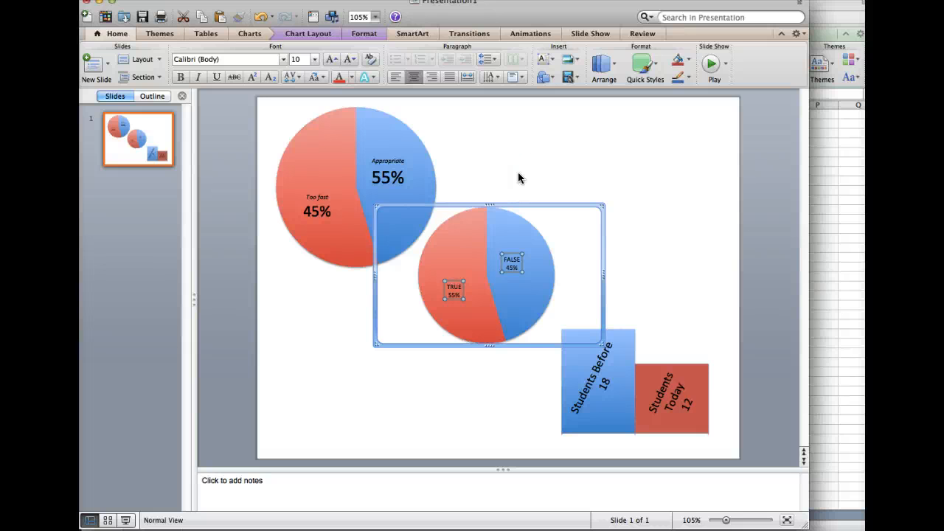